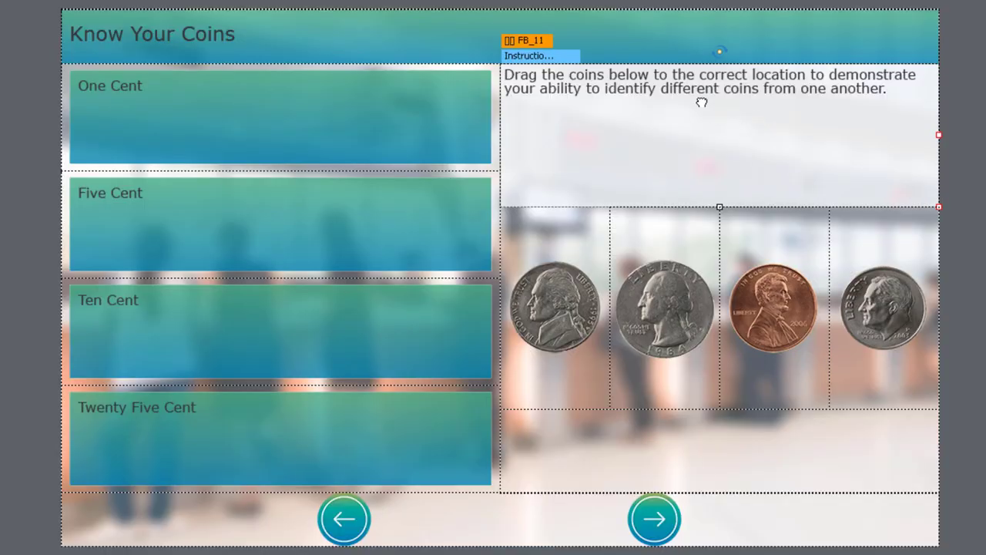
mouse_move(701, 108)
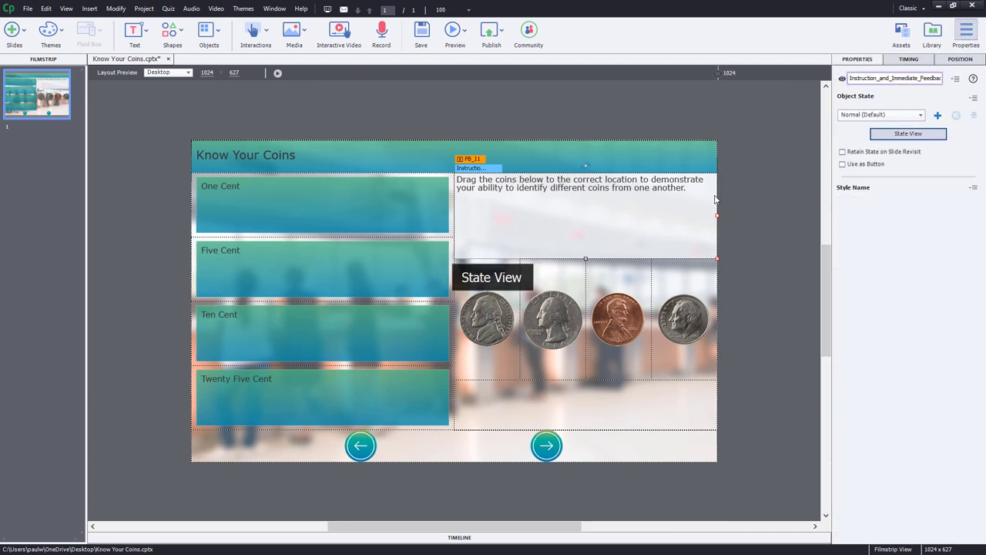
- Review the feedback caption's states: incorrect ten cent, correct one cent and correct twenty five cent
left_click(908, 132)
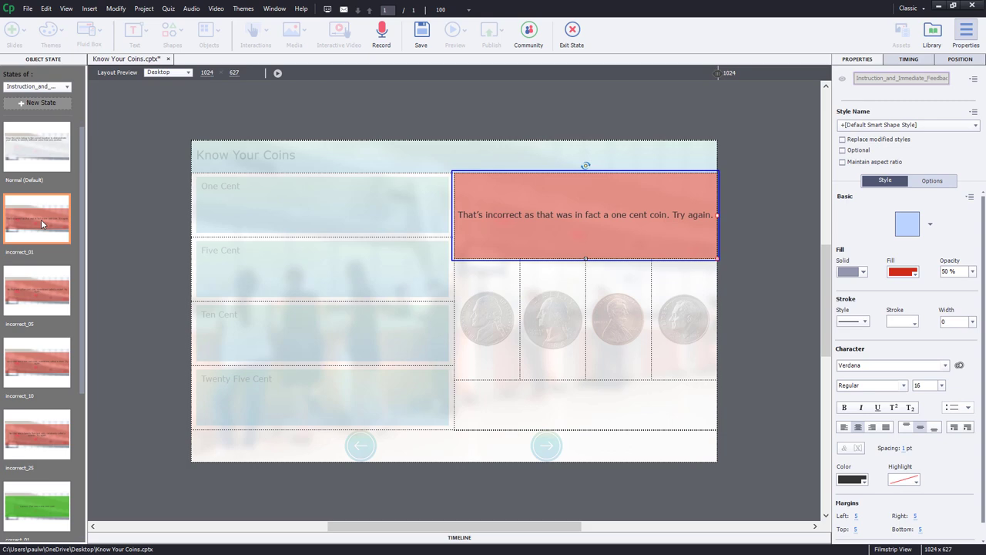
left_click(37, 289)
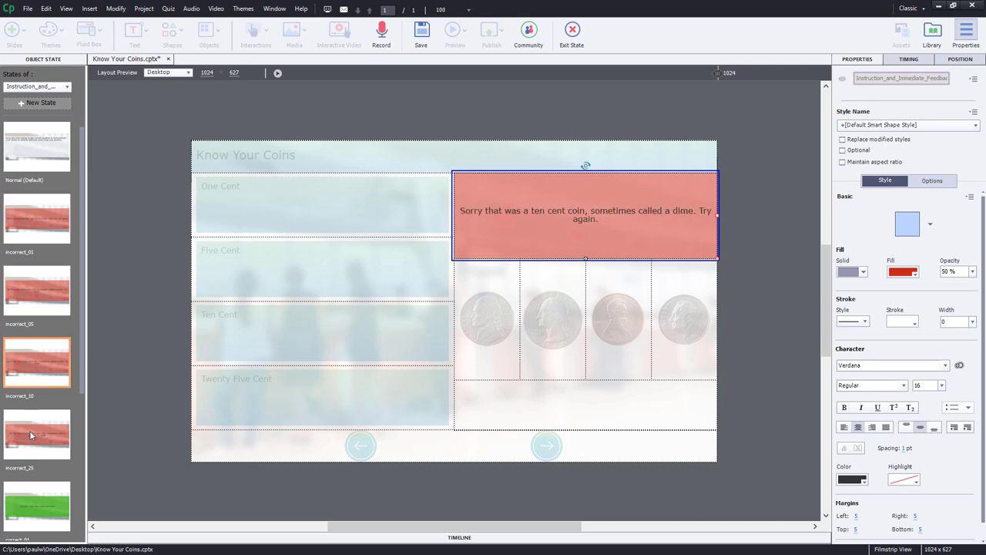
left_click(37, 505)
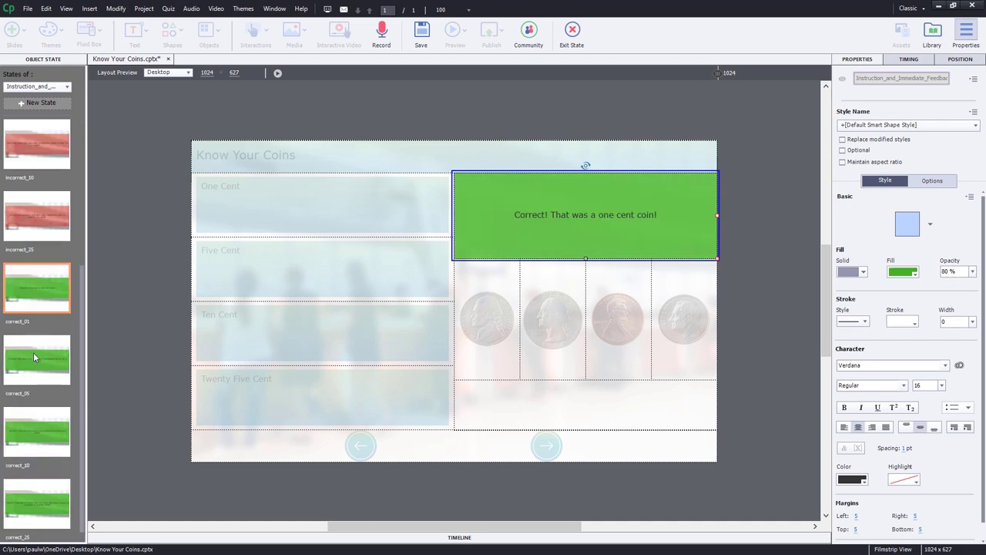
left_click(37, 431)
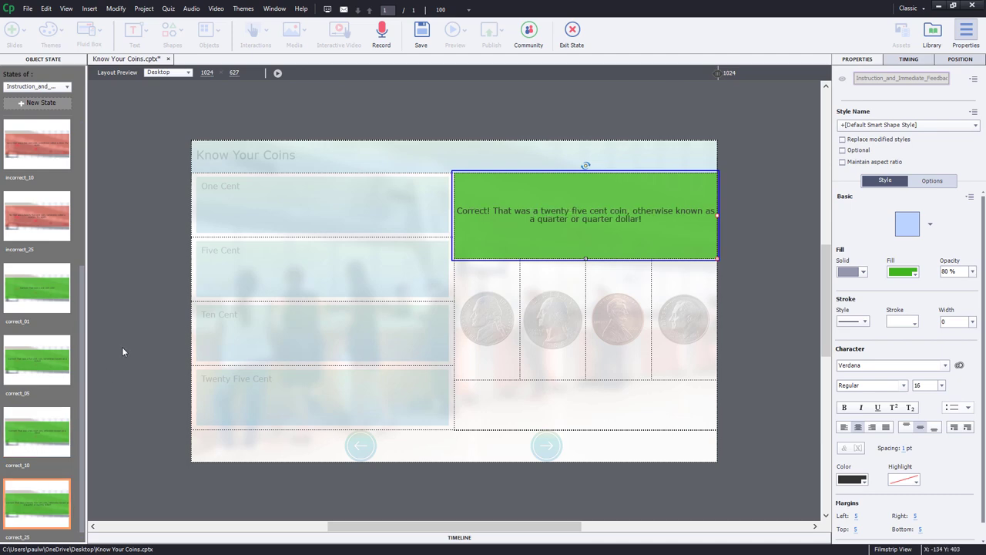
mouse_move(48, 201)
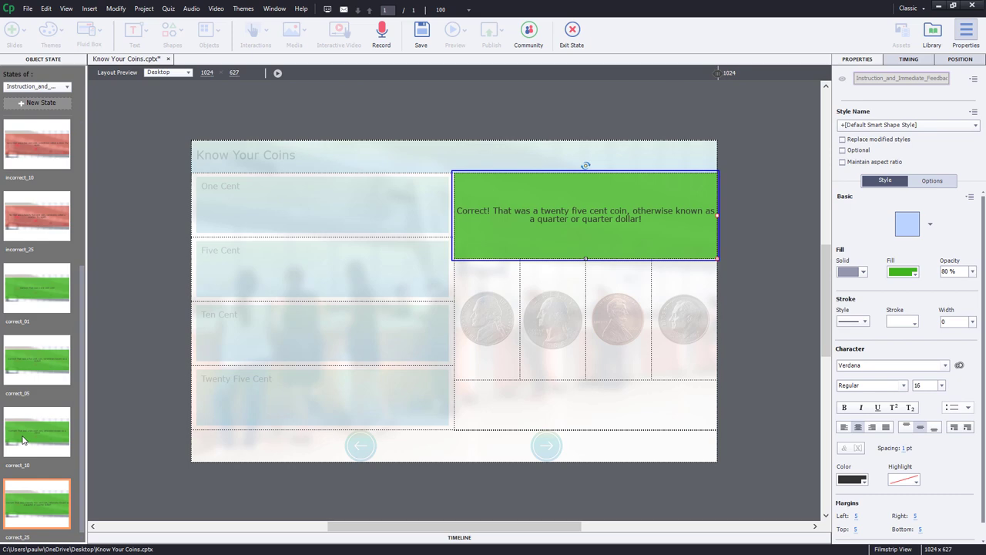
mouse_move(32, 423)
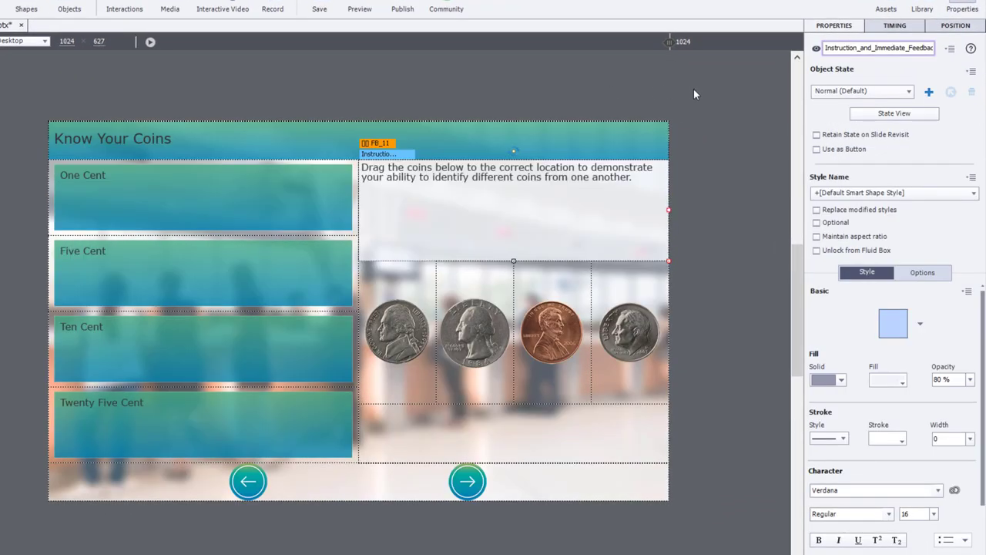
- Inspect the coins and One Cent drop box, then bring up the Drag and Drop panel from Interactions
left_click(398, 332)
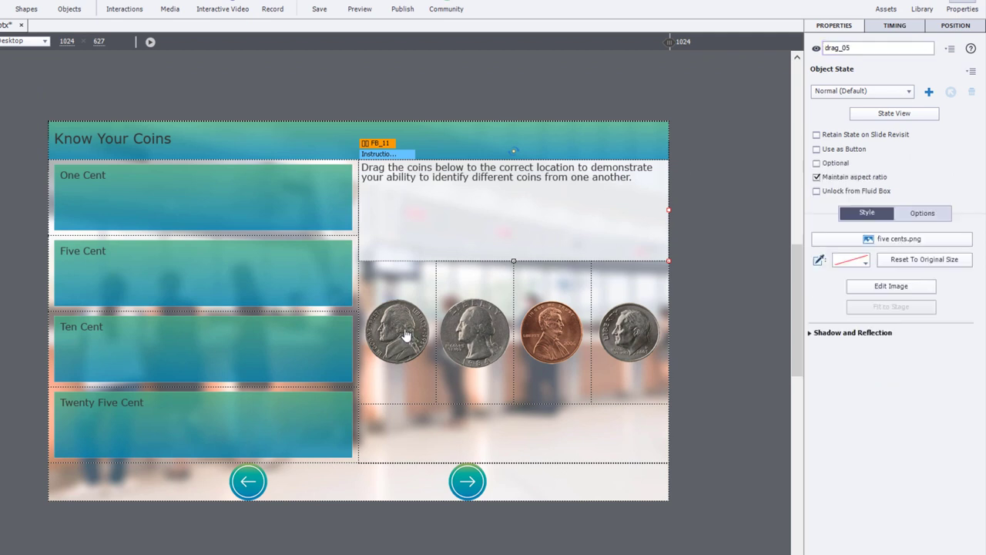
left_click(397, 332)
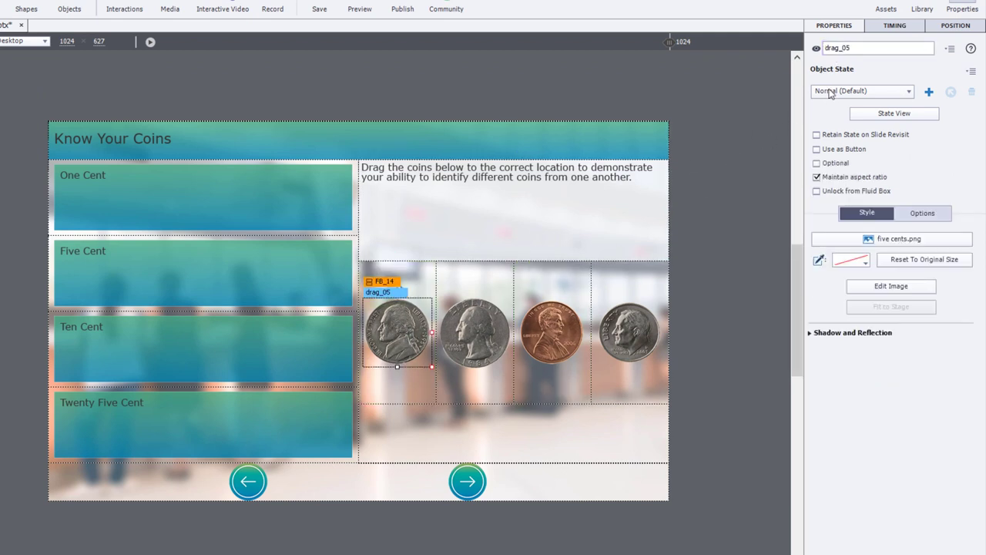
mouse_move(824, 104)
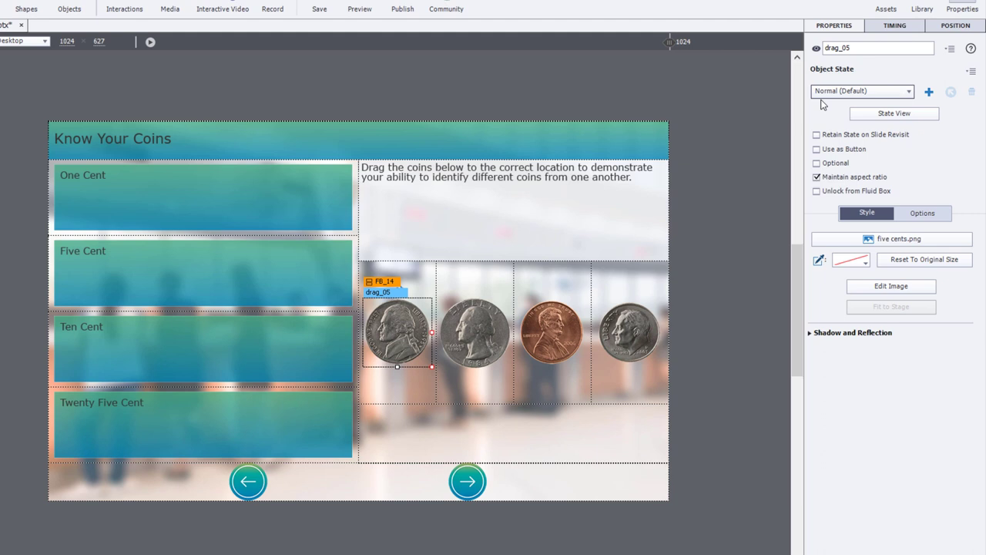
left_click(475, 331)
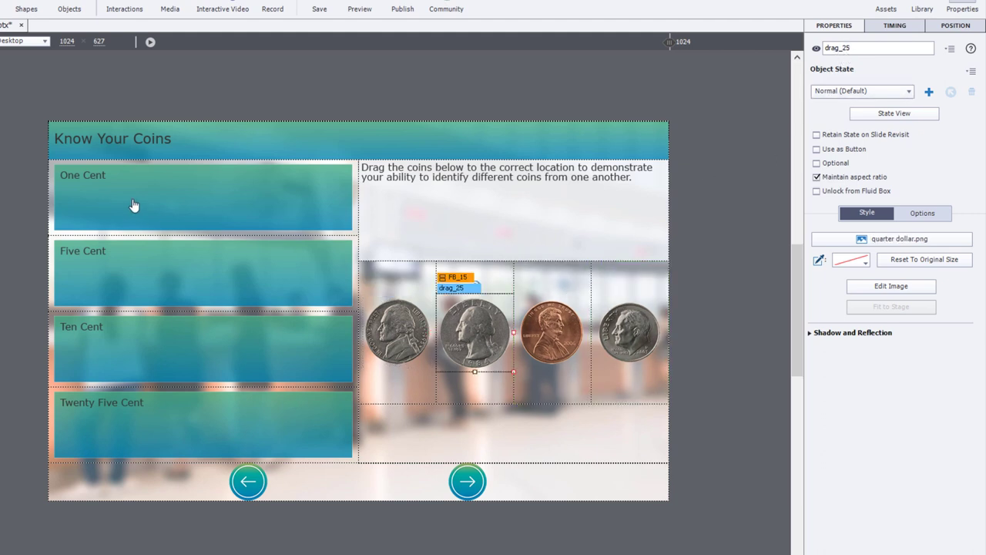
left_click(193, 199)
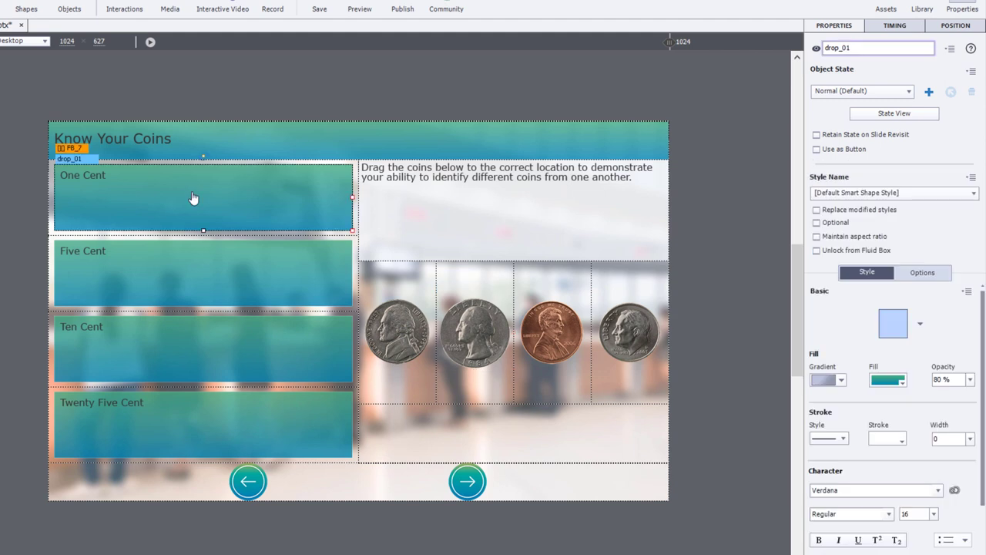
mouse_move(313, 235)
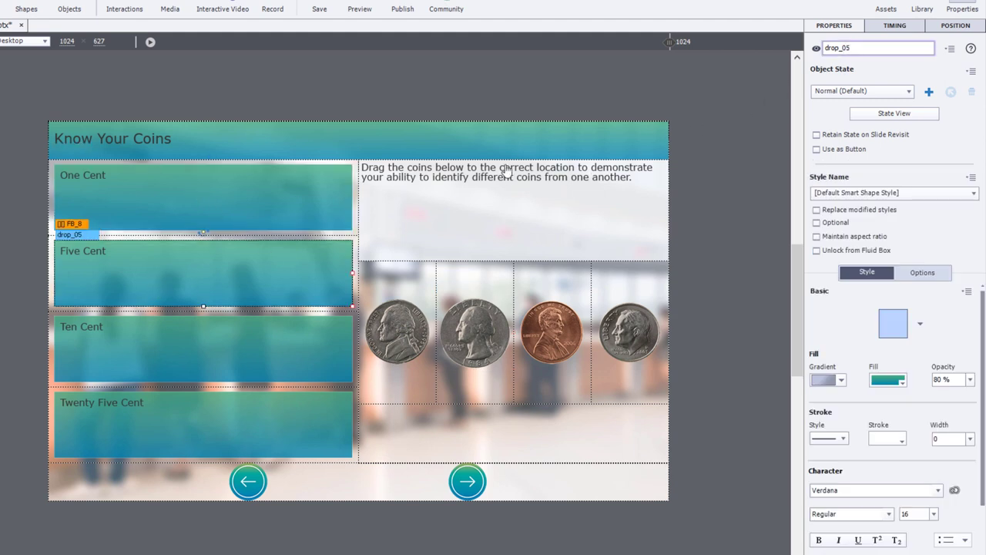
mouse_move(508, 176)
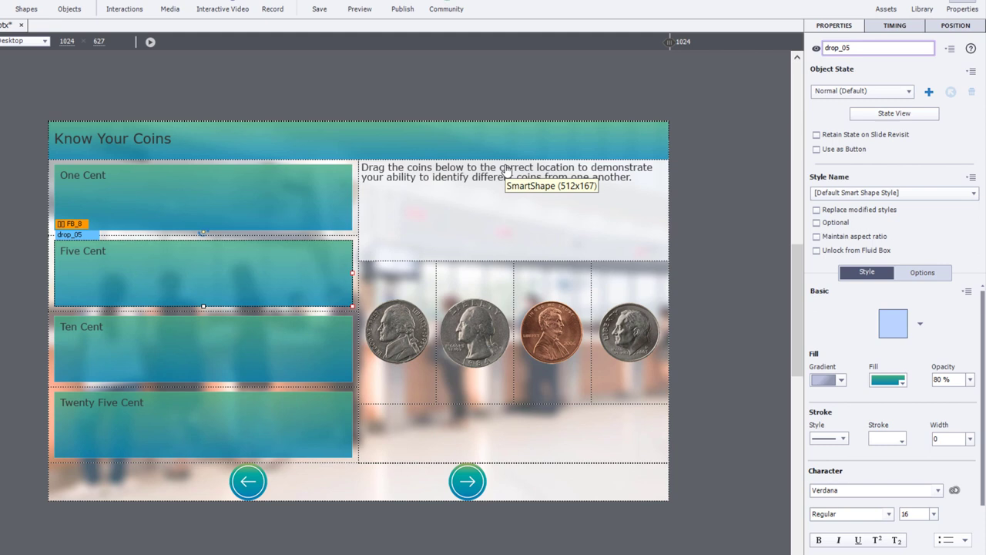
mouse_move(681, 231)
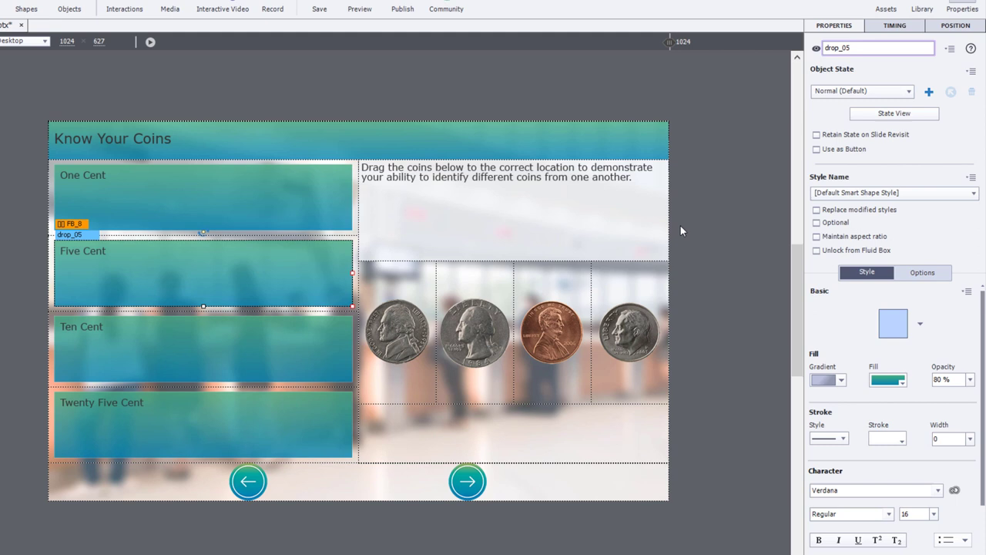
mouse_move(551, 429)
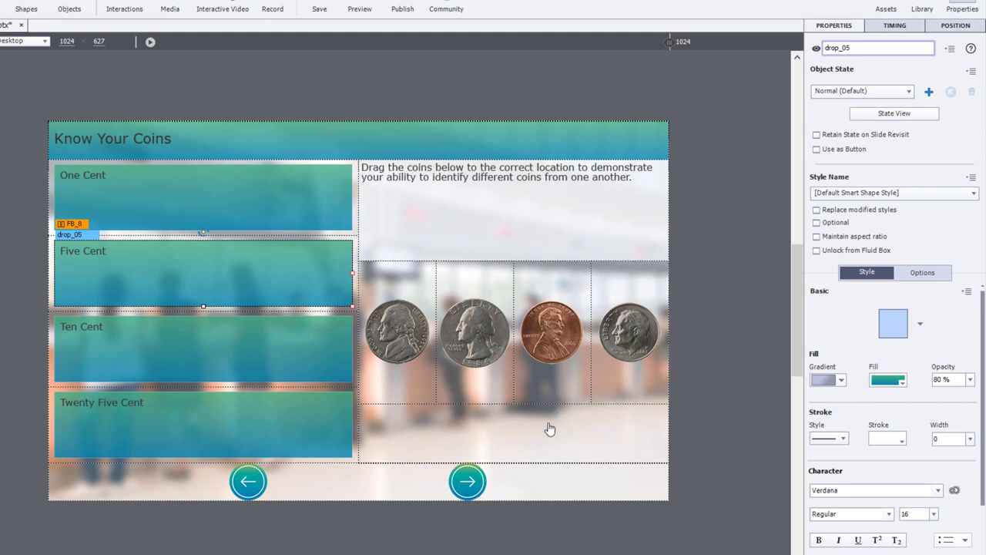
mouse_move(550, 428)
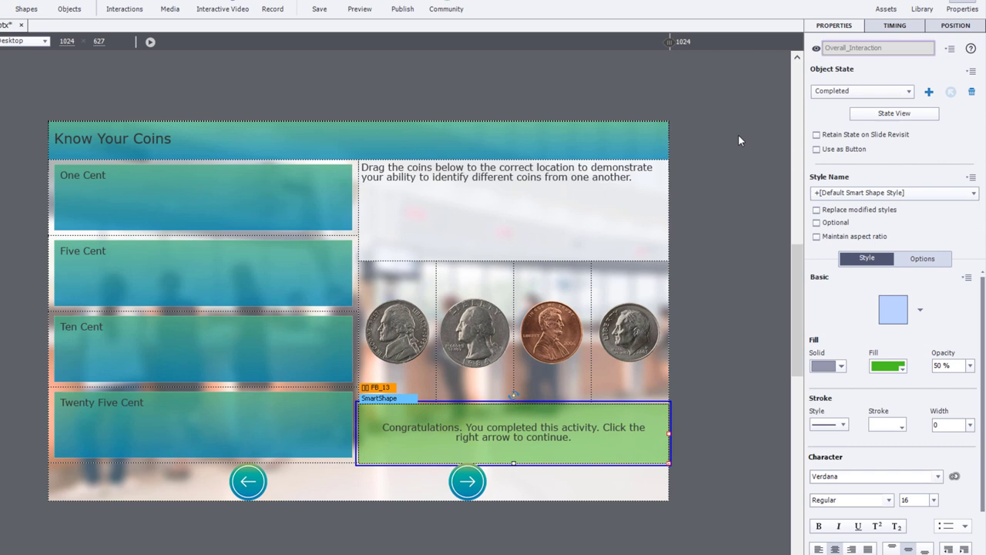
mouse_move(701, 200)
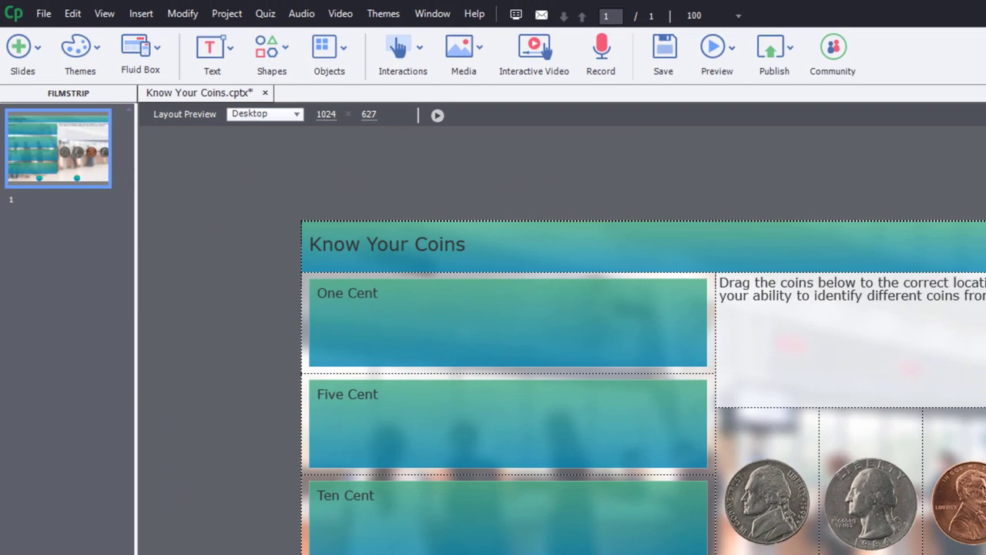
mouse_move(404, 48)
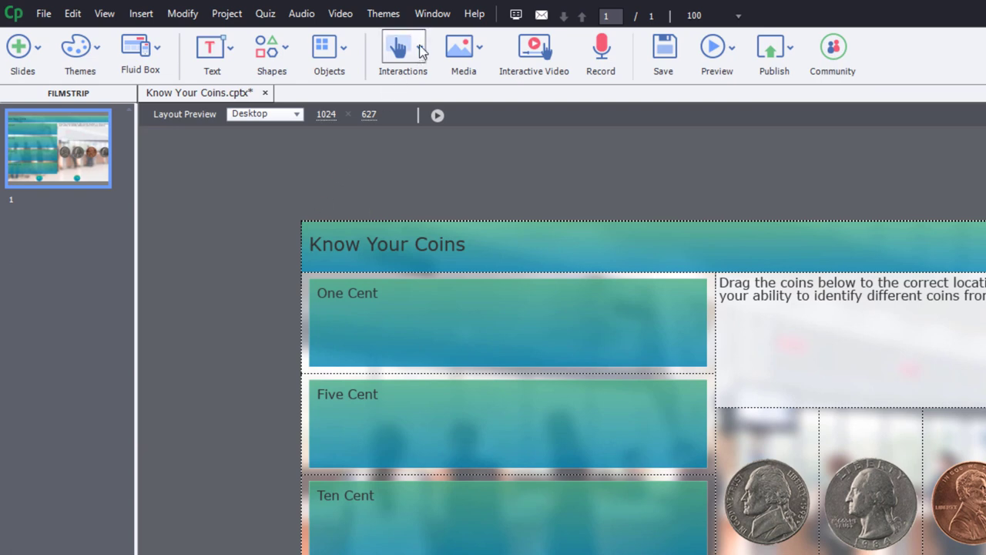
left_click(403, 49)
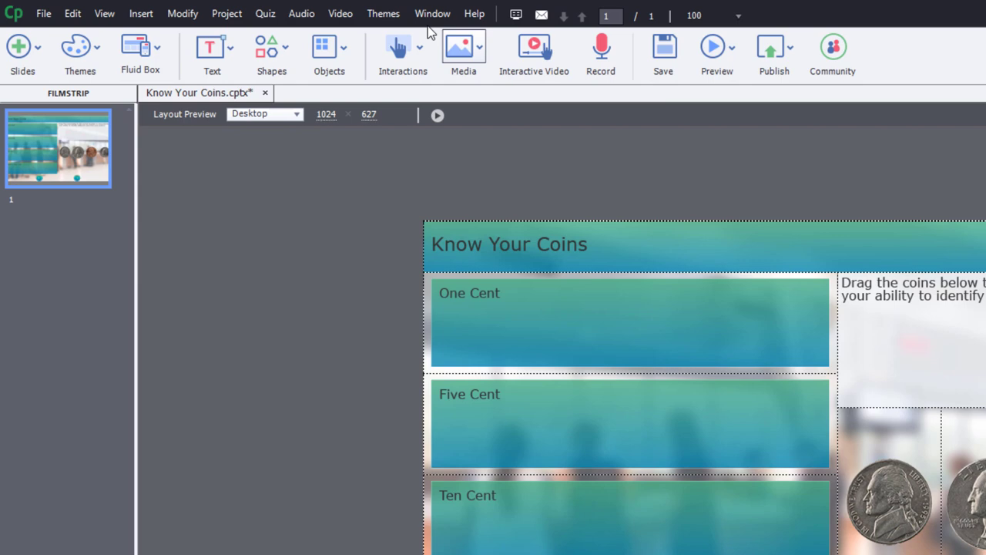
left_click(432, 12)
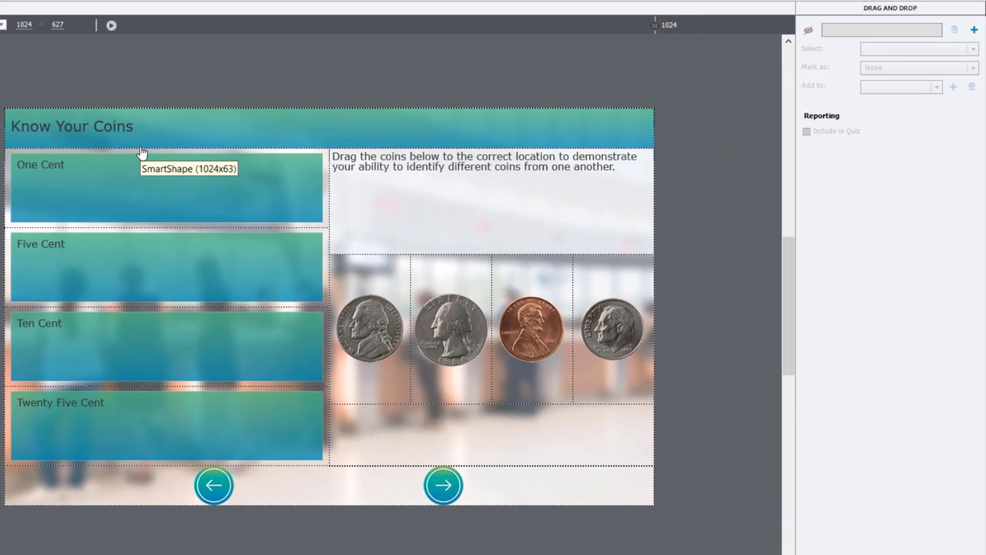
mouse_move(126, 148)
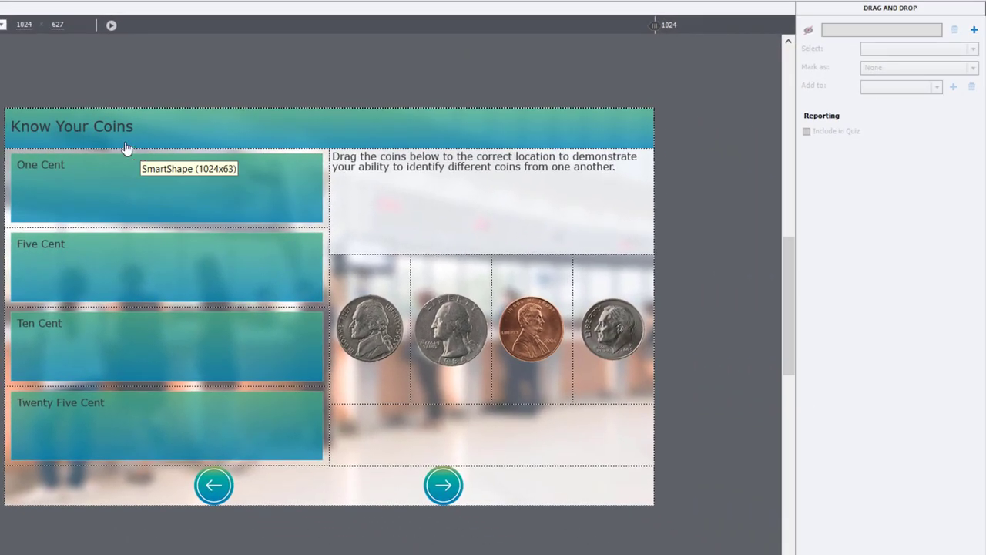
mouse_move(959, 62)
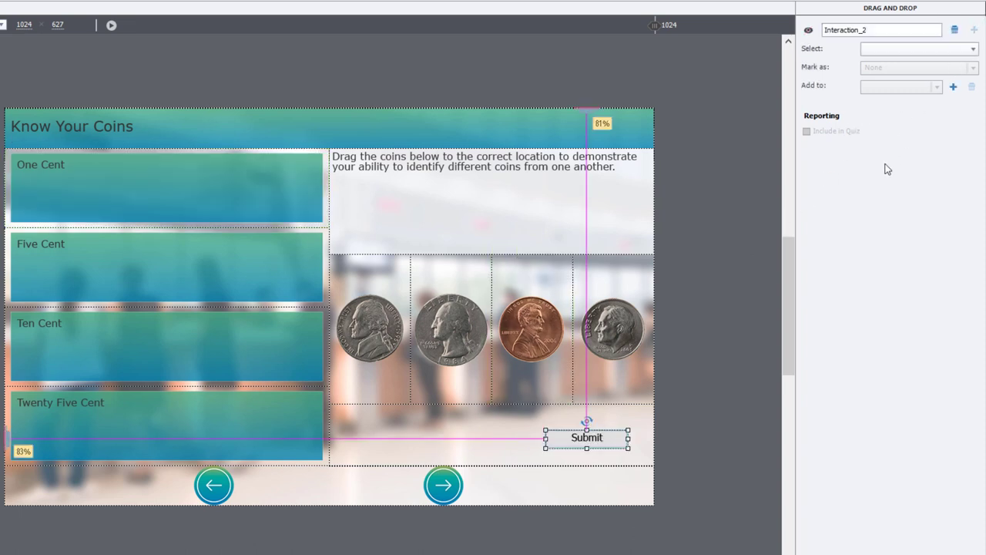
- Create the new drag-and-drop interaction Interaction_2 in the Drag and Drop panel
scroll("down", 3)
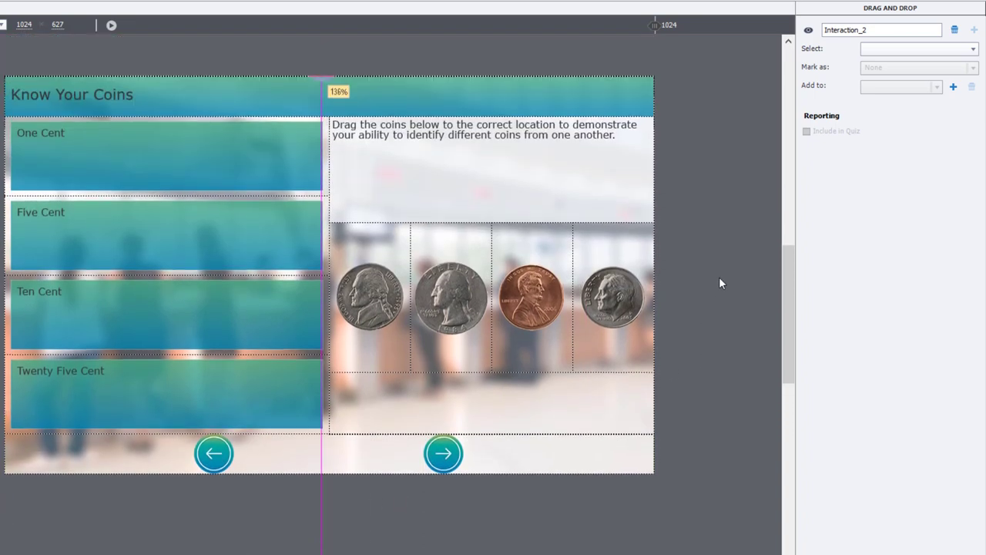
mouse_move(694, 245)
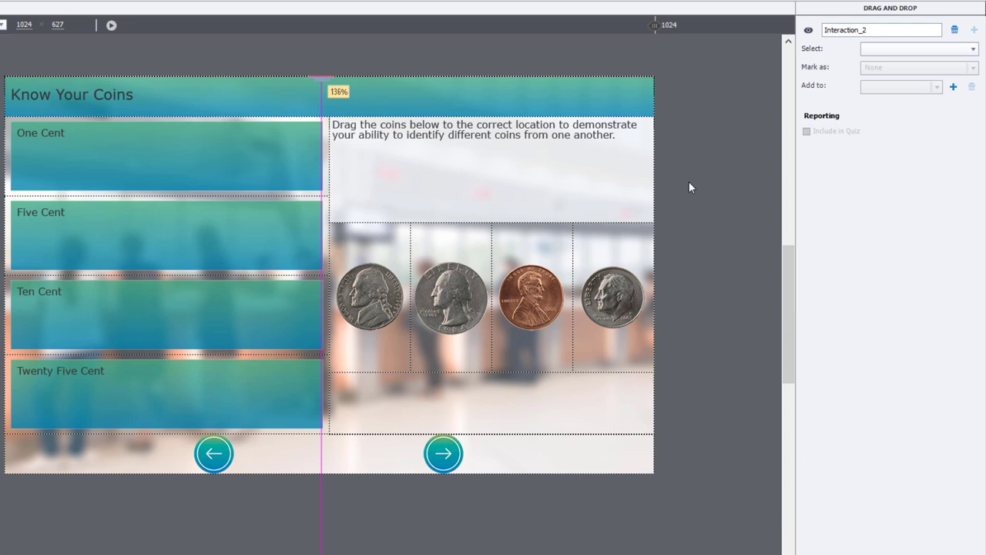
- Mark each of the four coin images as a Drag Source in Interaction_2
left_click(370, 295)
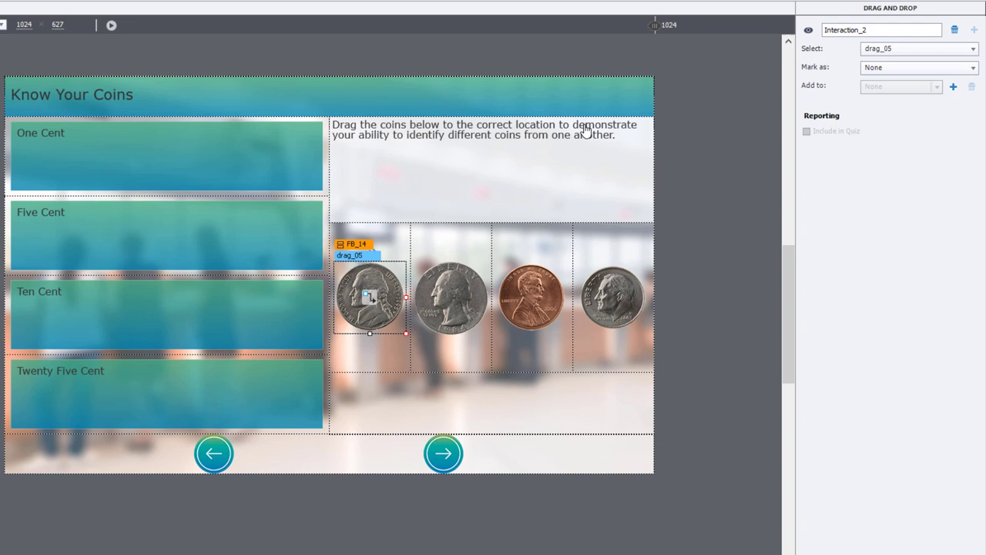
left_click(917, 68)
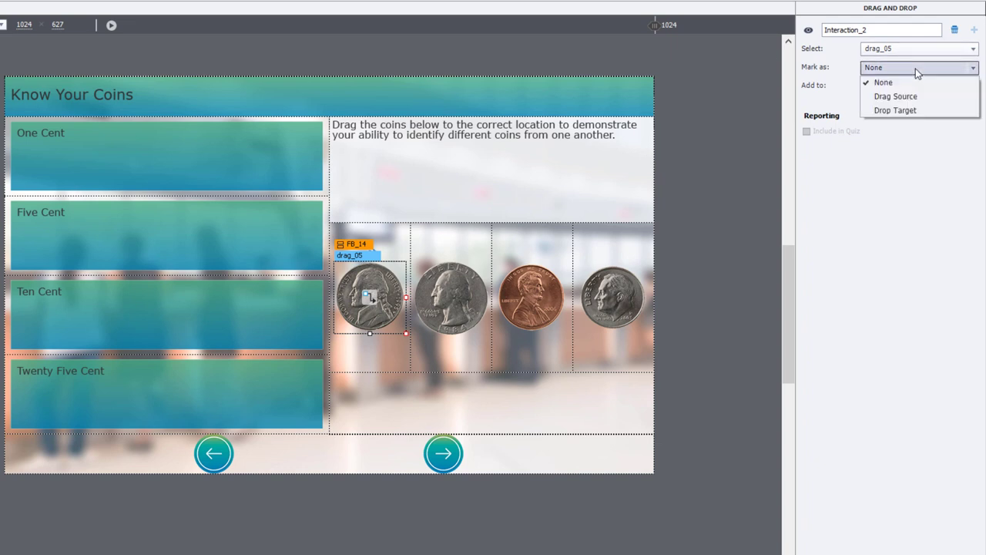
left_click(896, 96)
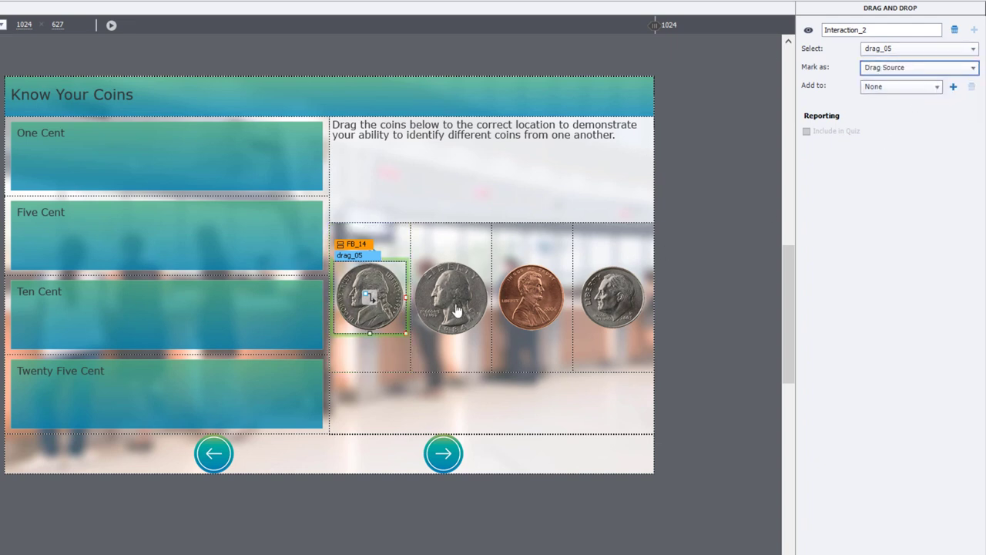
left_click(917, 68)
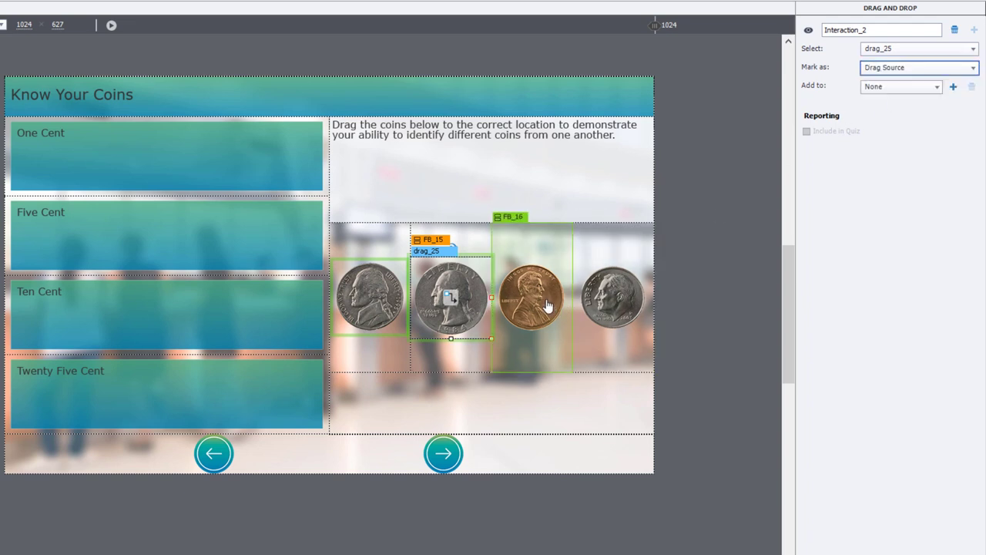
left_click(917, 68)
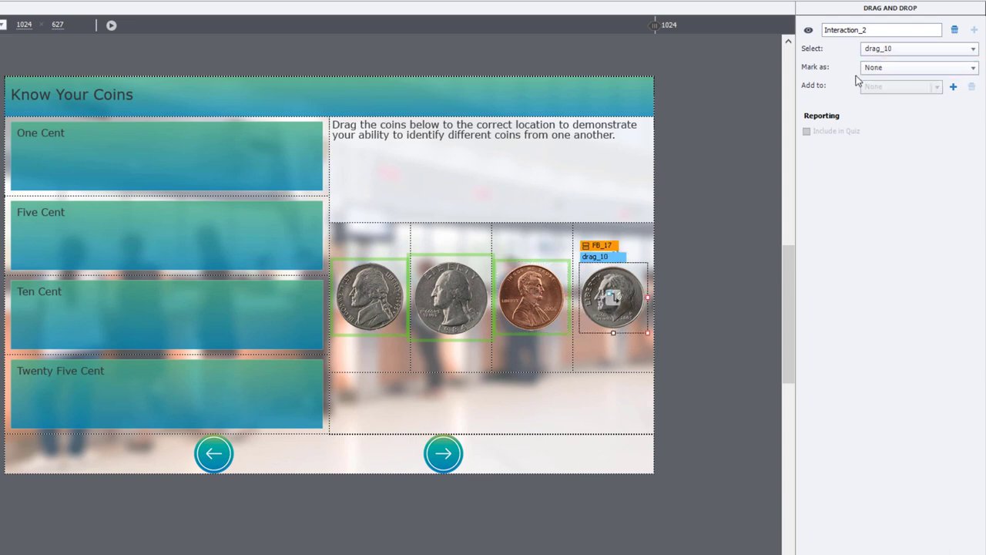
left_click(917, 68)
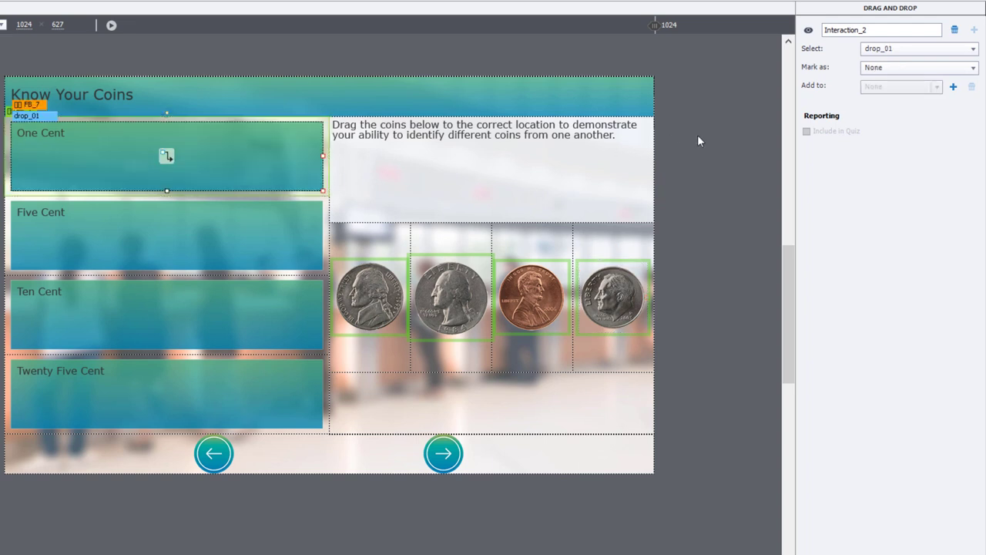
- Mark the Five Cent and Twenty Five Cent label boxes as Drop Targets
left_click(917, 67)
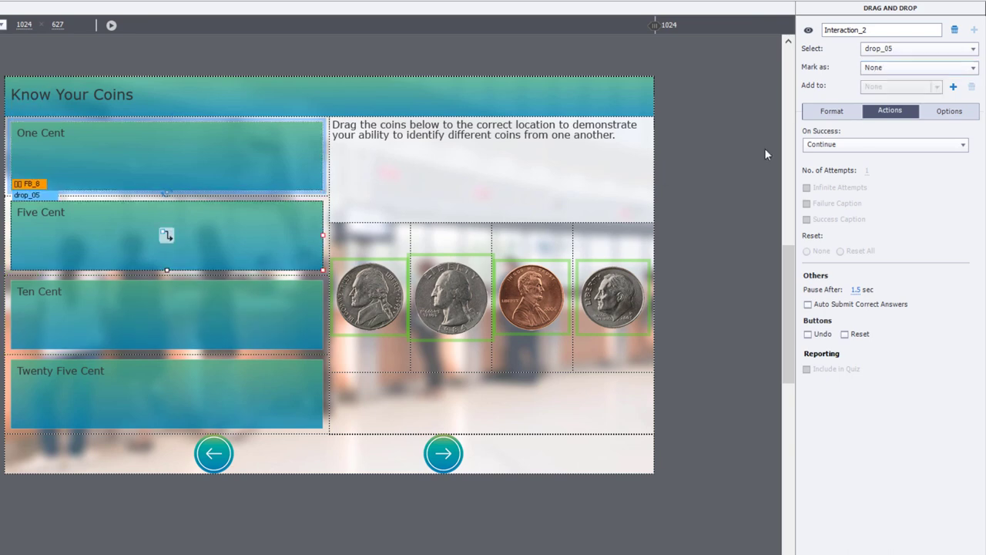
left_click(919, 68)
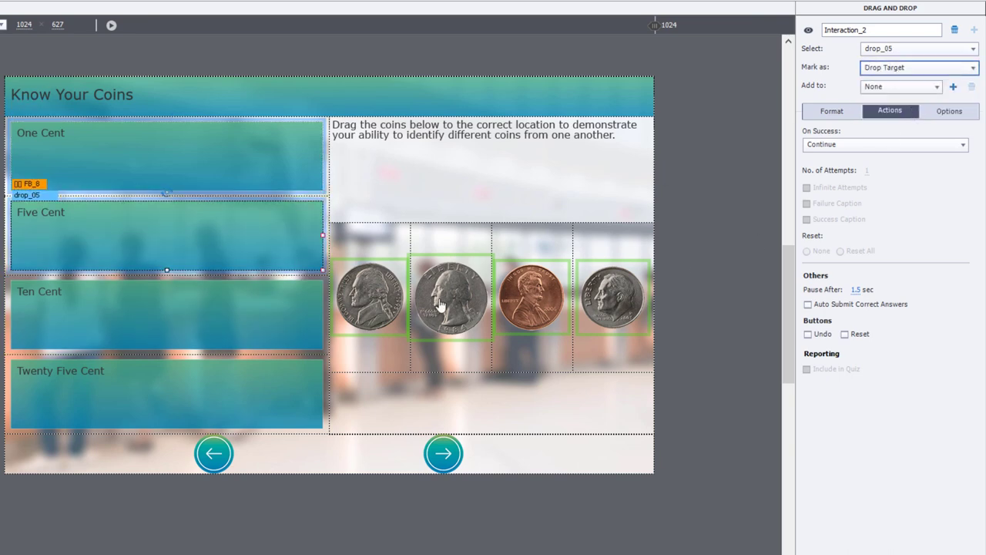
left_click(917, 68)
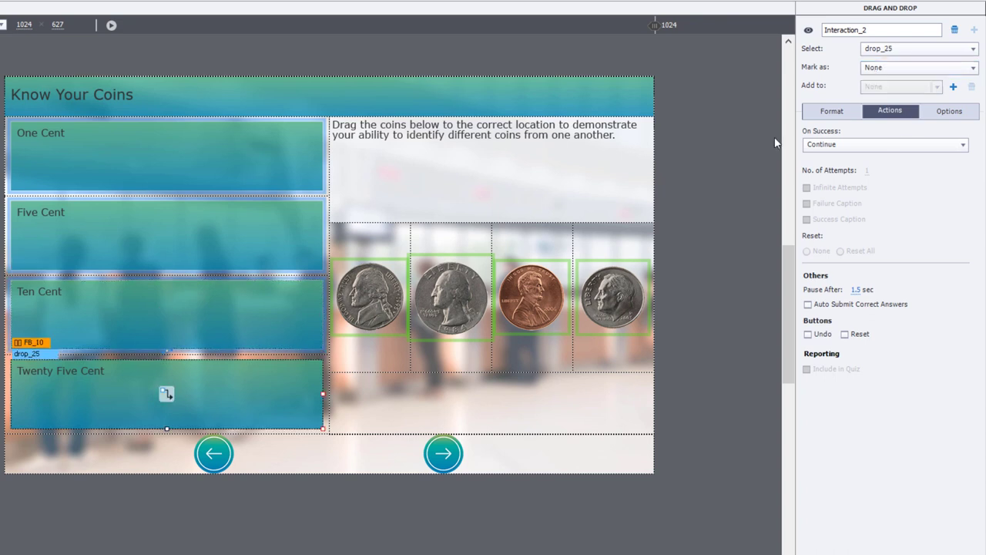
left_click(917, 68)
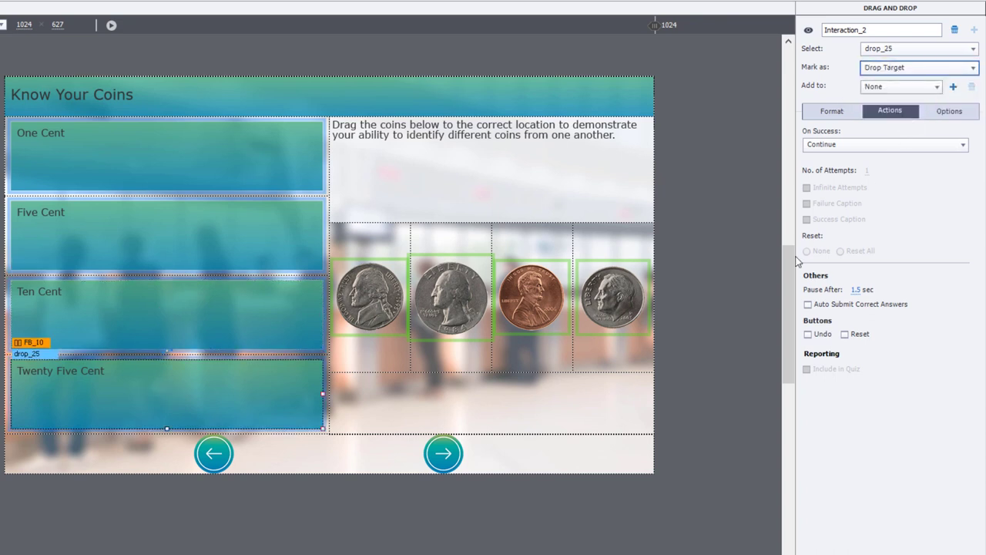
left_click(368, 296)
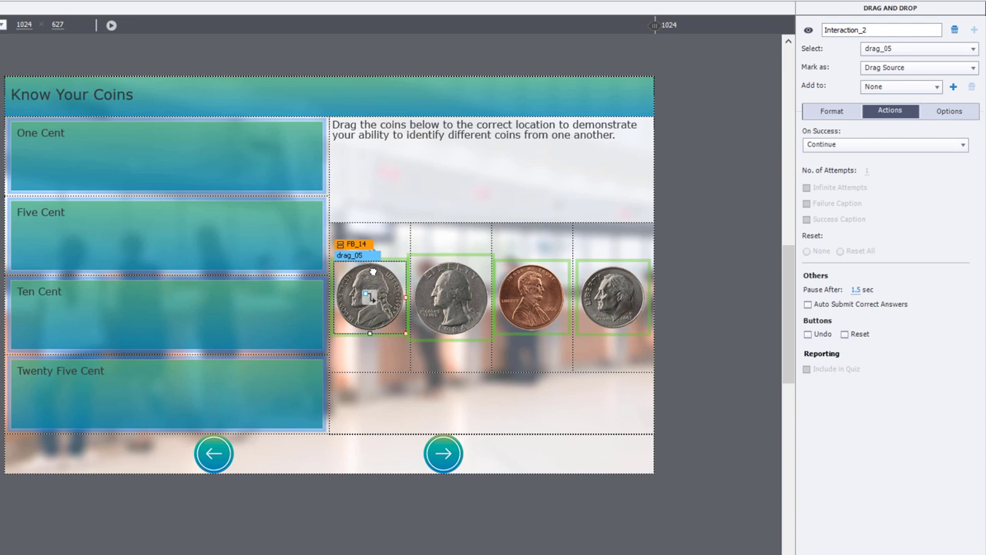
mouse_move(373, 302)
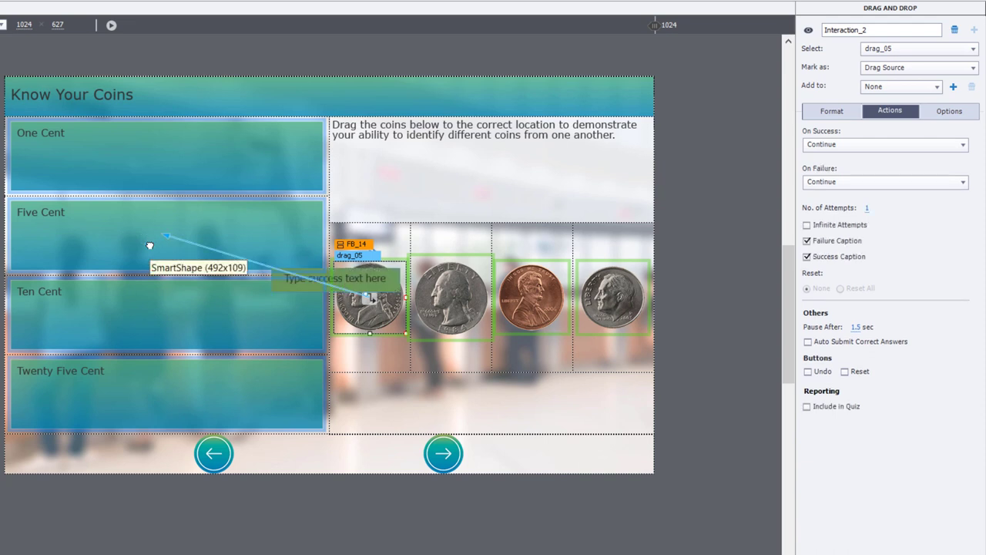
mouse_move(682, 155)
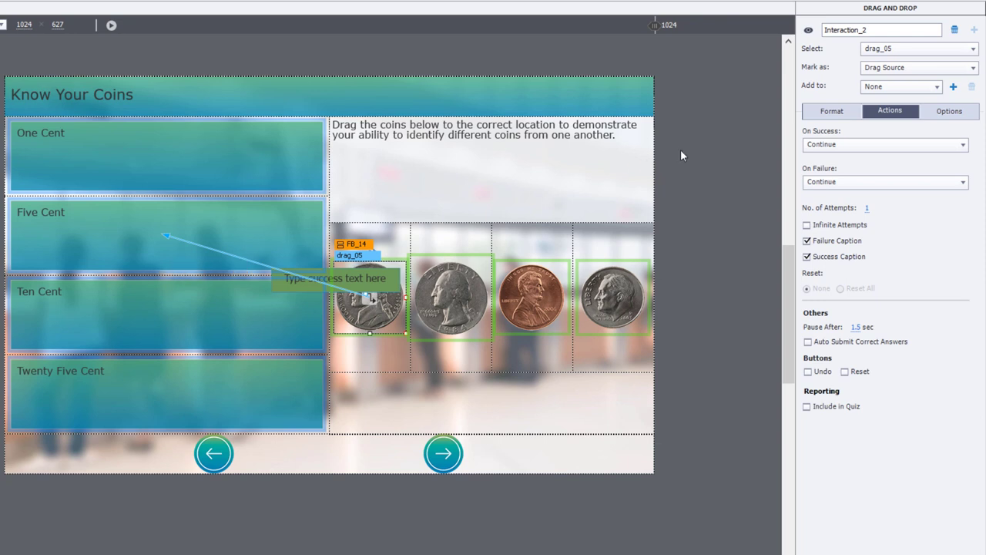
mouse_move(954, 87)
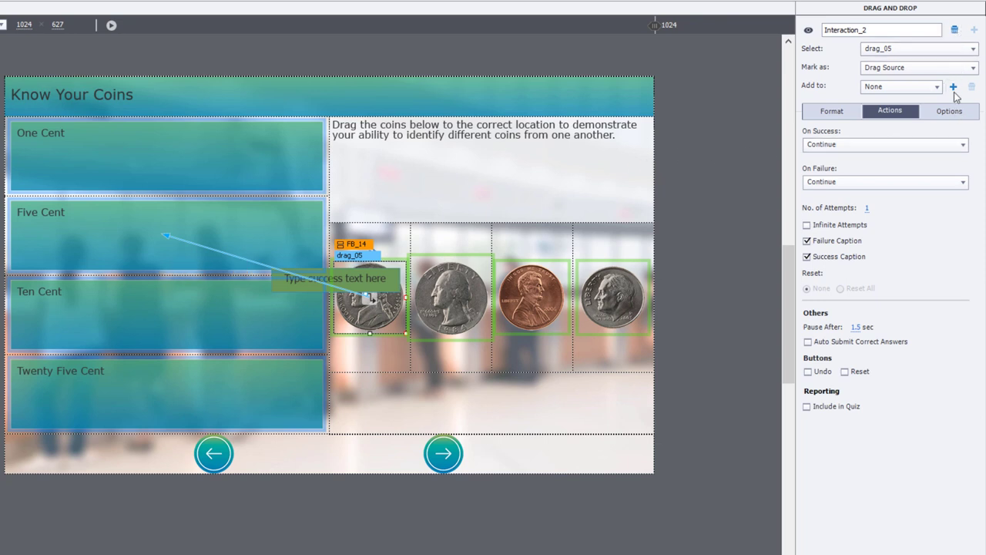
- In Set Correct Answers, pair drop_05 with drag_05 and drop_10 with drag_10
left_click(949, 111)
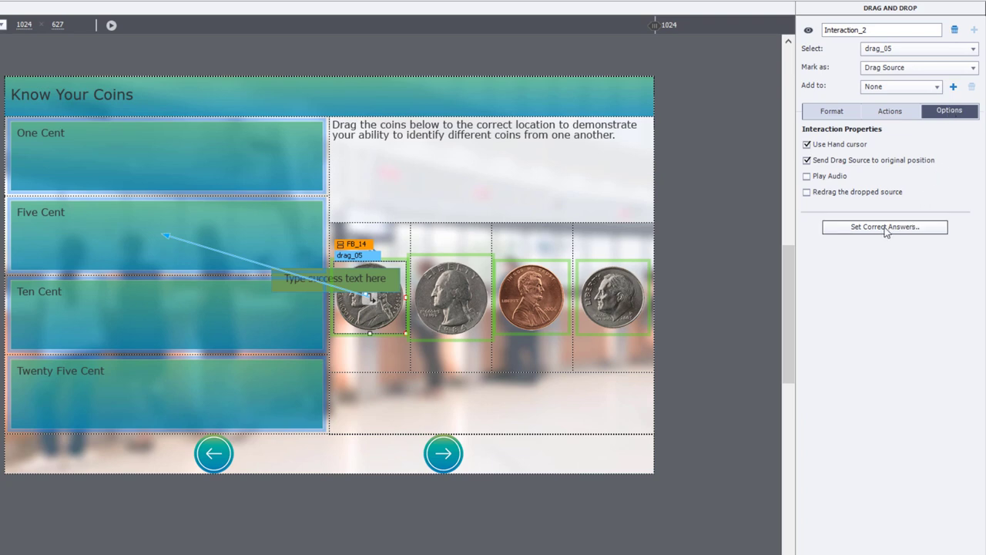
mouse_move(856, 343)
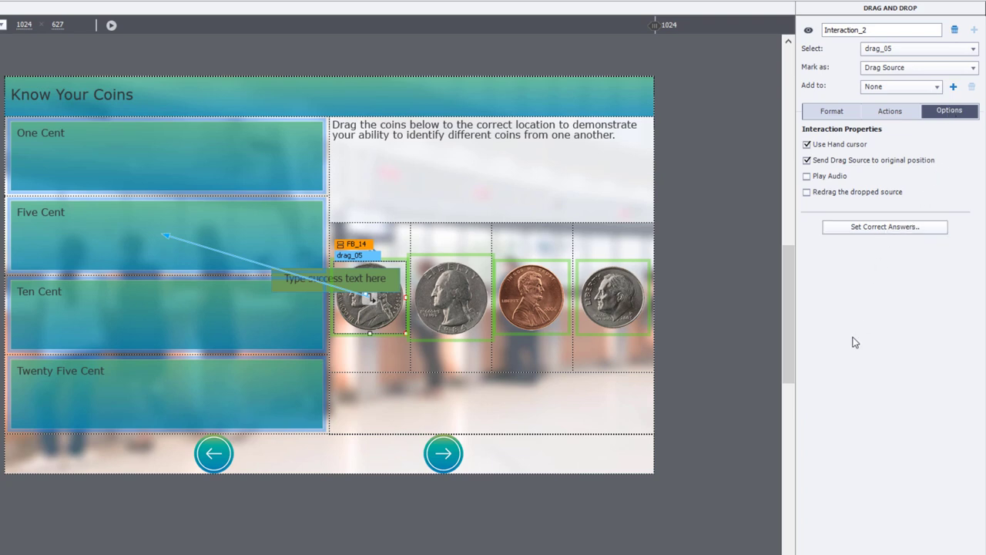
left_click(885, 226)
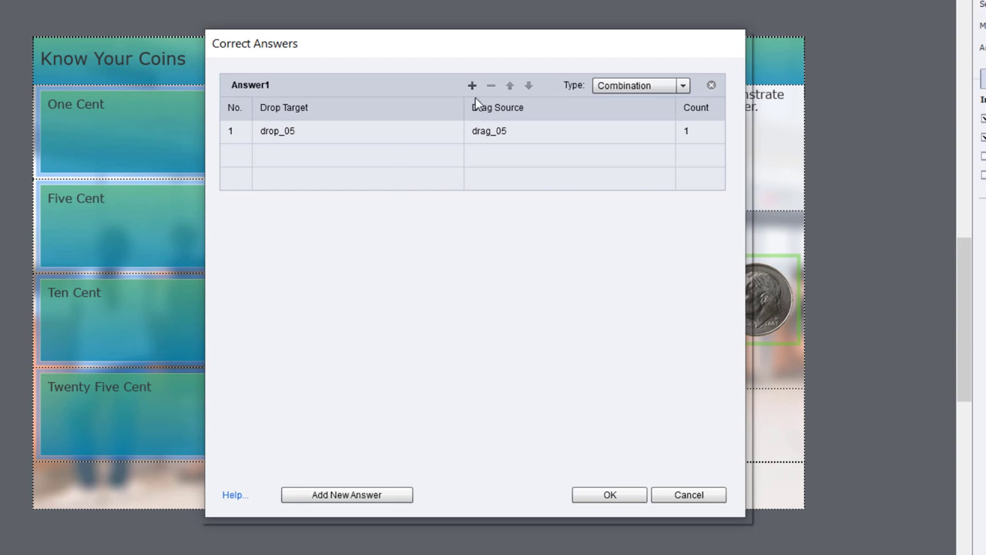
left_click(471, 84)
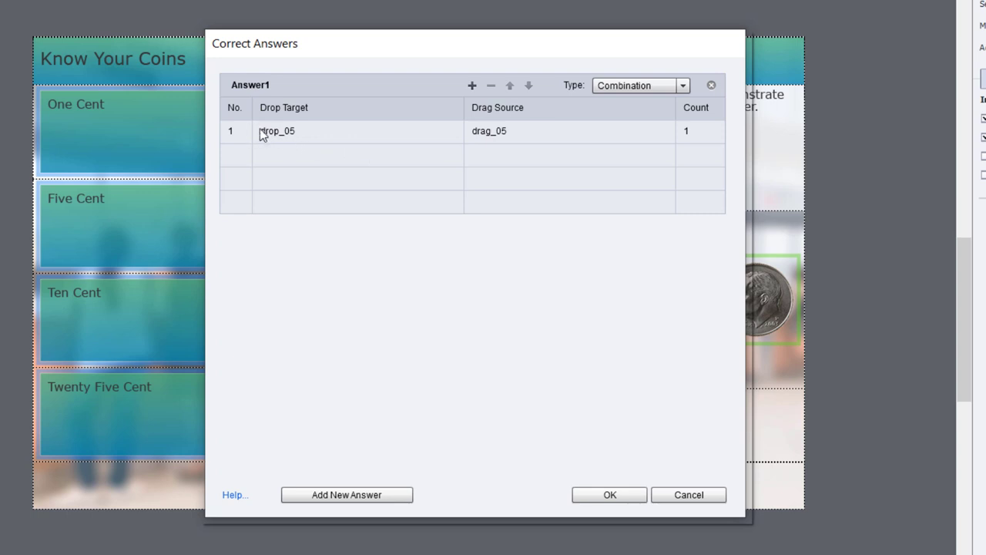
mouse_move(515, 131)
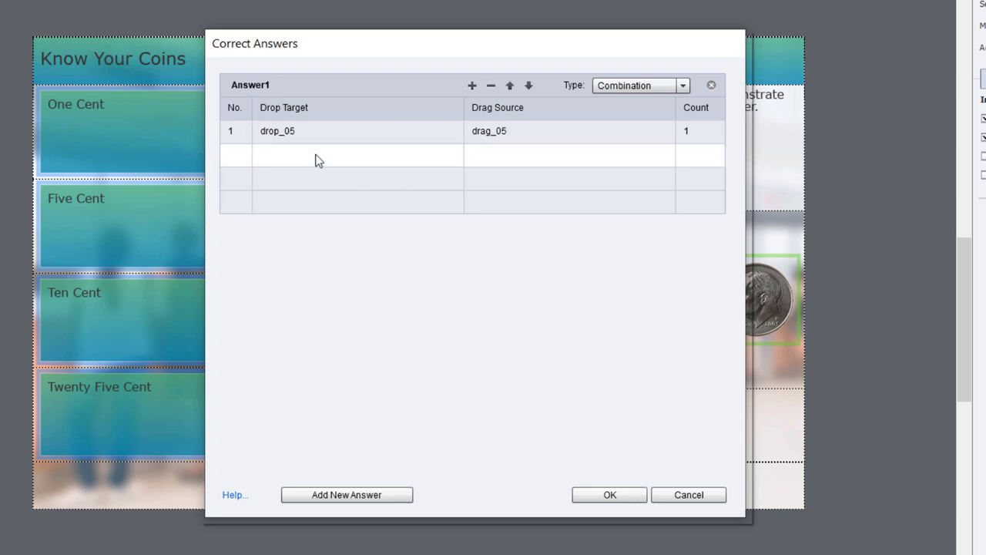
left_click(471, 86)
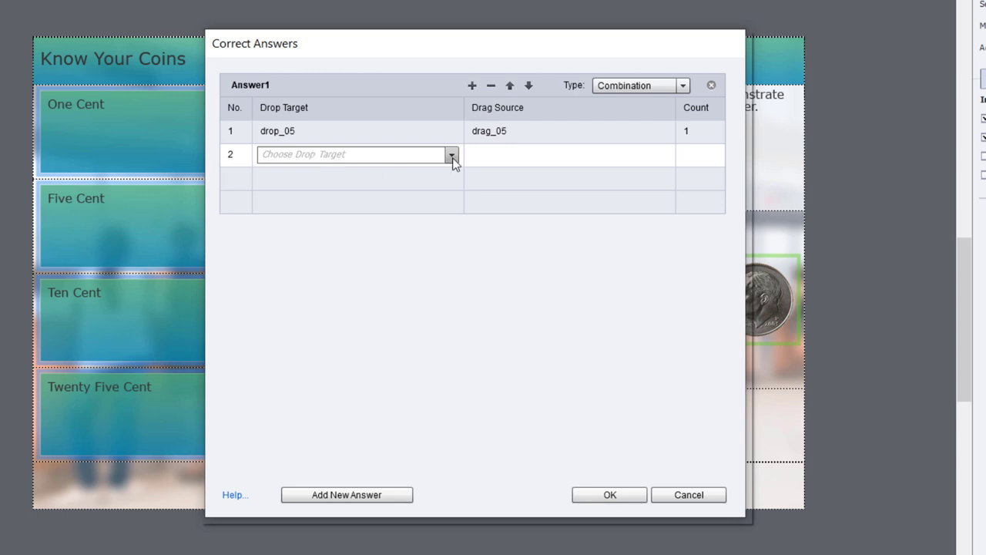
left_click(452, 154)
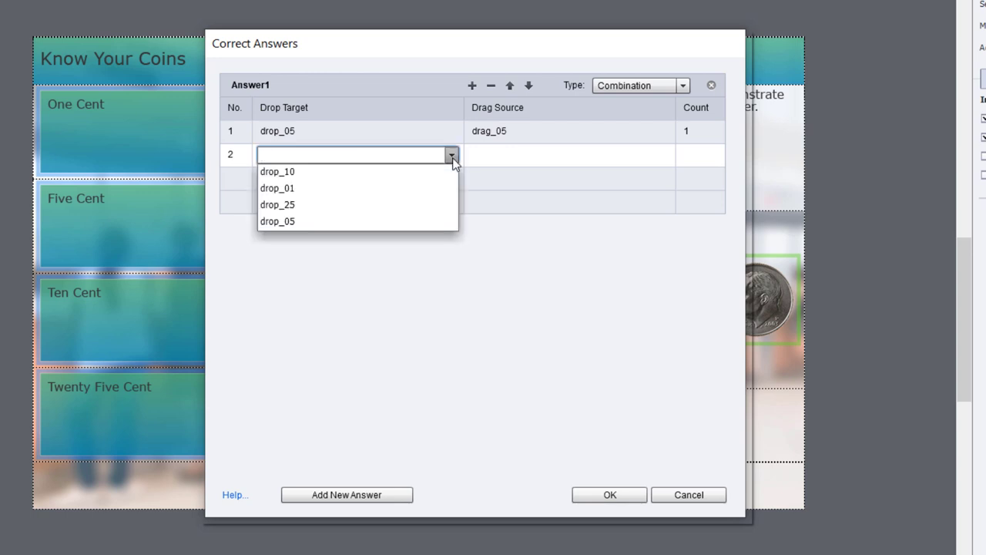
mouse_move(300, 171)
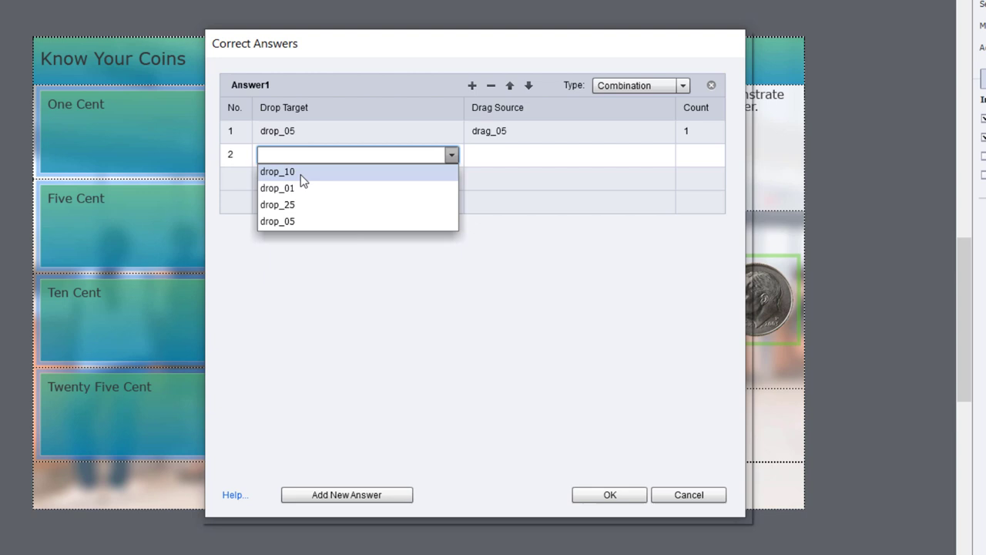
left_click(277, 171)
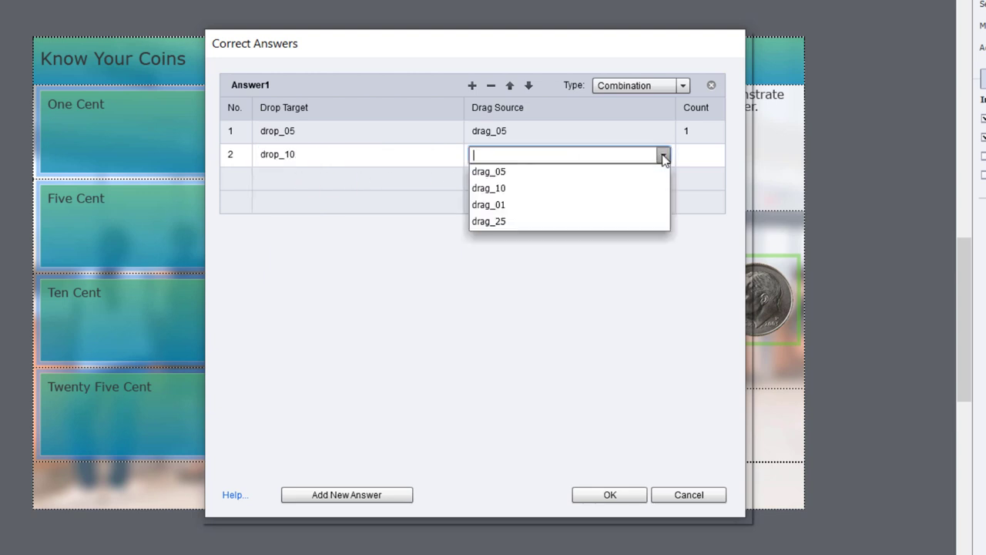
left_click(489, 188)
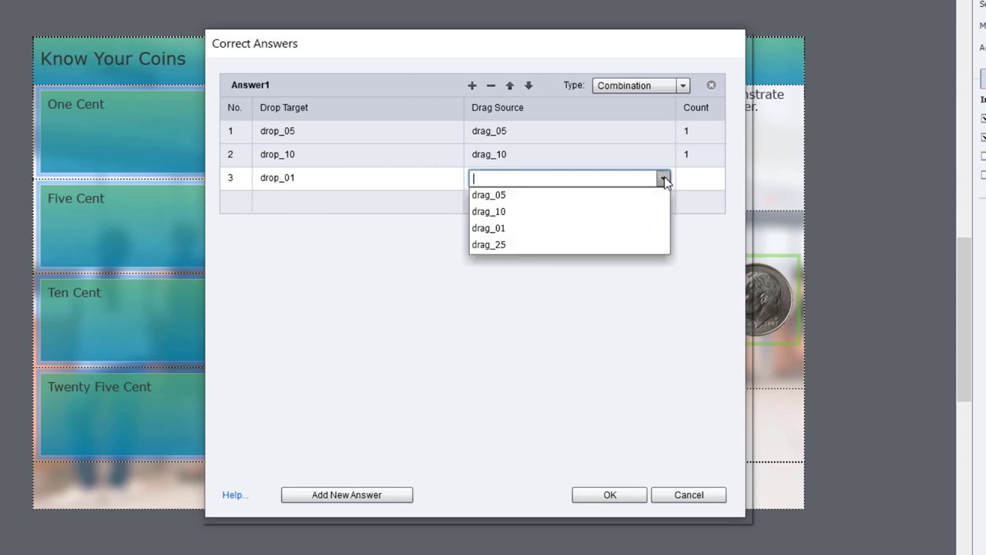
- Add rows pairing drop_01 with drag_01 and drop_25 with drag_25
left_click(489, 228)
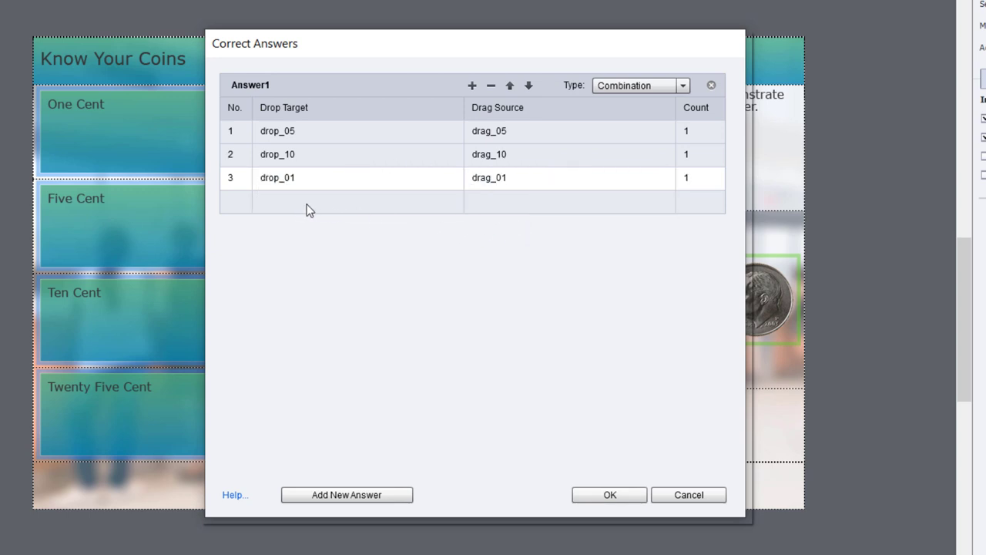
left_click(472, 84)
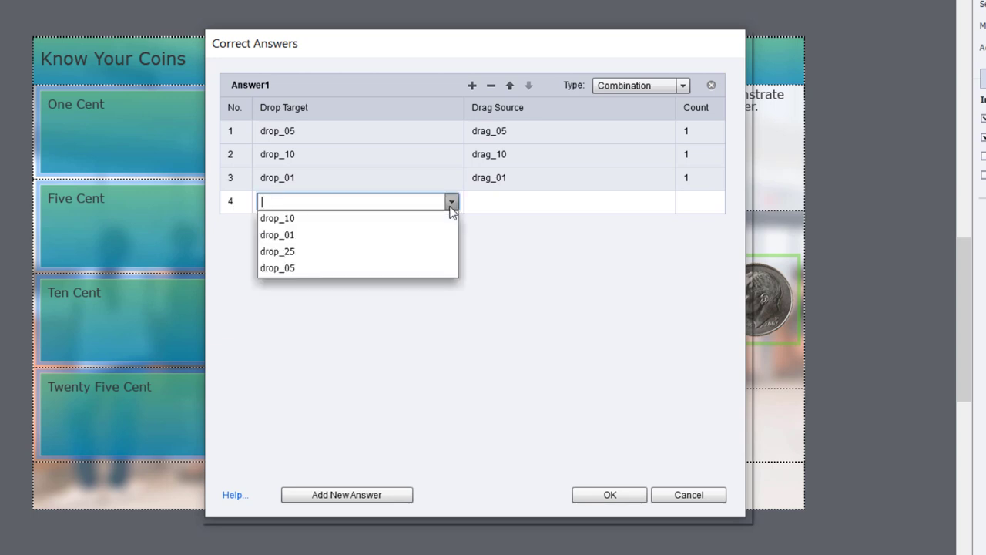
left_click(277, 251)
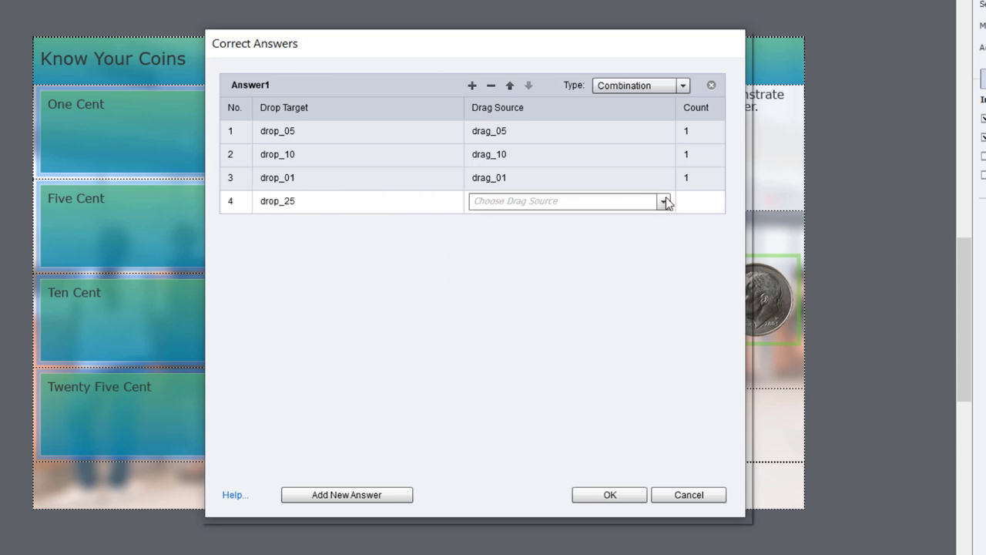
left_click(664, 201)
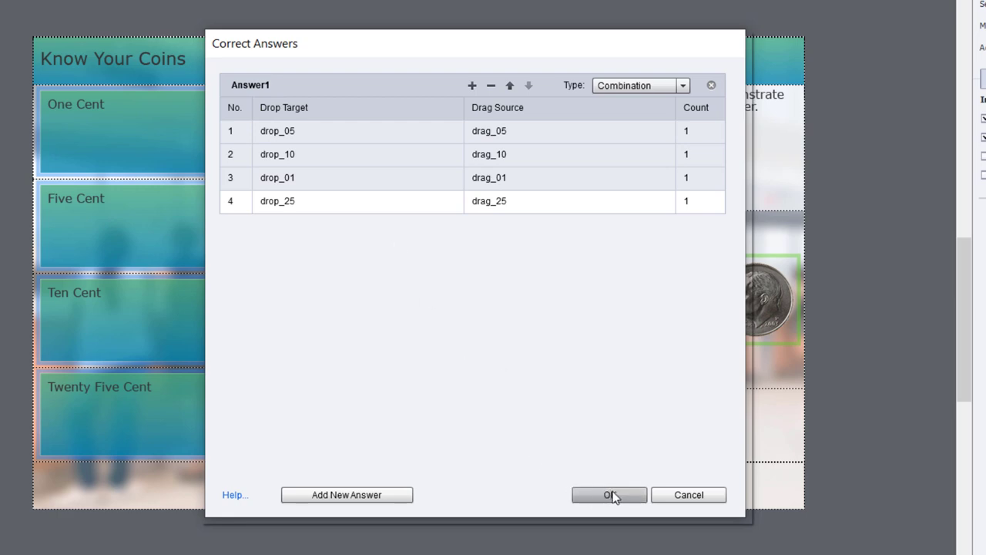
- Save the correct answers and enable 'Redrag the dropped source' in Options
left_click(609, 495)
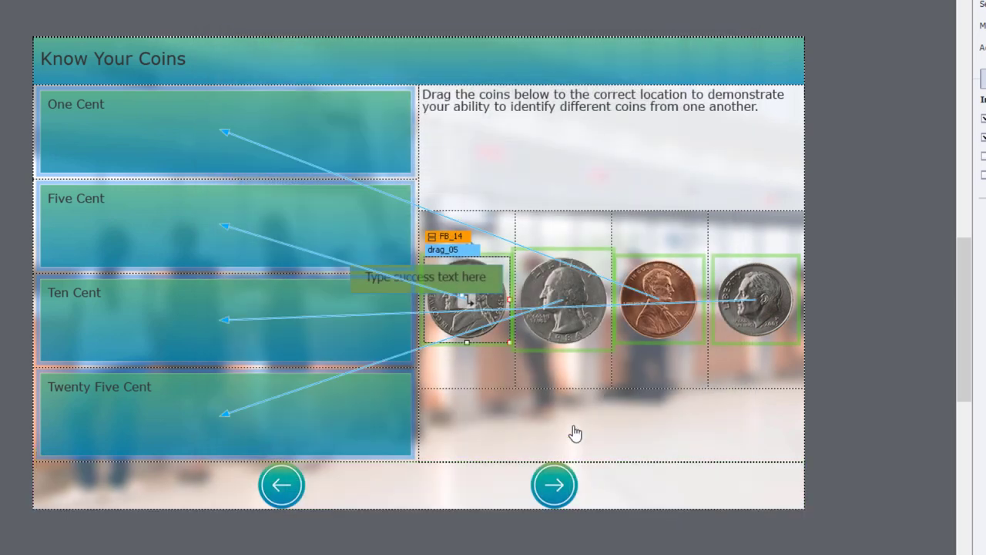
mouse_move(727, 256)
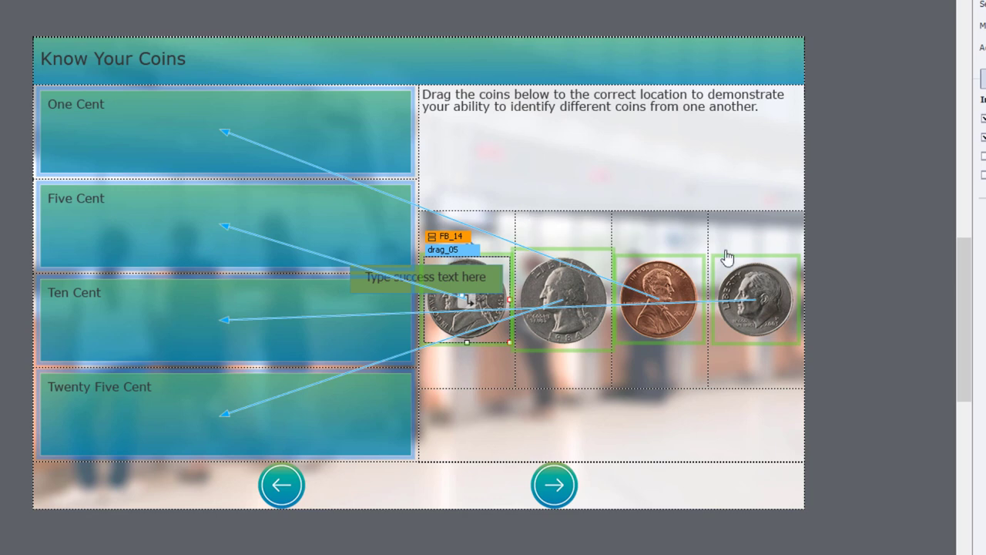
left_click(950, 114)
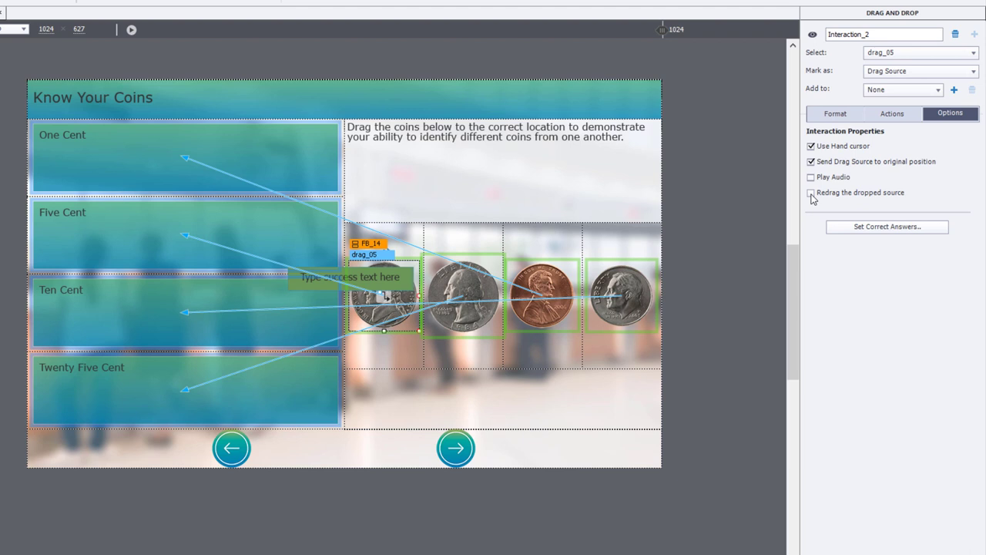
left_click(811, 193)
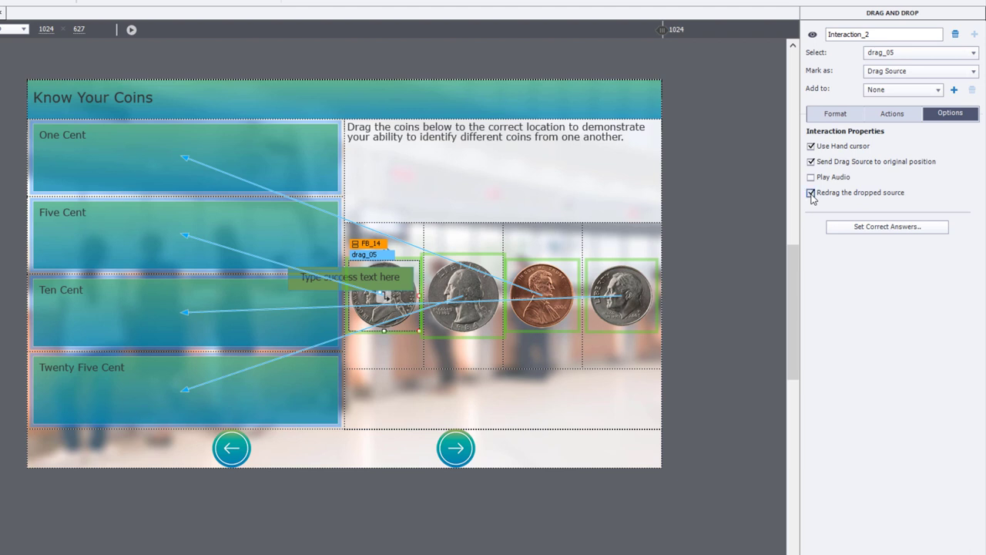
left_click(811, 193)
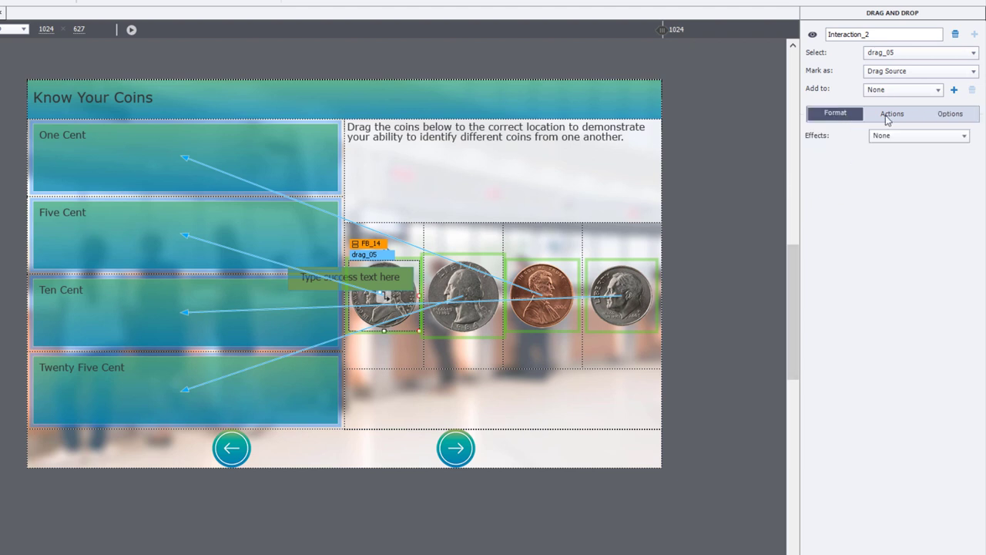
- In Actions, enable Auto Submit Correct Answers, turn off success and failure captions, allow Infinite Attempts
left_click(890, 114)
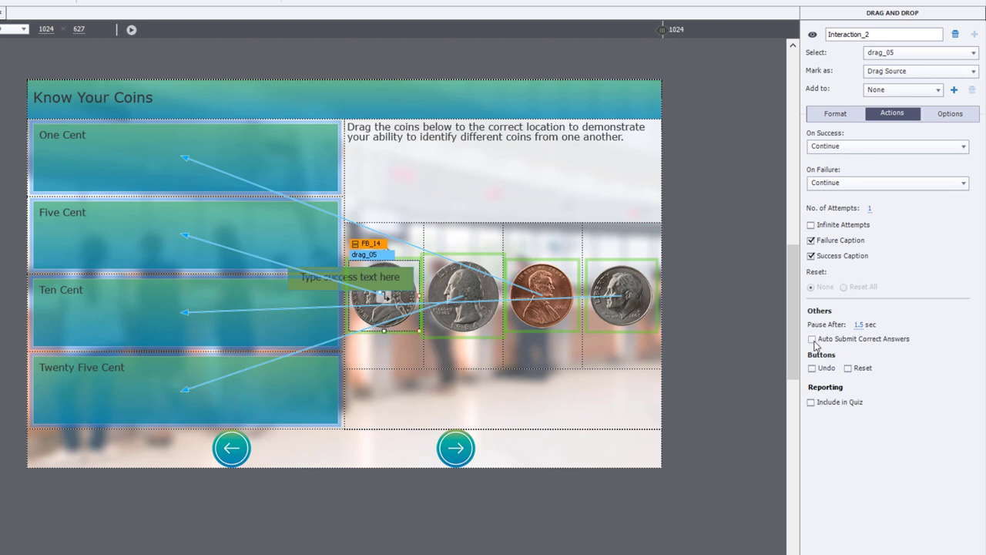
left_click(810, 340)
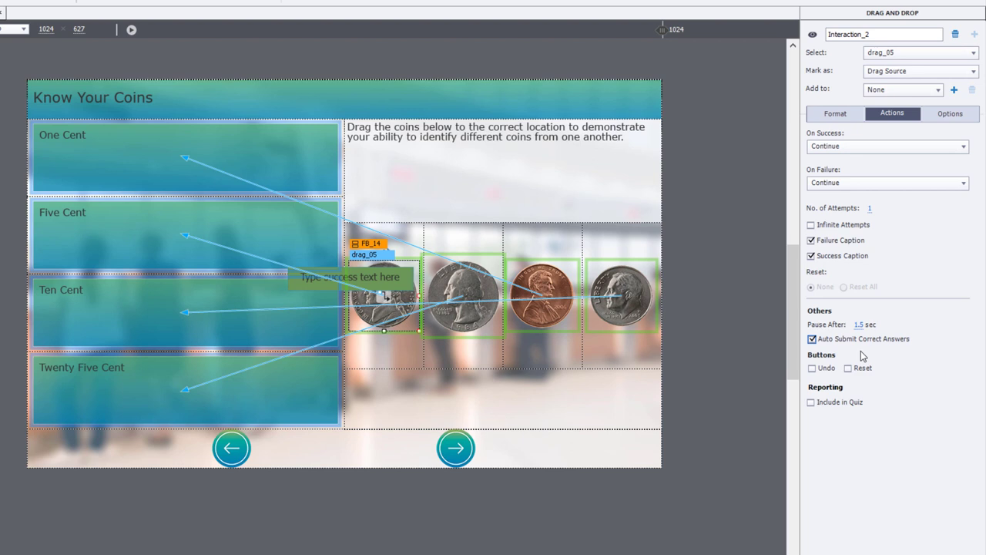
mouse_move(823, 343)
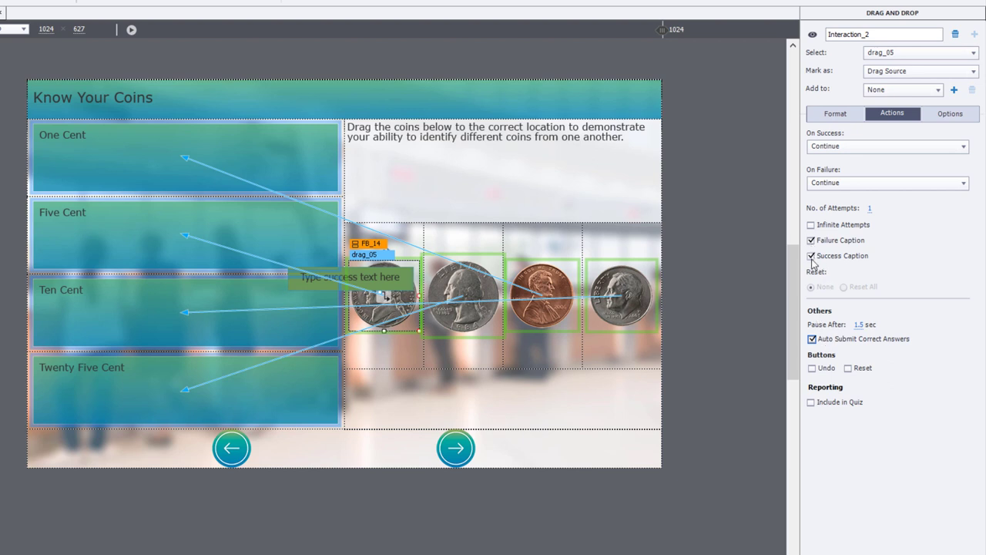
left_click(811, 256)
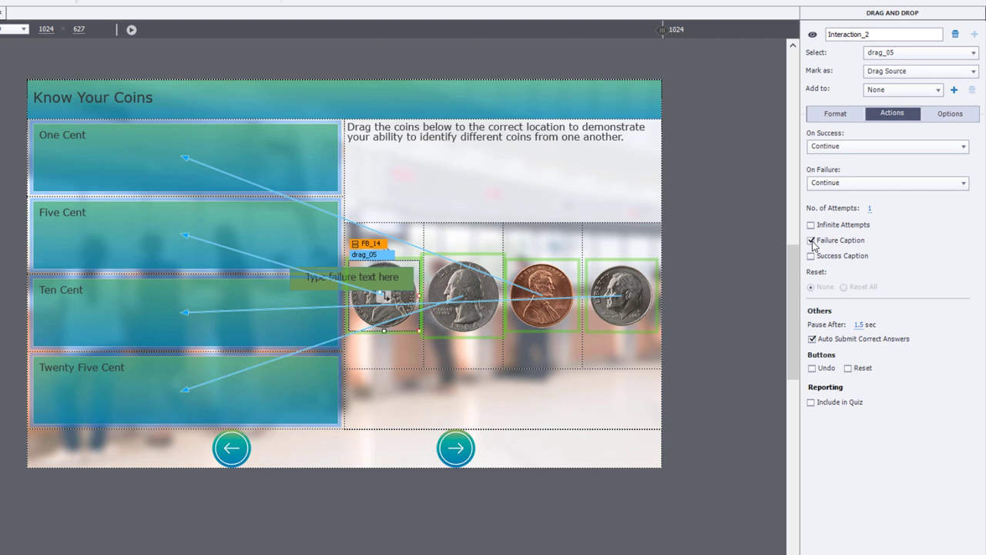
left_click(811, 241)
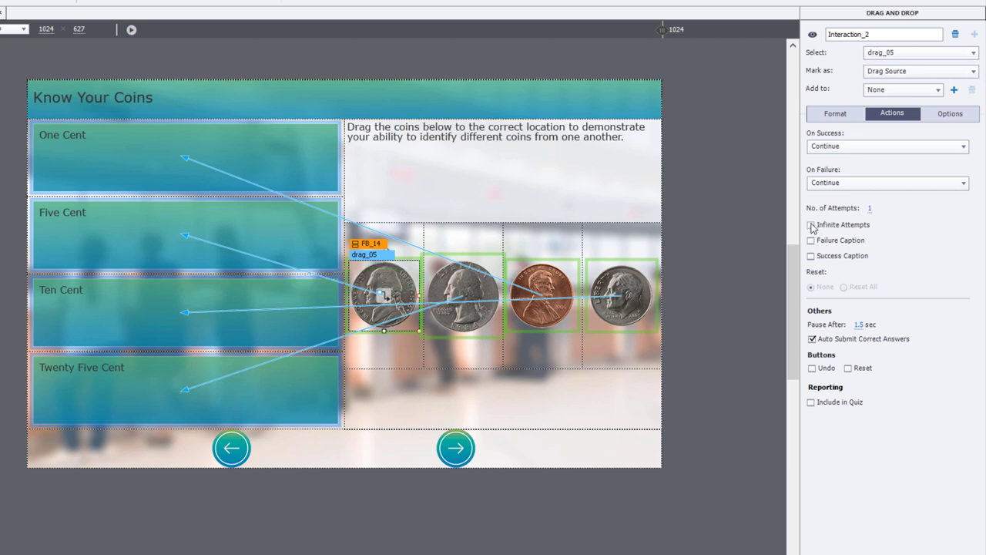
left_click(811, 225)
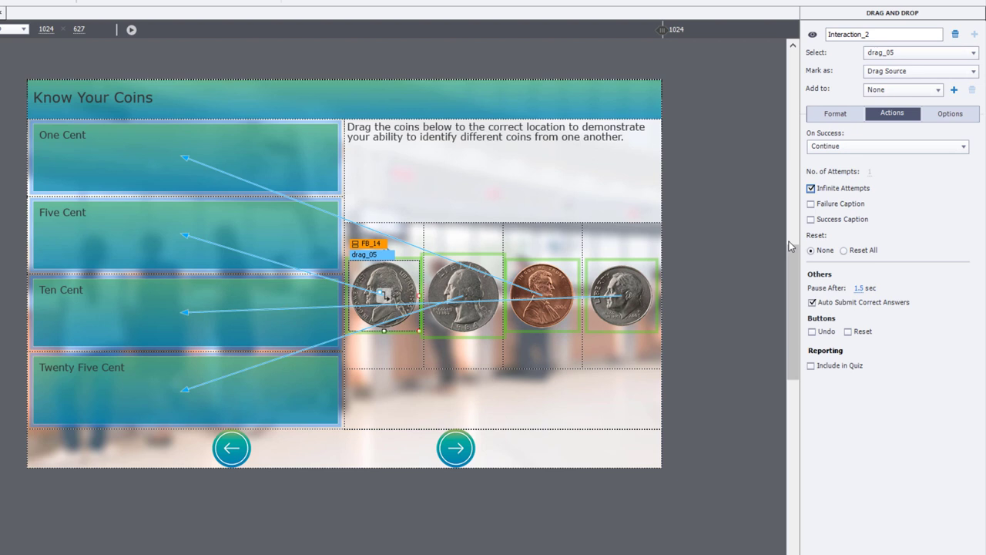
mouse_move(746, 219)
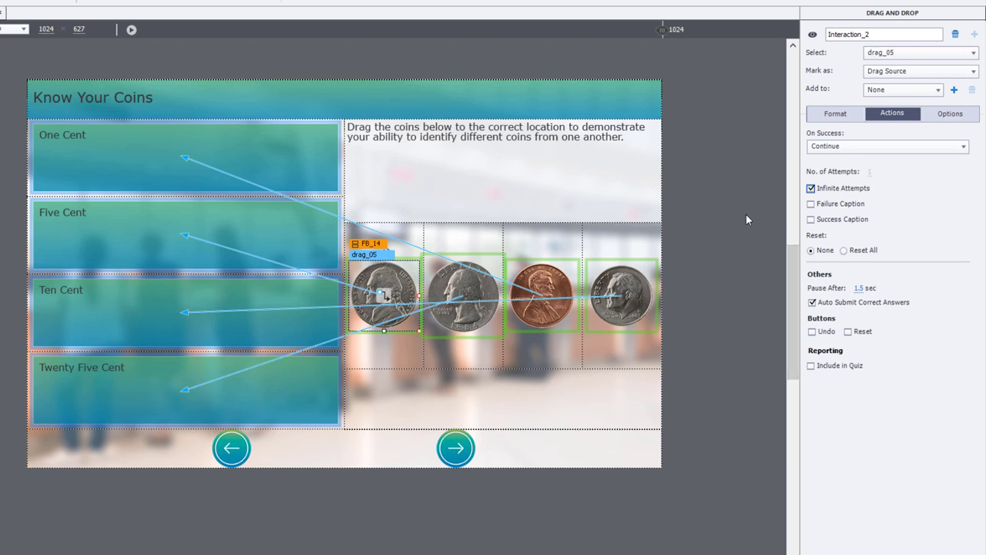
mouse_move(586, 393)
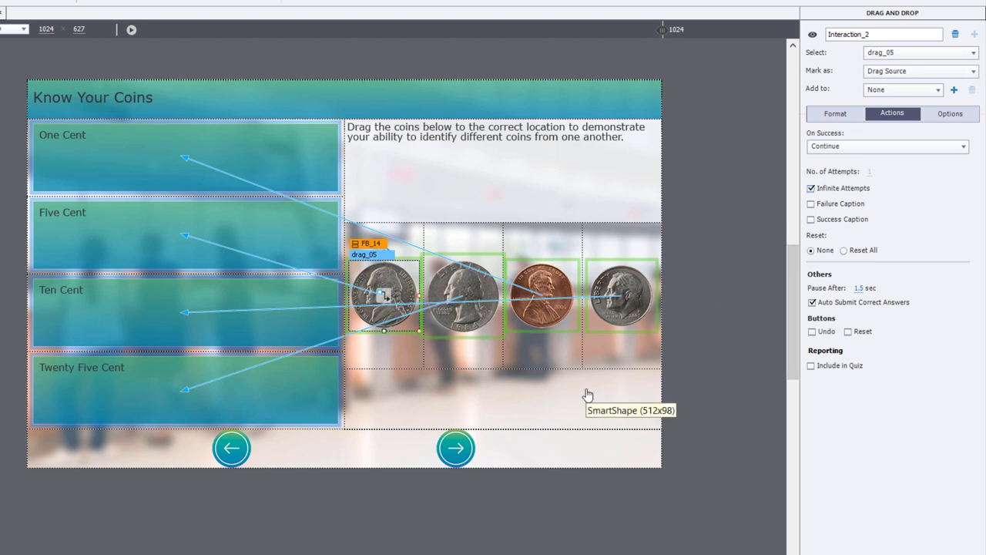
mouse_move(546, 397)
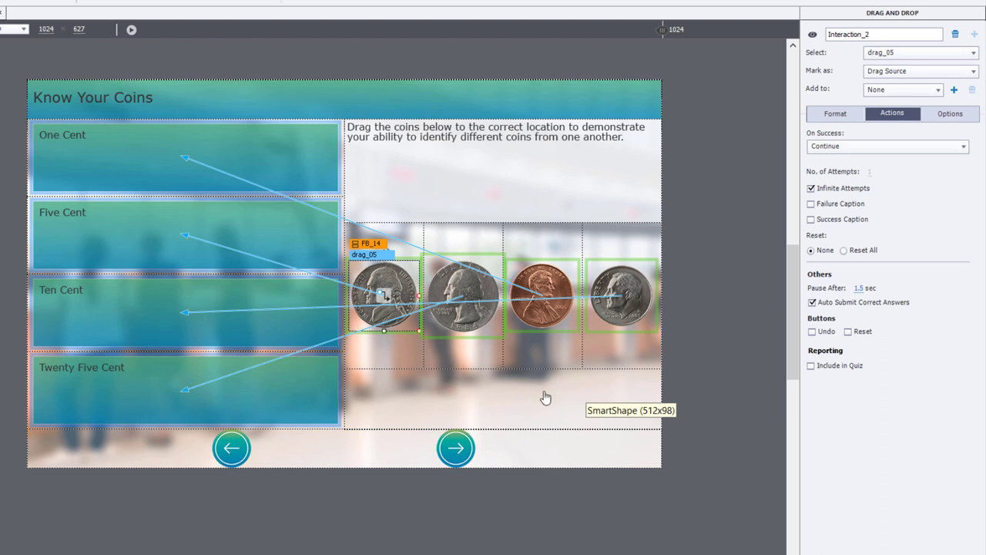
mouse_move(610, 402)
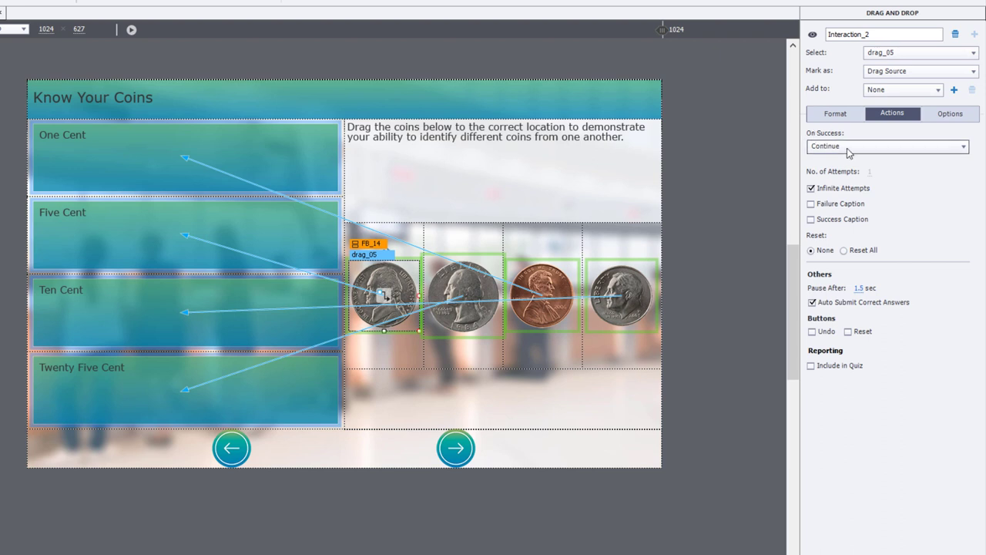
- Set On Success to change Overall_Interaction to Completed, with Continue Playing unchecked
left_click(887, 146)
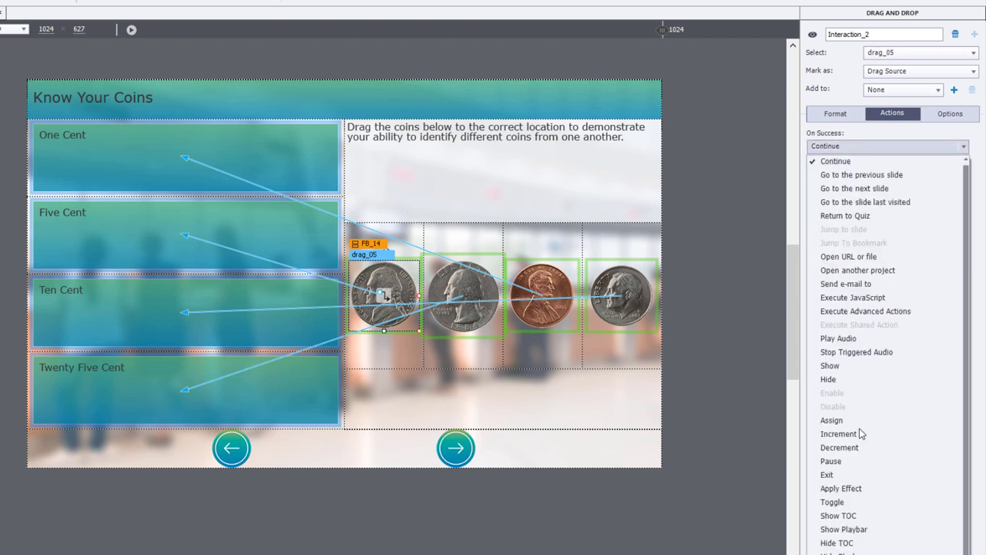
left_click(886, 145)
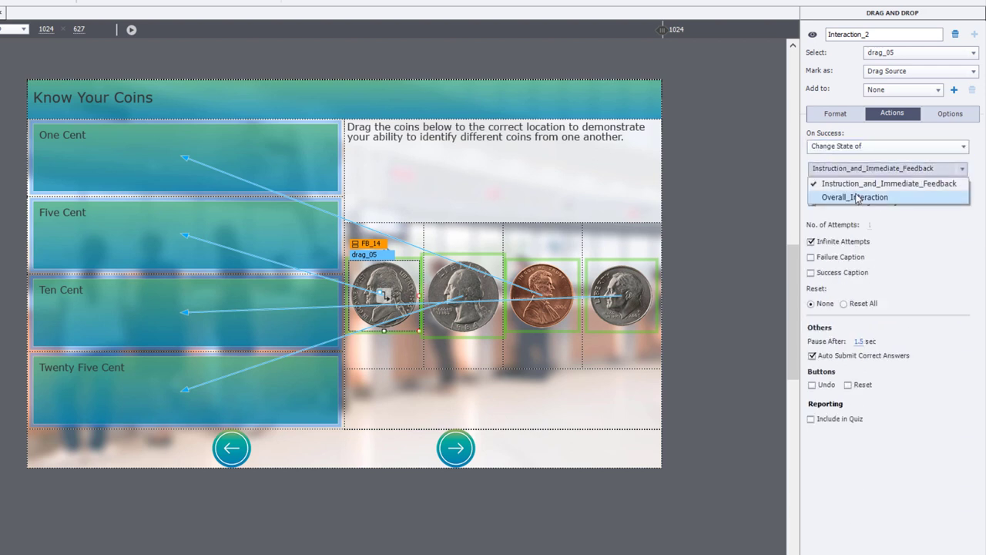
left_click(854, 197)
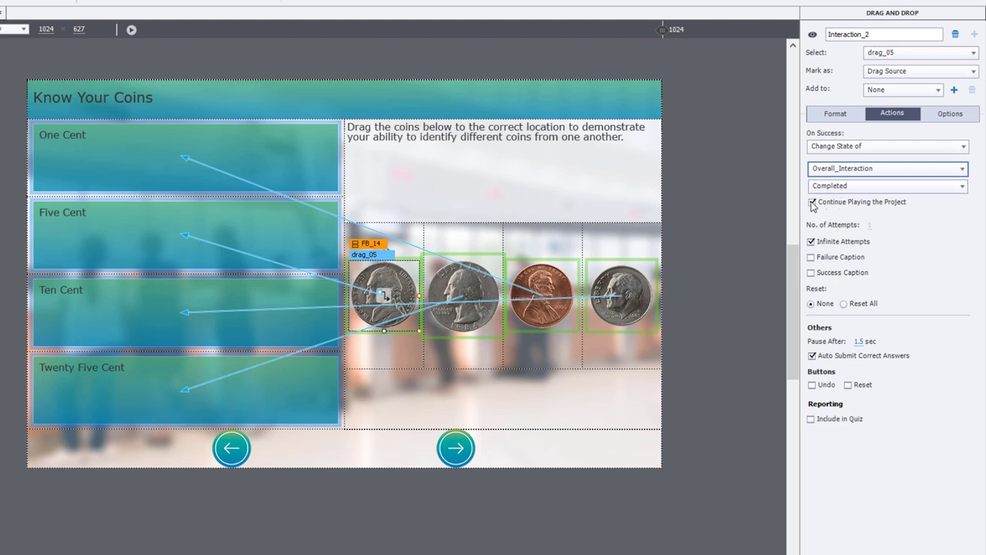
left_click(811, 202)
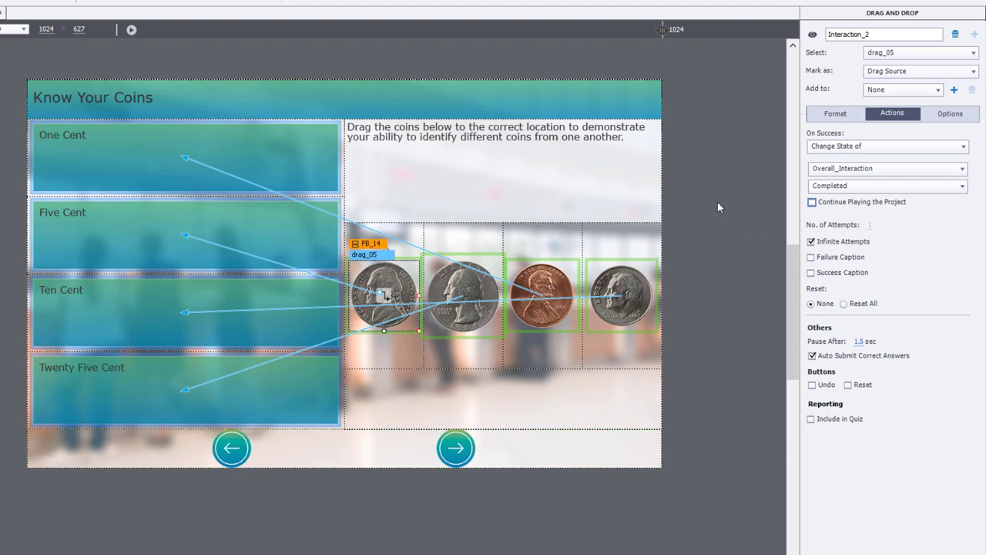
- Set the One Cent drop target's snap behavior size to 75% in the Format tab
left_click(835, 114)
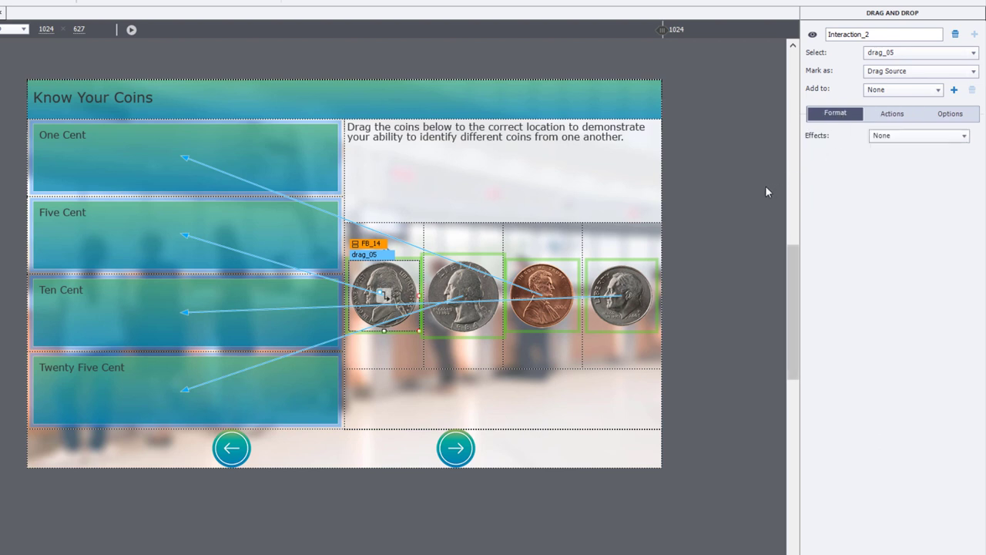
mouse_move(99, 162)
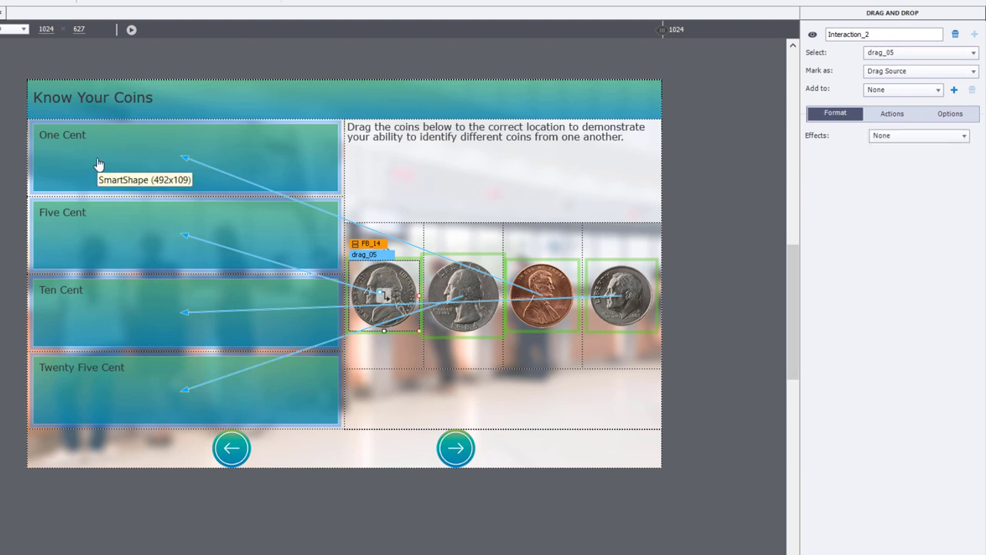
left_click(96, 157)
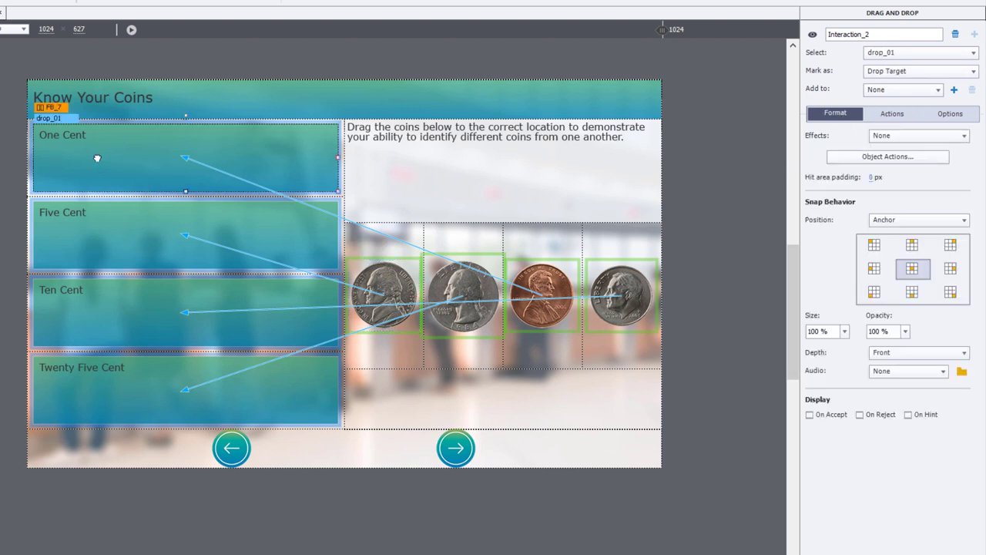
mouse_move(669, 200)
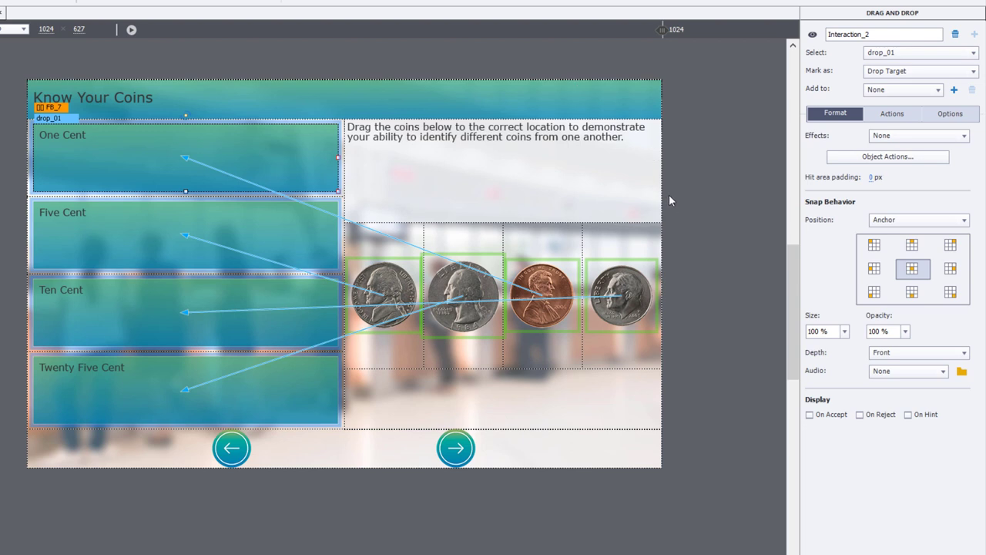
mouse_move(796, 330)
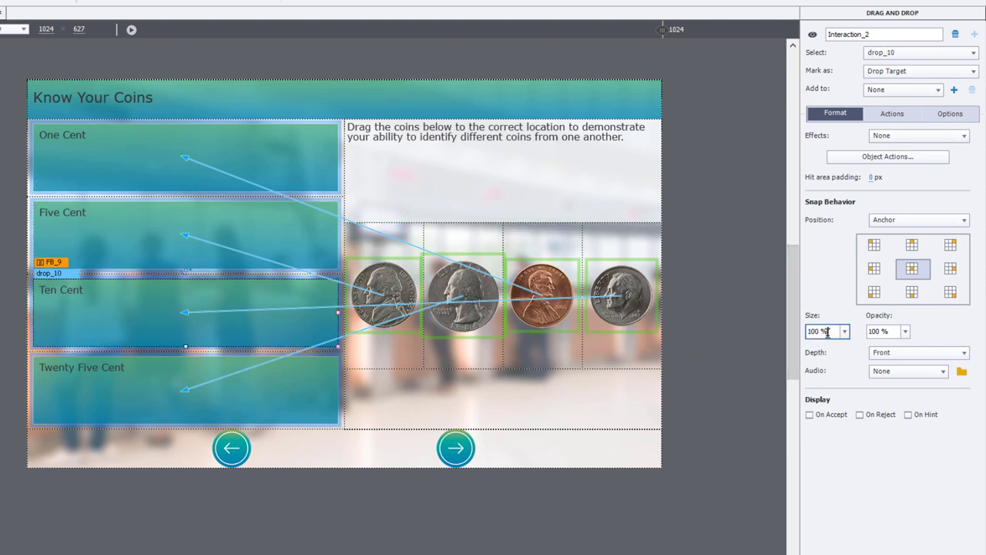
type("75 %")
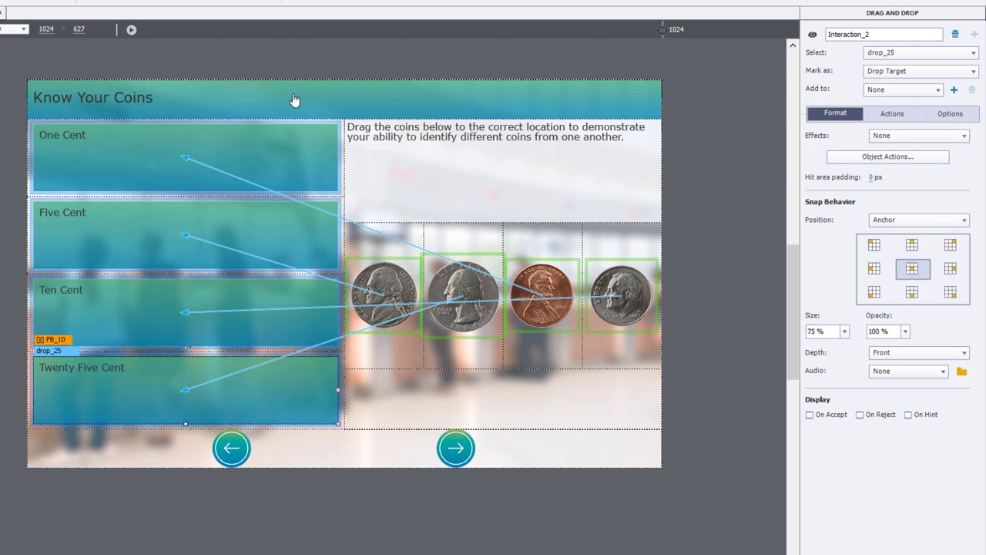
left_click(174, 157)
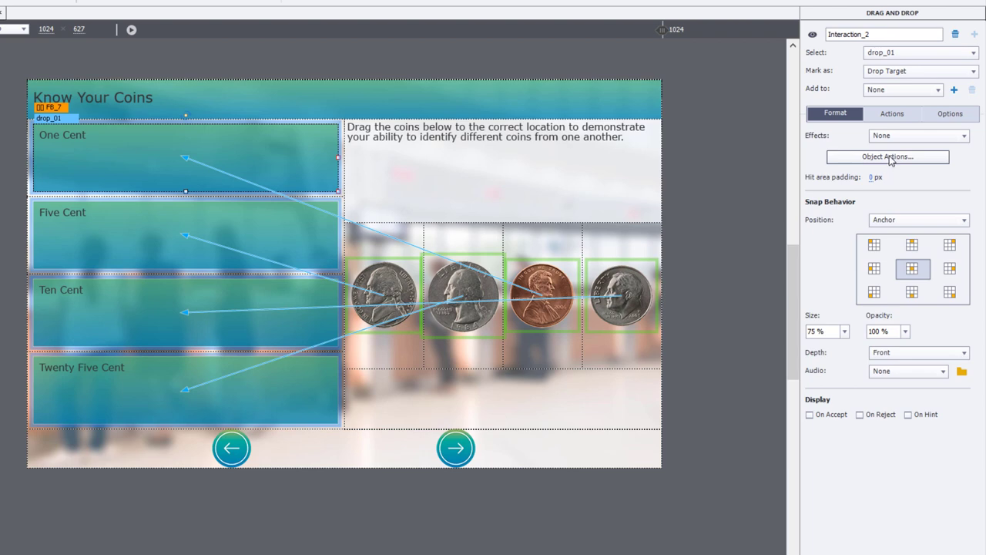
- In Accepted Drag Sources, set On Accept to Replace for this drop target
left_click(888, 157)
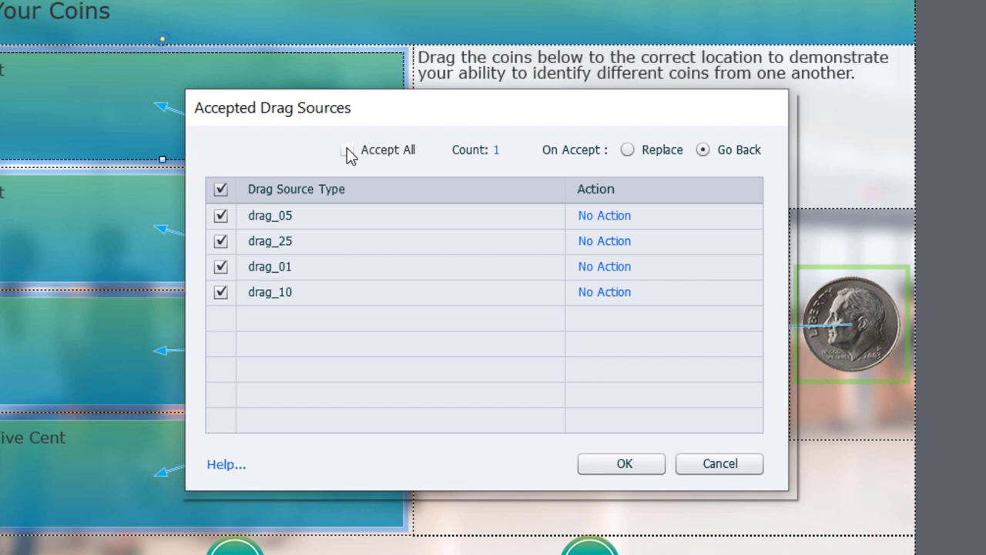
left_click(347, 148)
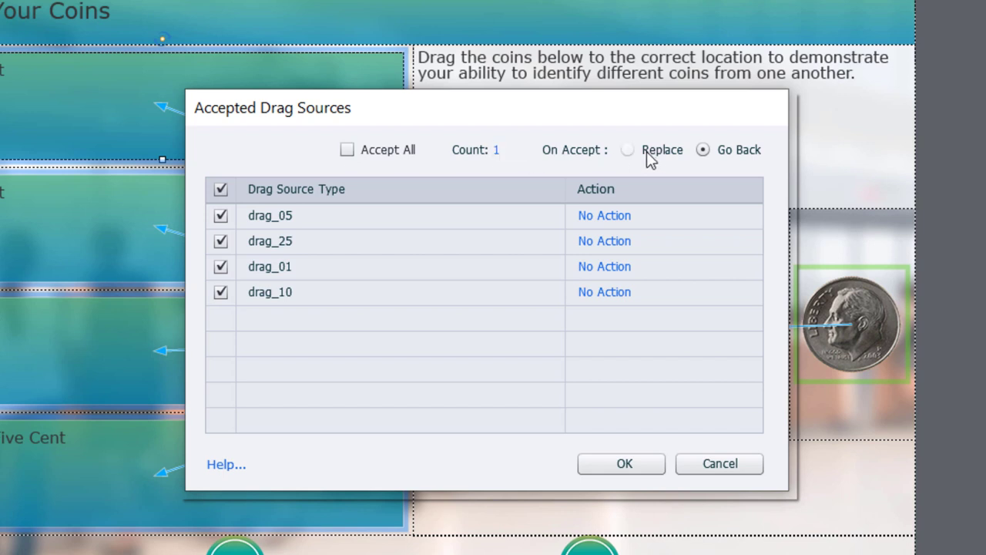
left_click(627, 149)
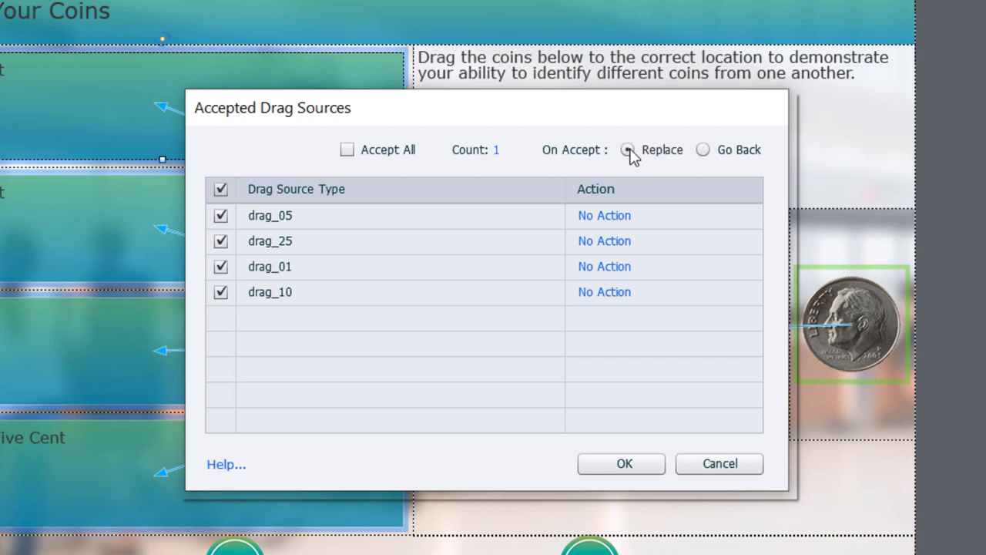
left_click(626, 150)
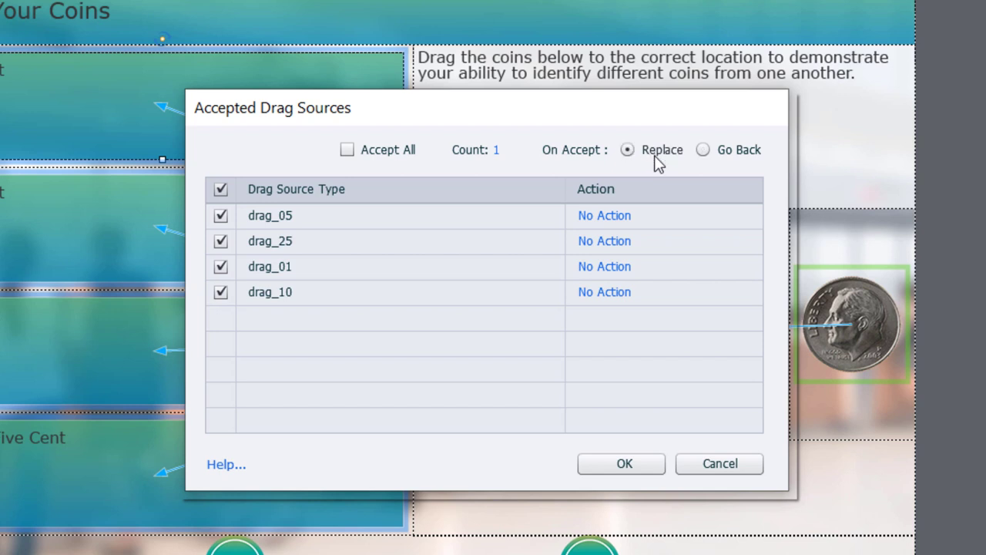
mouse_move(76, 142)
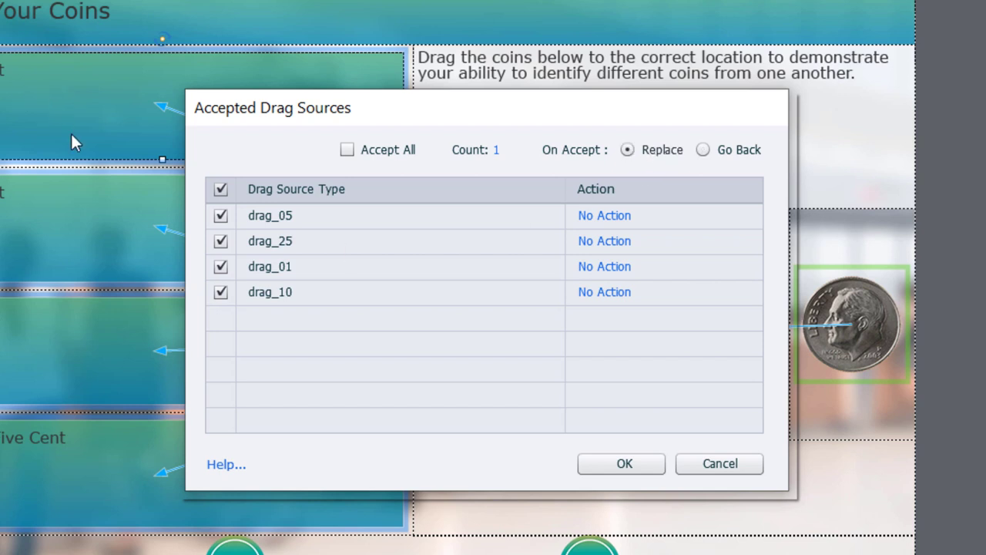
mouse_move(280, 276)
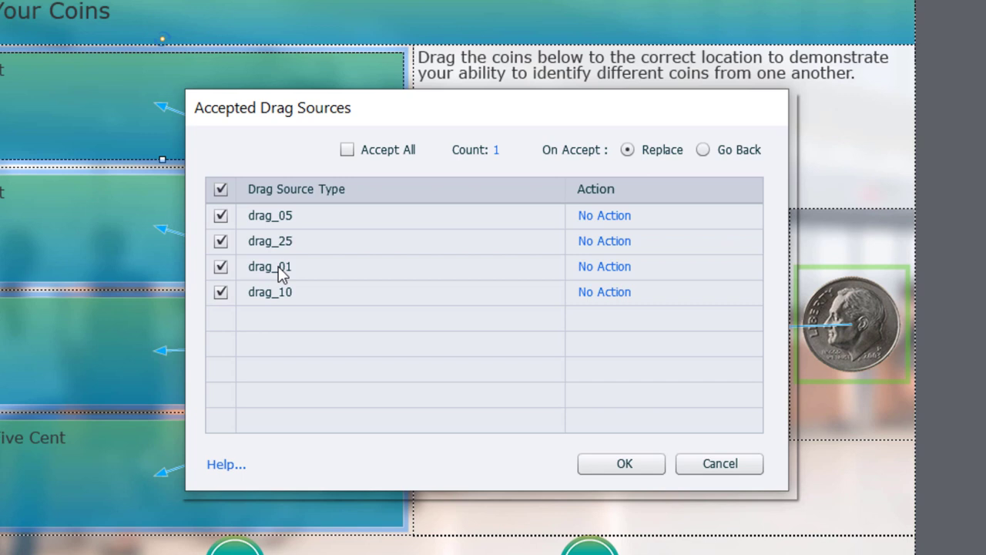
mouse_move(301, 259)
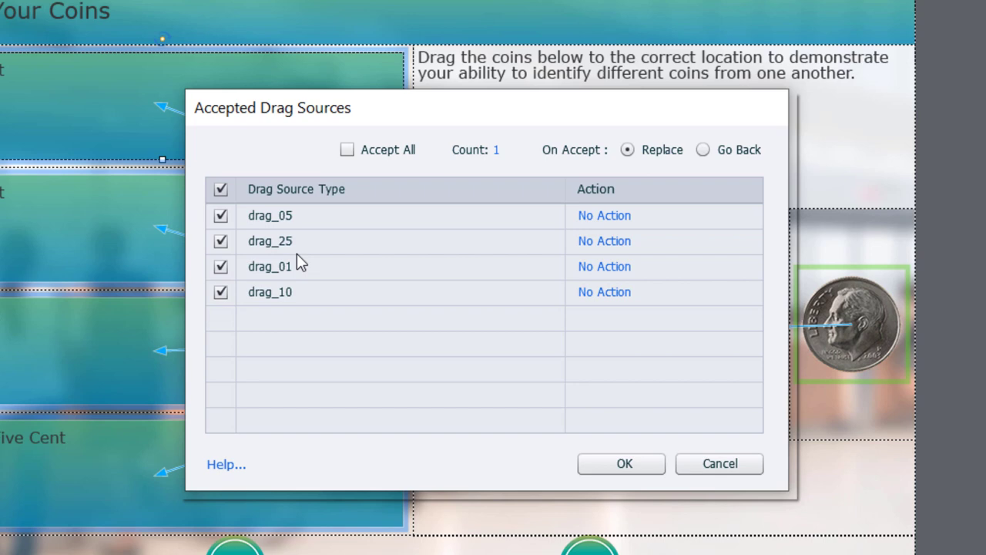
mouse_move(605, 291)
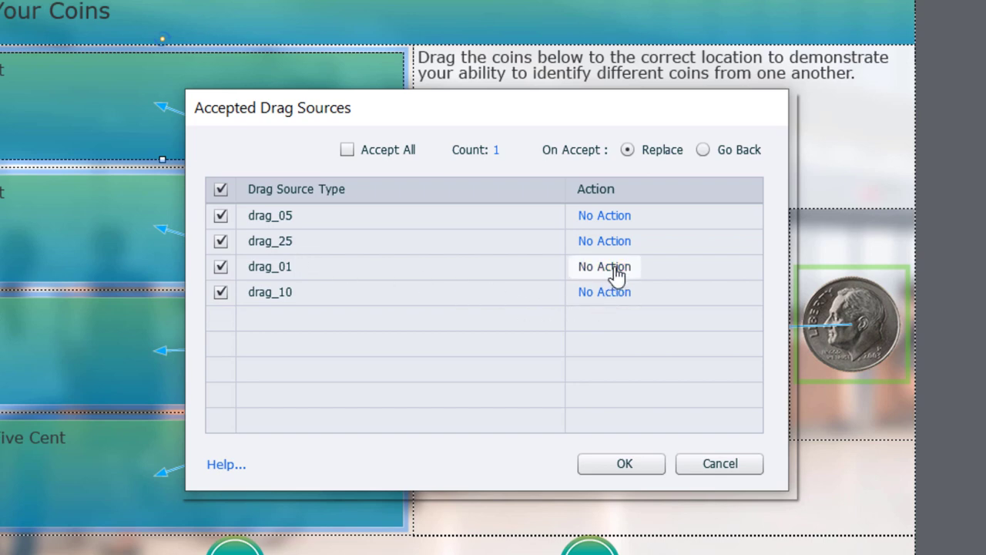
- Make drag_01 show correct_01 and drag_05 show incorrect_05 feedback states, without continuing playback
left_click(604, 266)
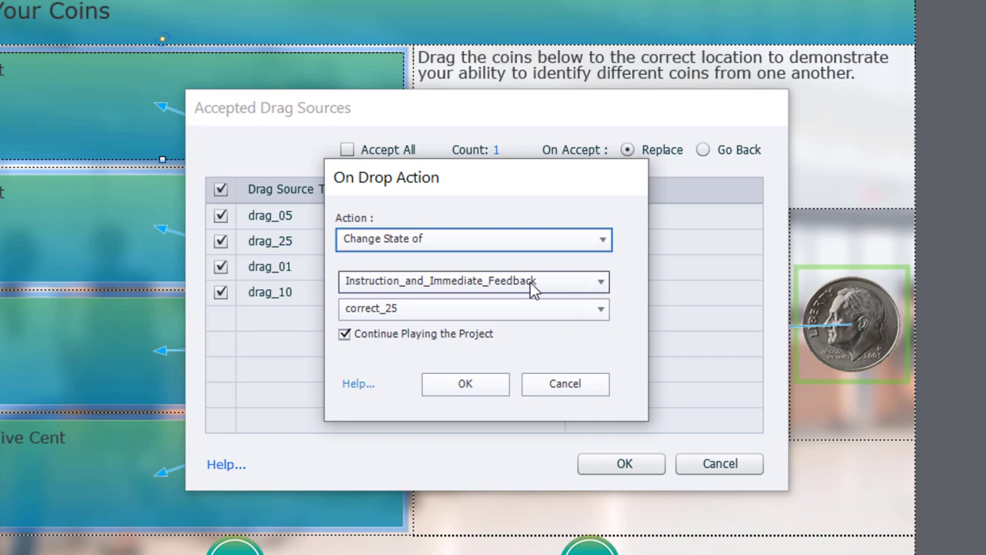
mouse_move(440, 319)
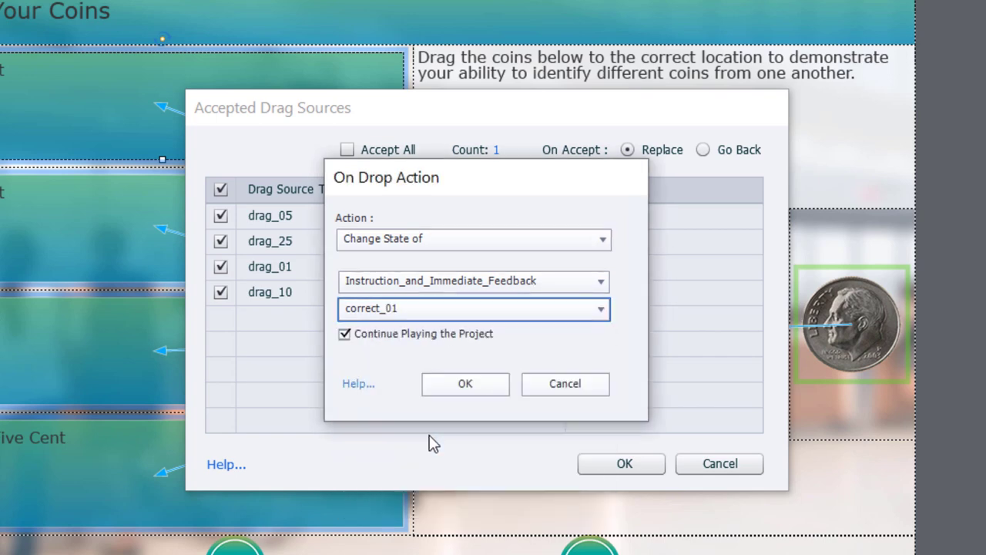
left_click(345, 333)
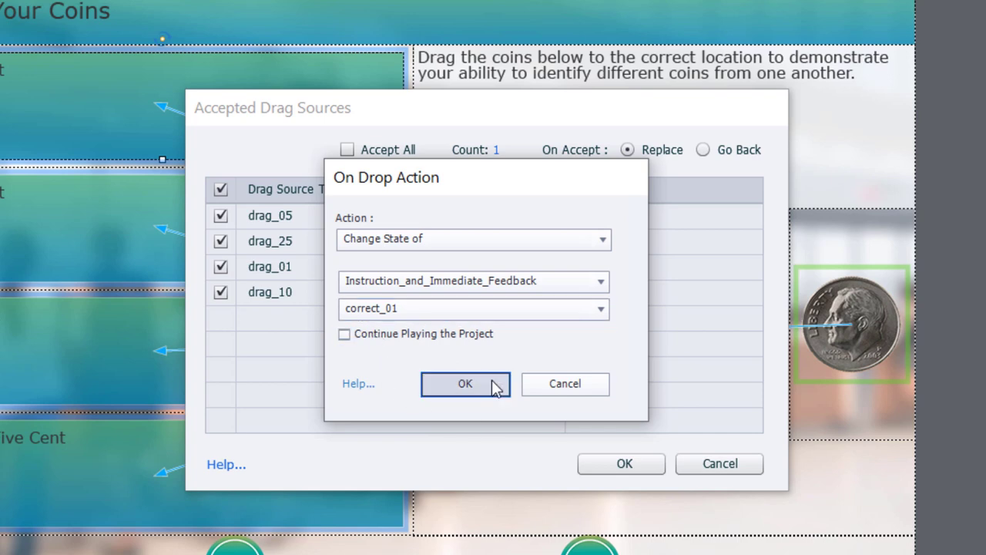
left_click(465, 384)
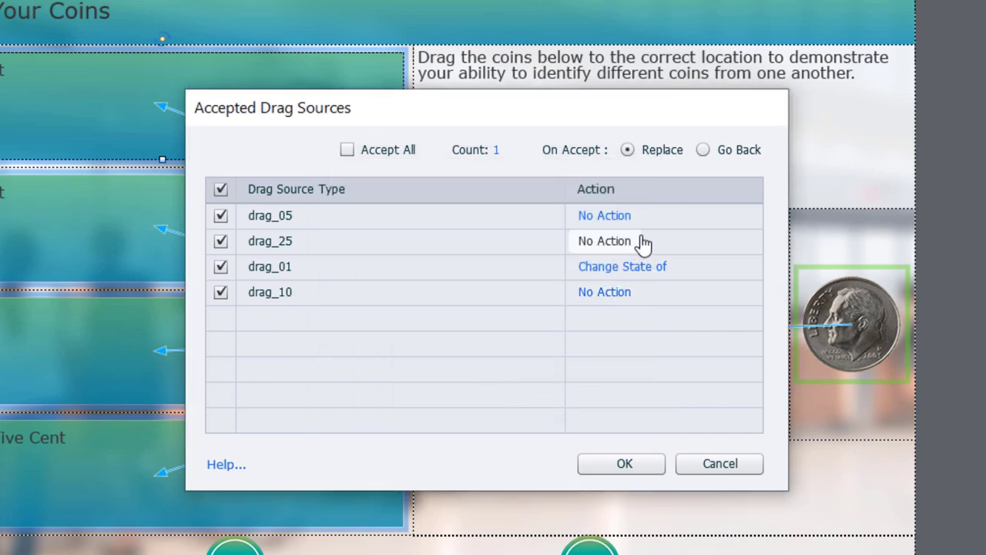
mouse_move(604, 216)
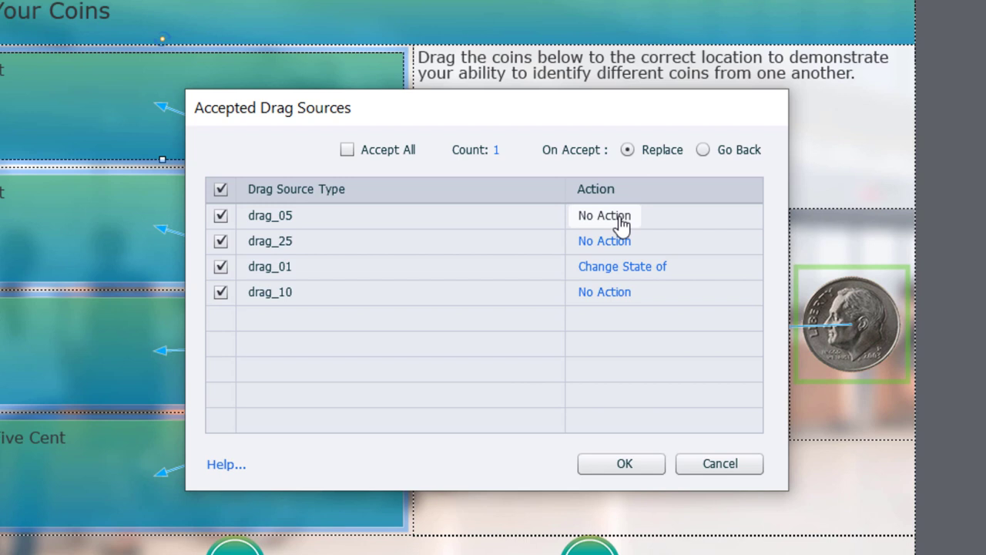
left_click(604, 216)
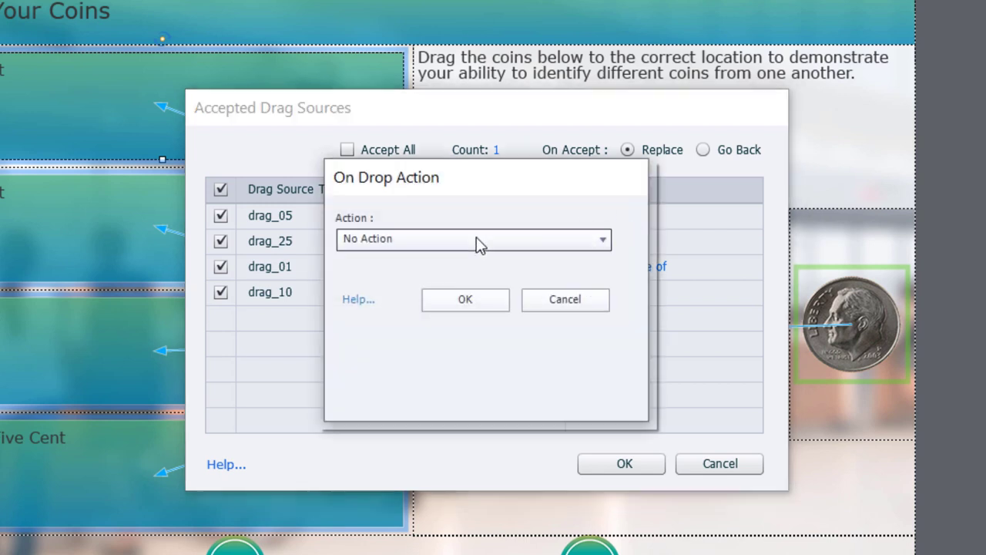
left_click(473, 237)
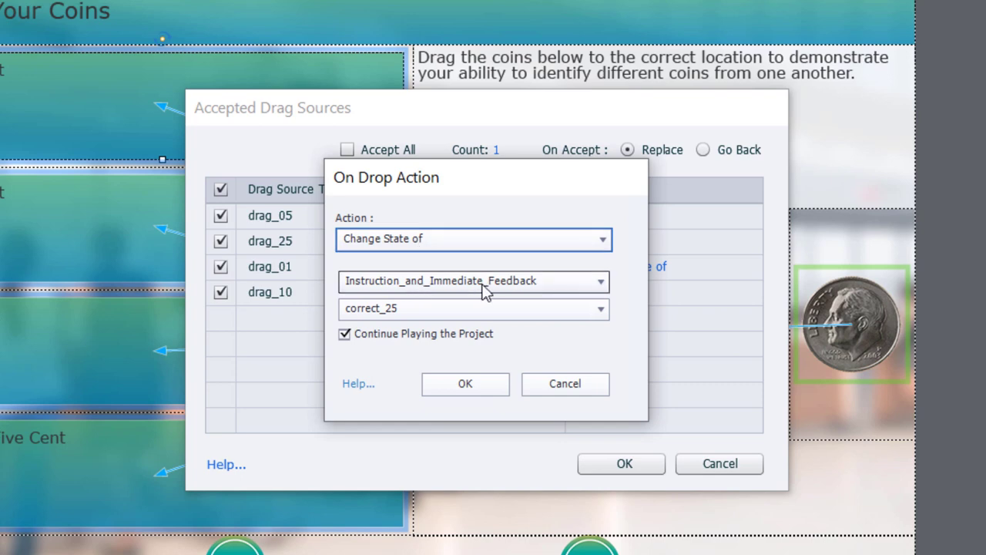
left_click(471, 308)
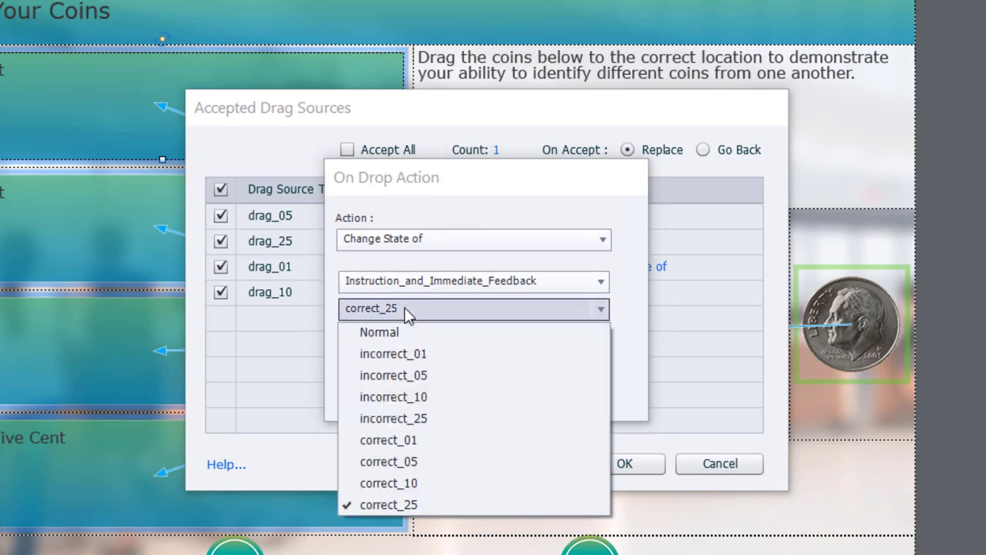
left_click(393, 375)
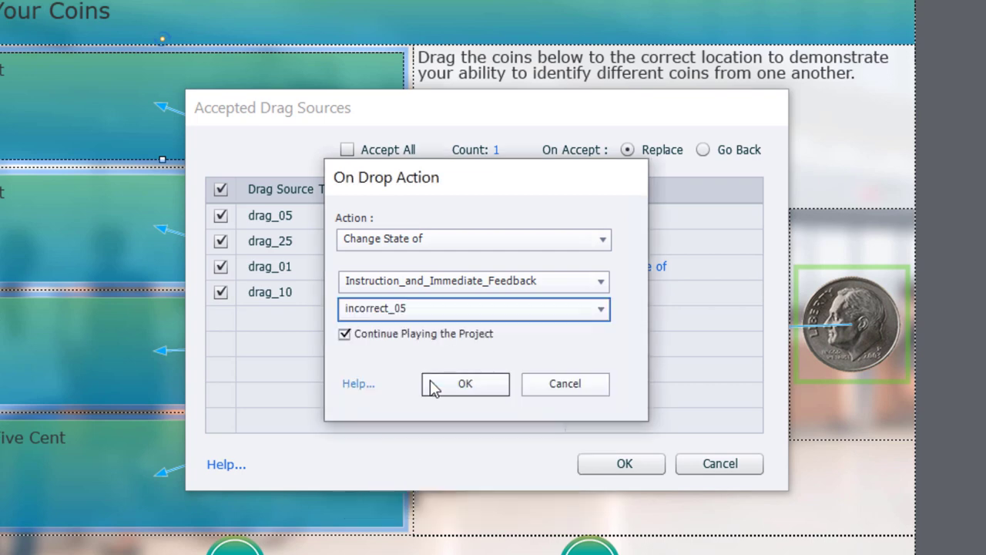
left_click(343, 333)
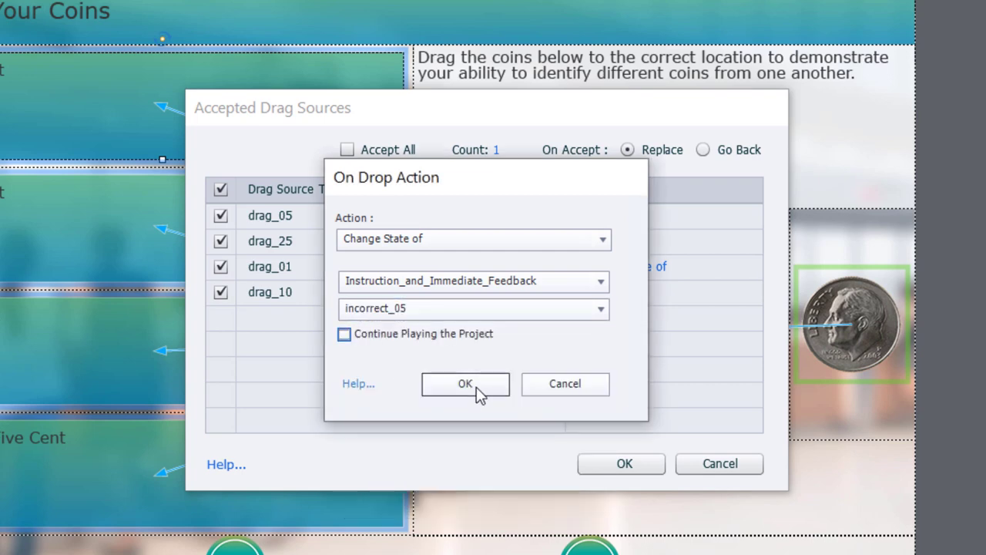
left_click(465, 384)
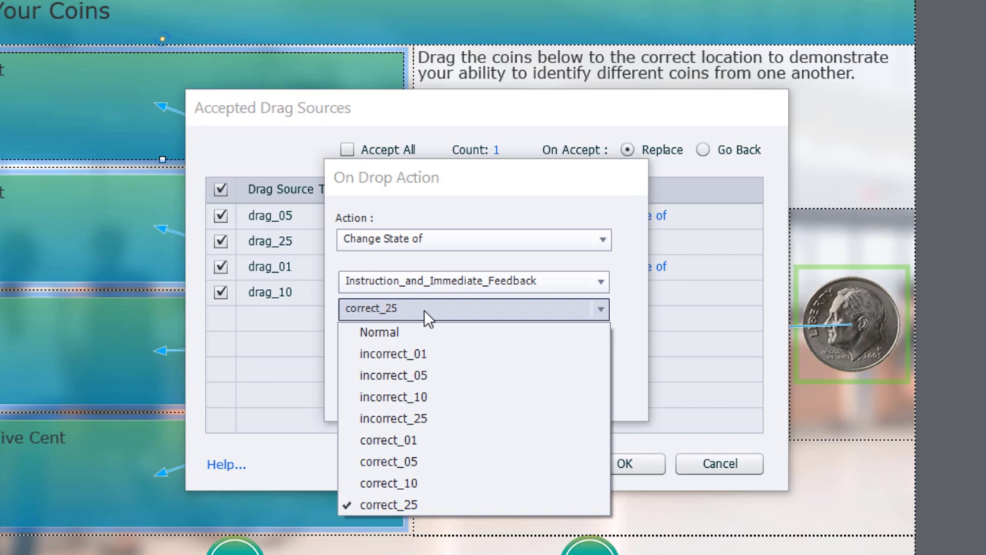
- Give drag_25 and drag_10 their incorrect feedback states, incorrect_10 for drag_10, without continuing playback
left_click(393, 418)
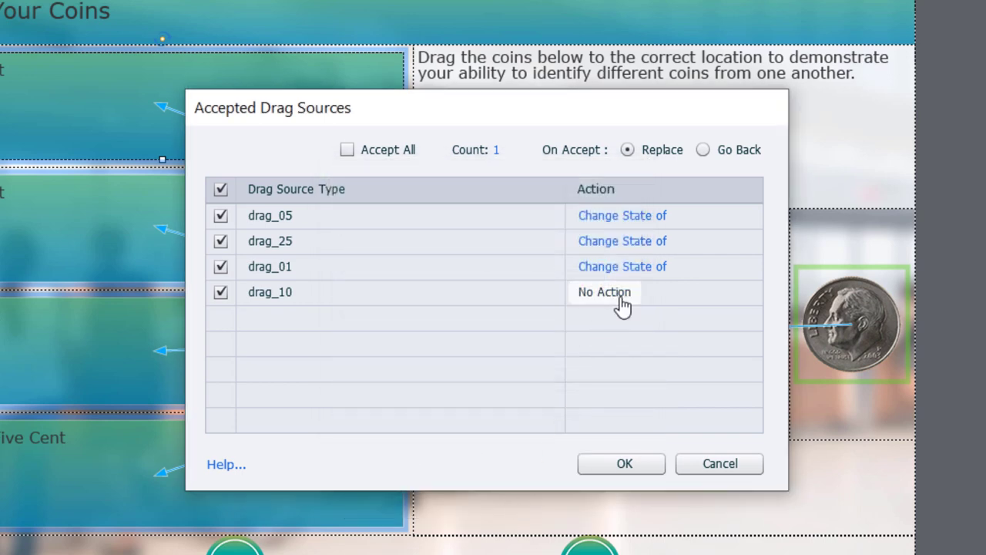
left_click(604, 292)
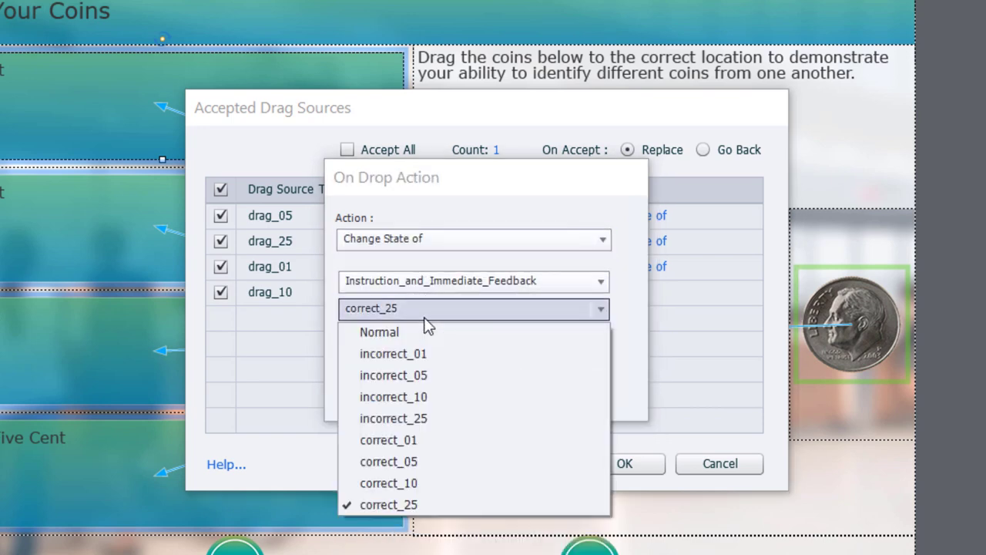
left_click(393, 396)
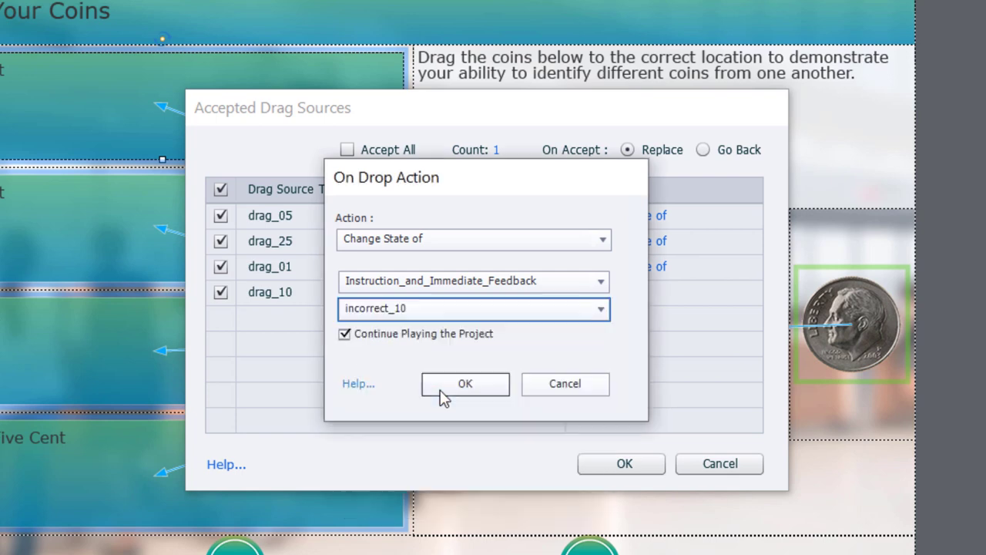
left_click(346, 333)
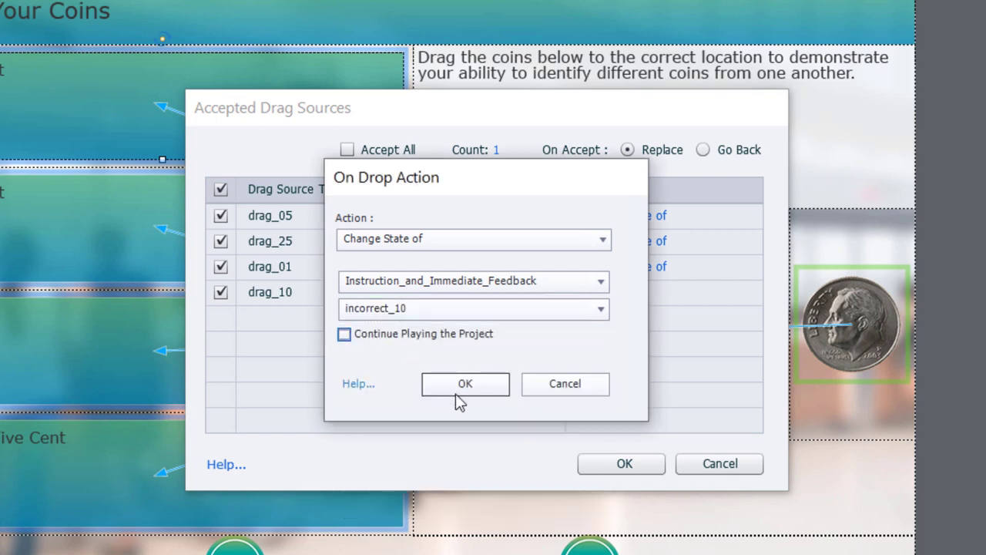
left_click(466, 384)
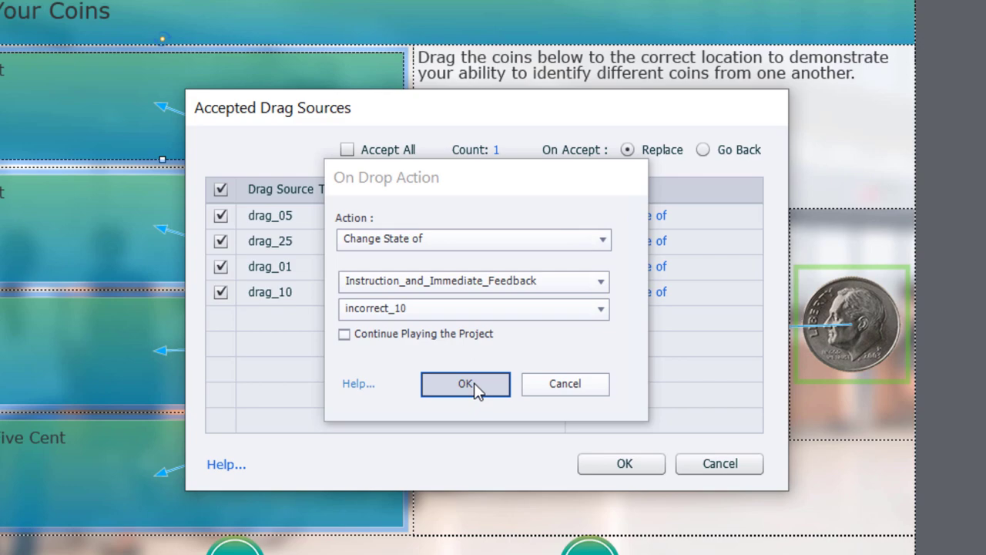
left_click(466, 384)
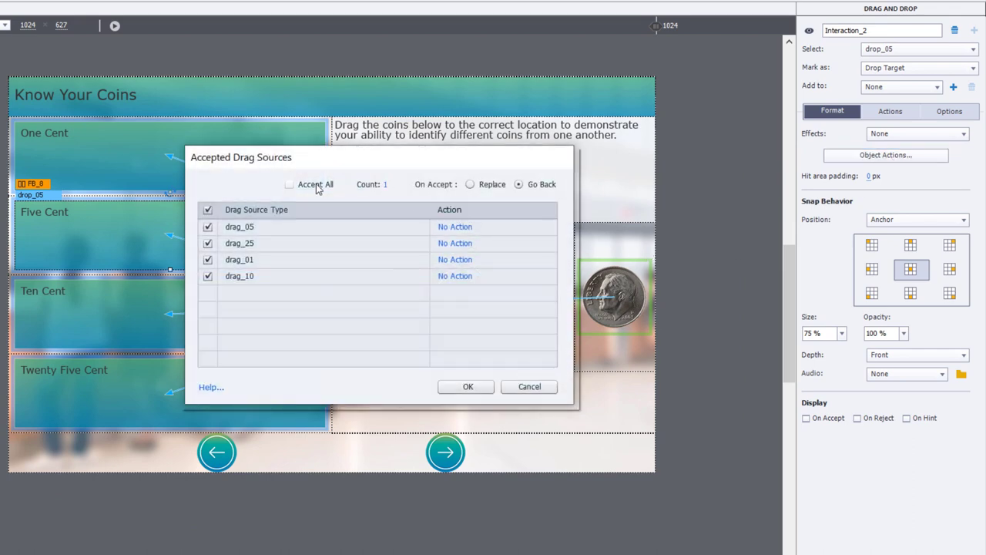
mouse_move(345, 194)
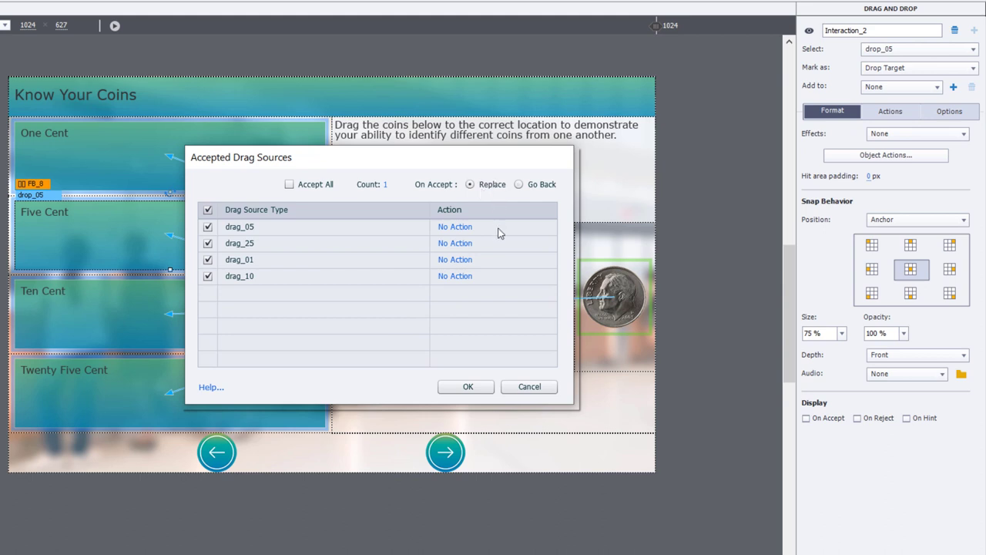
mouse_move(259, 231)
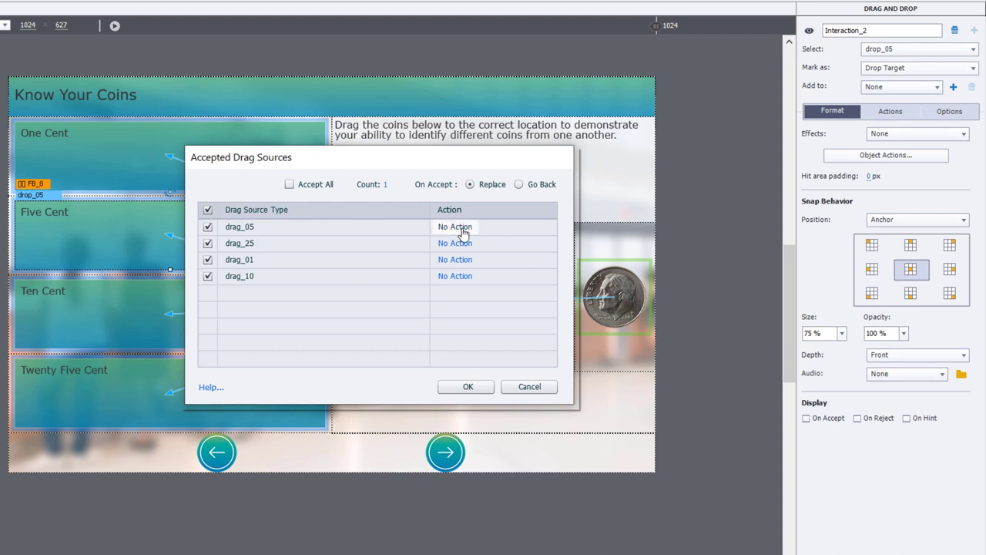
- Set drag_05's drop action on drop_05 to the correct_05 caption state without continuing playback
left_click(454, 226)
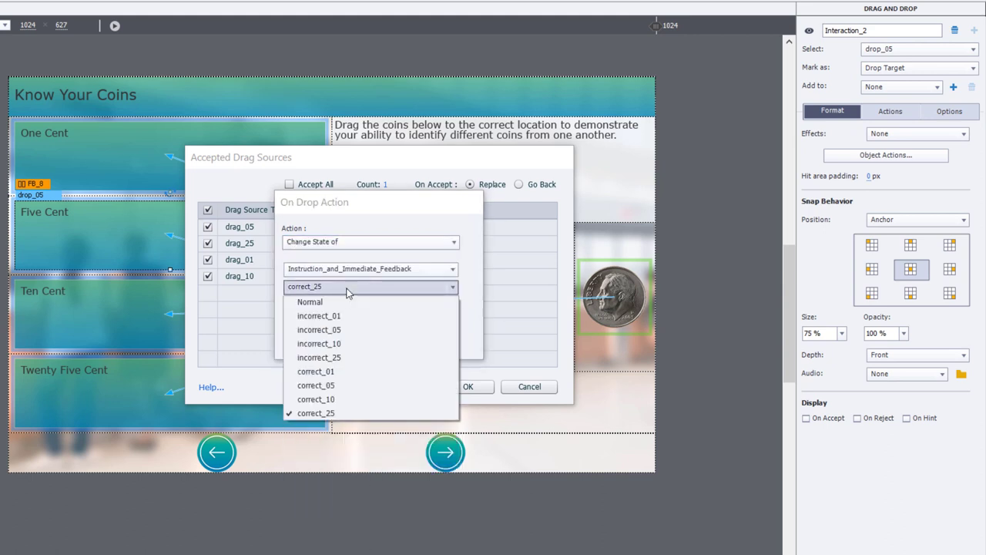
left_click(316, 385)
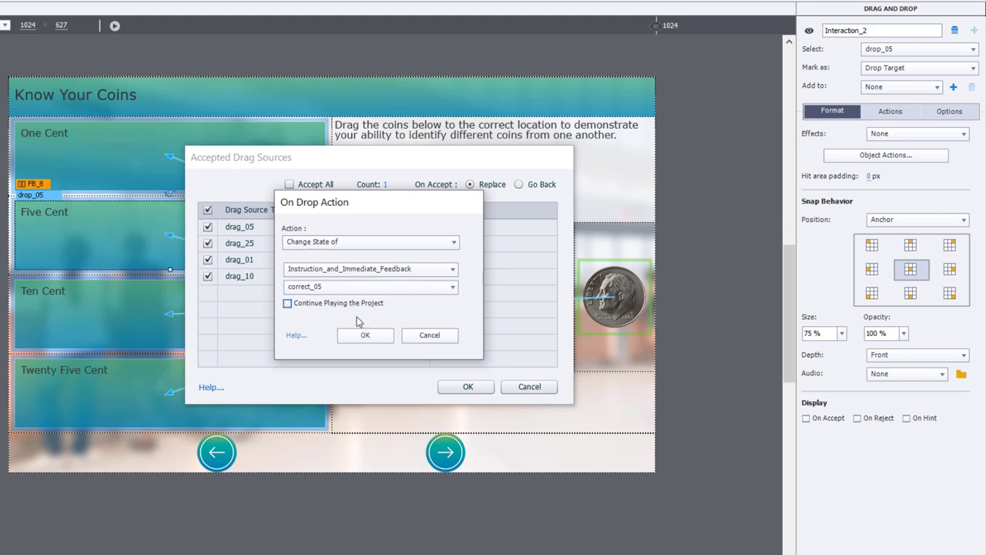
left_click(366, 336)
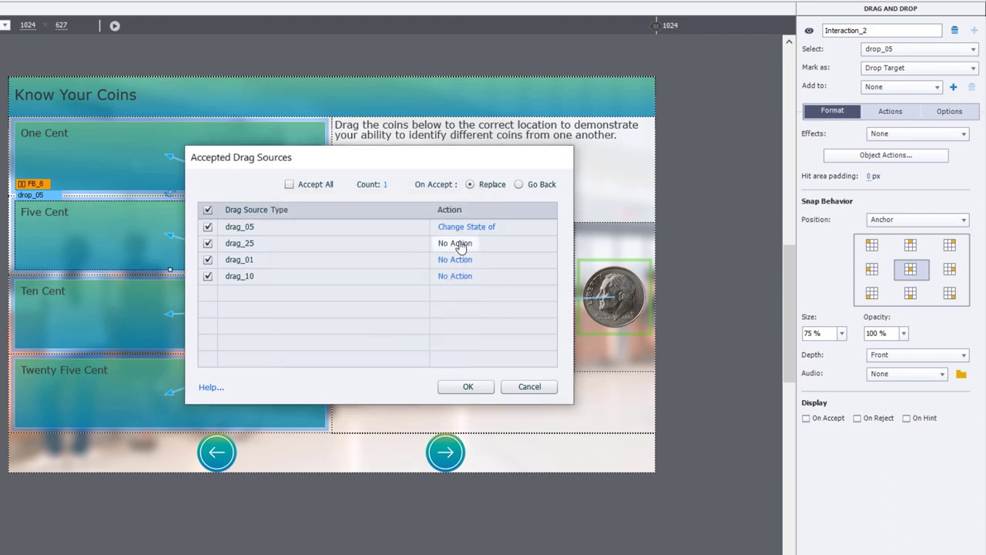
- Make drag_25 and drag_01 drops on drop_05 change the feedback caption to incorrect states, incorrect_01 for drag_01
left_click(455, 244)
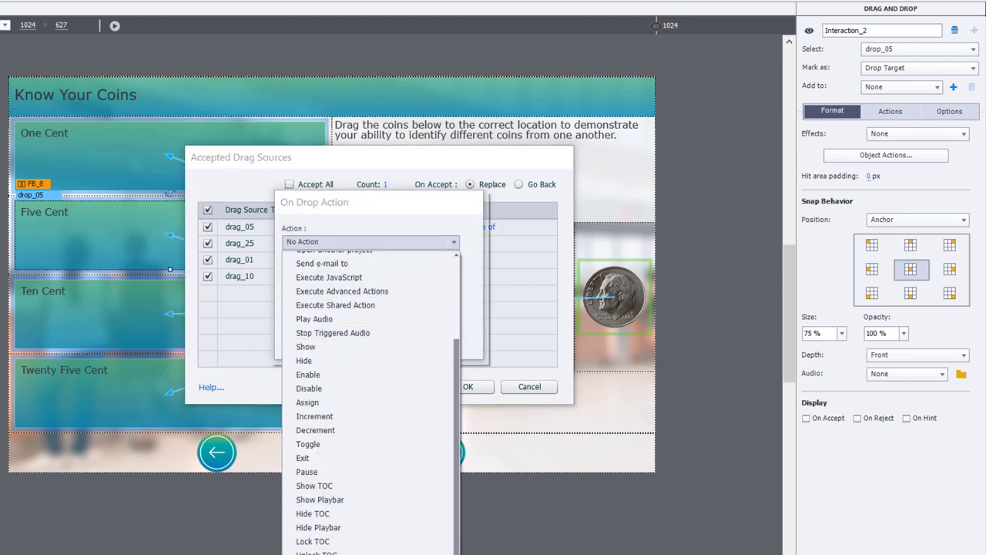
left_click(370, 241)
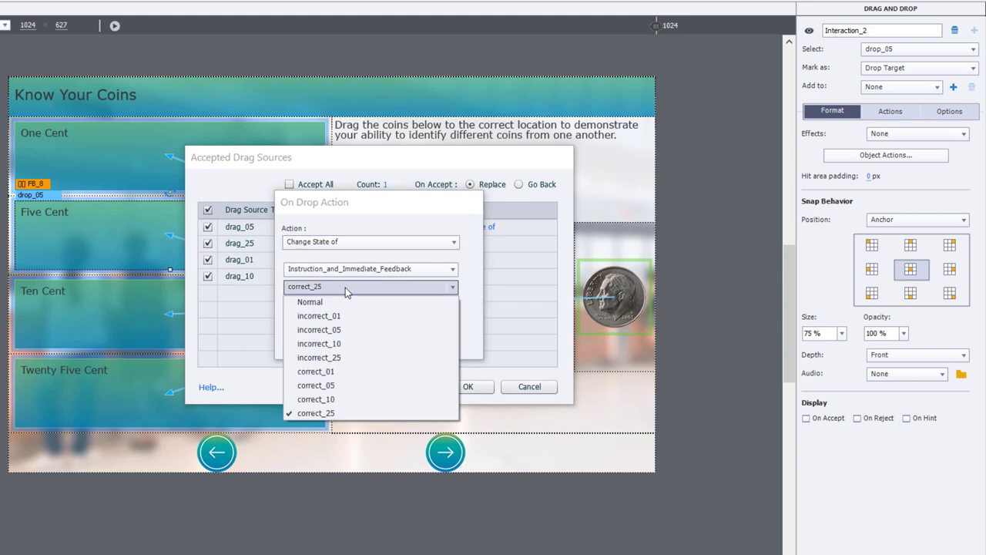
mouse_move(319, 342)
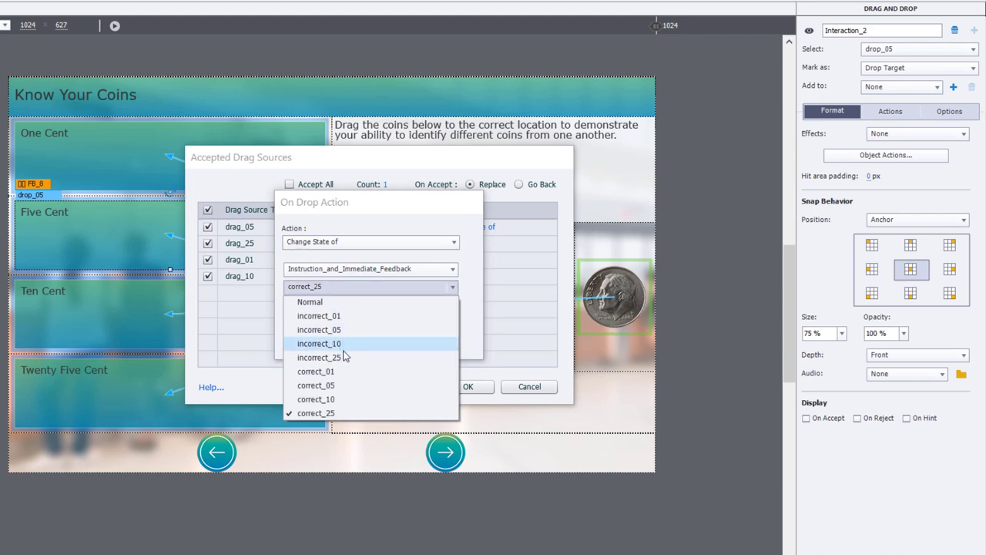
left_click(320, 358)
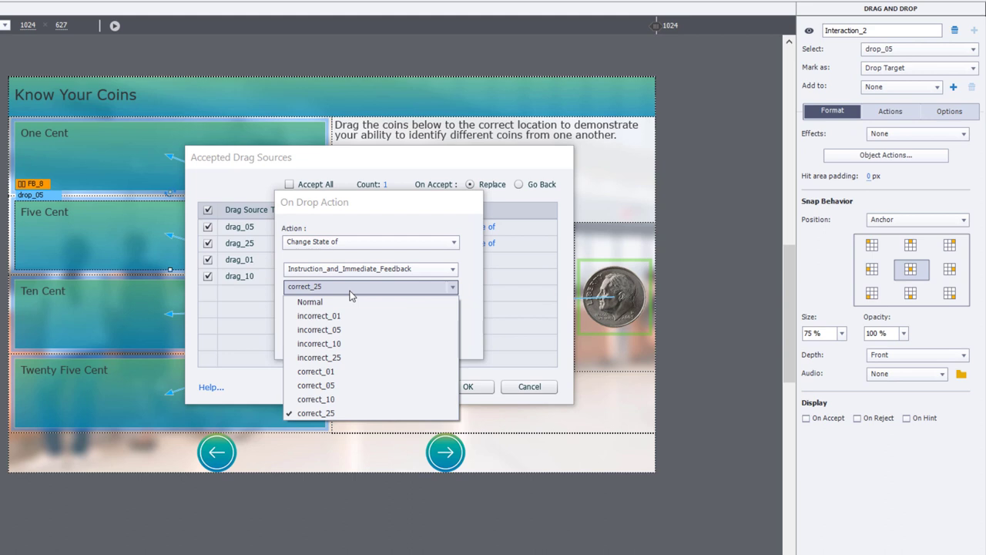
left_click(318, 315)
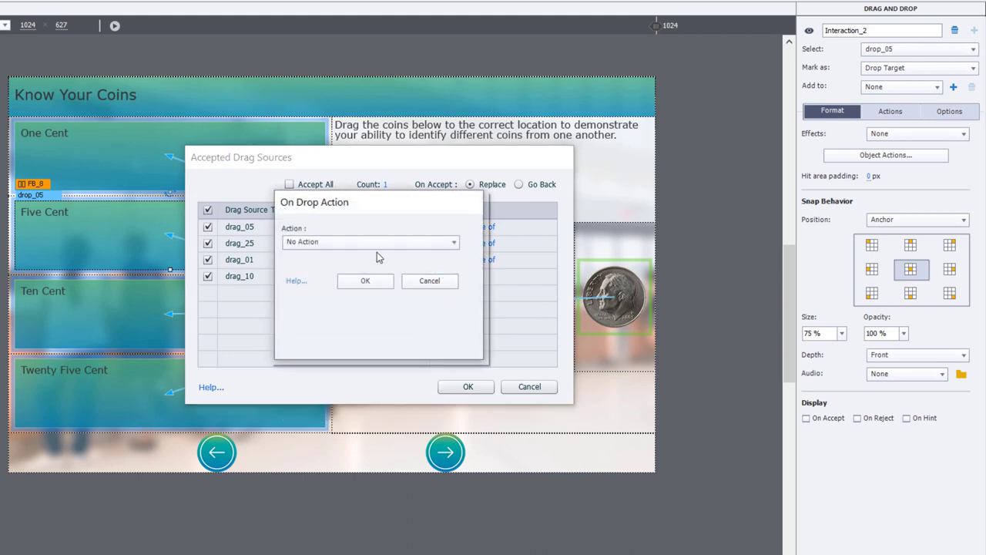
left_click(370, 240)
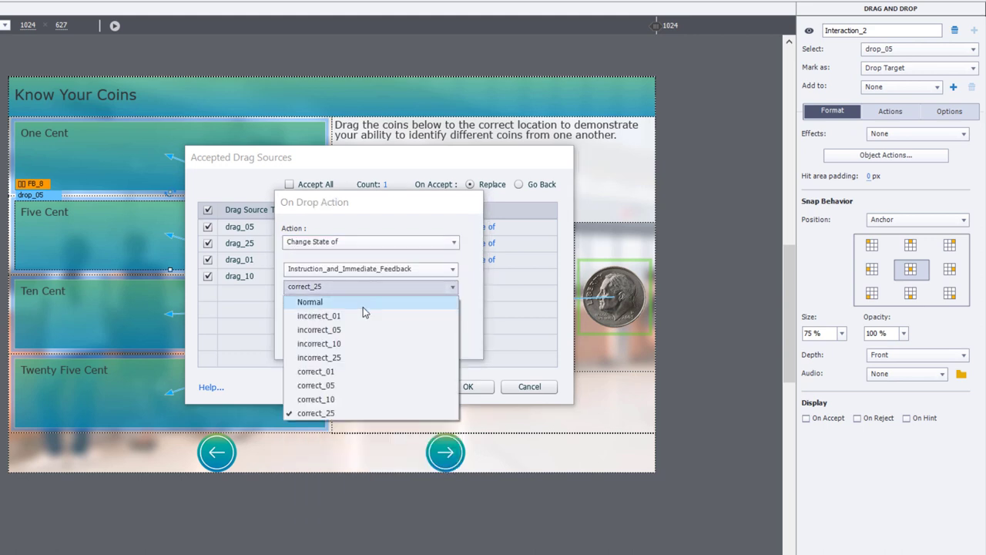
mouse_move(362, 315)
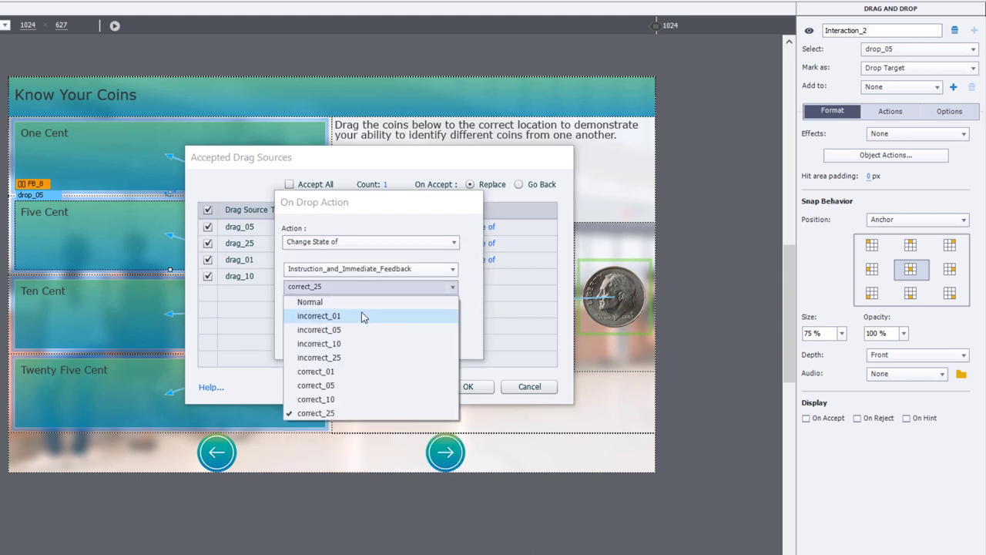
left_click(319, 342)
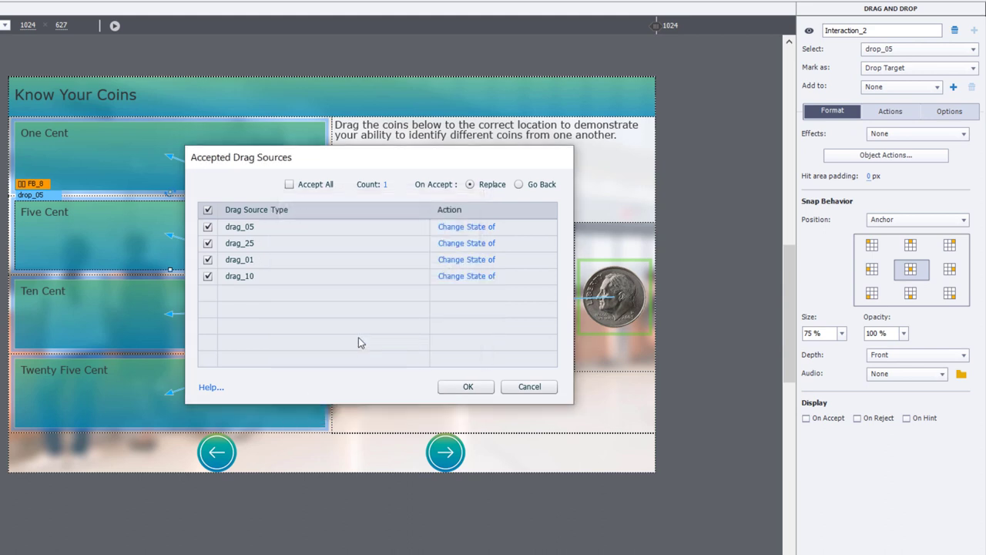
- Confirm the Five Cent actions and set the dime's drop on drop_10 to show correct_10
left_click(467, 385)
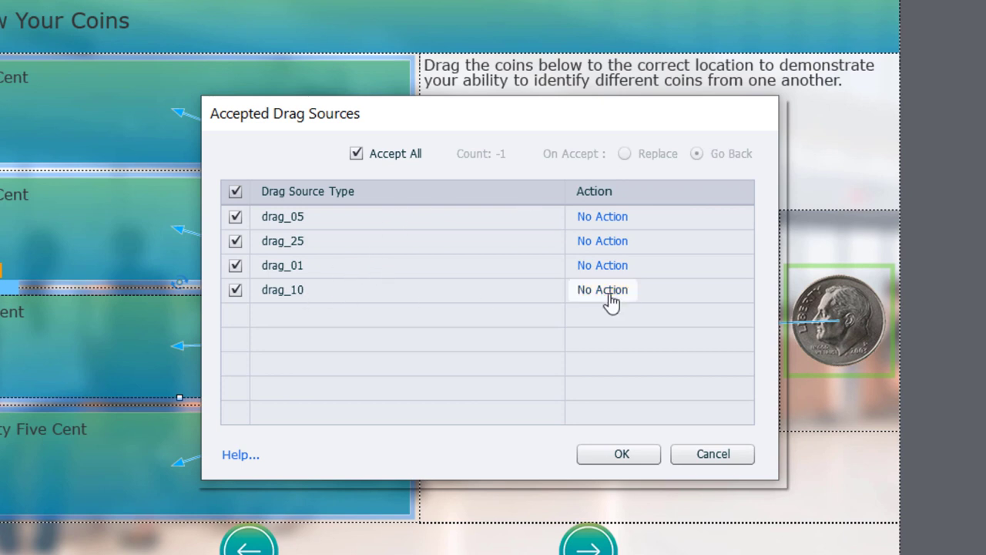
left_click(601, 290)
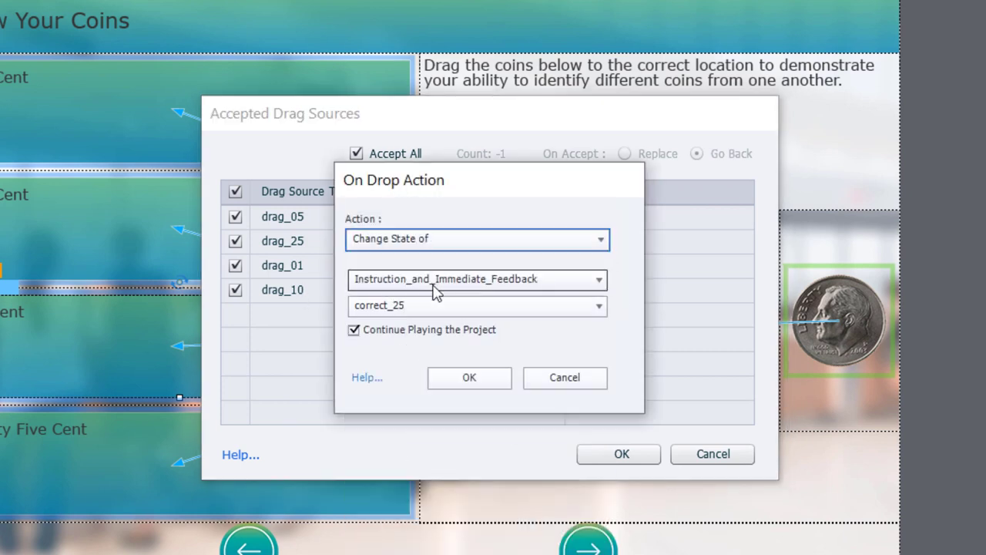
left_click(477, 305)
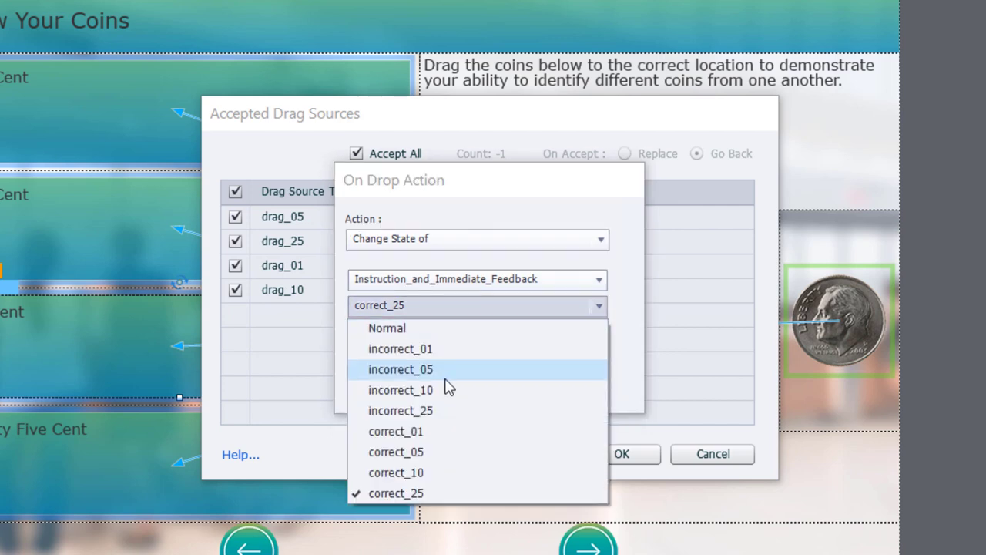
left_click(394, 472)
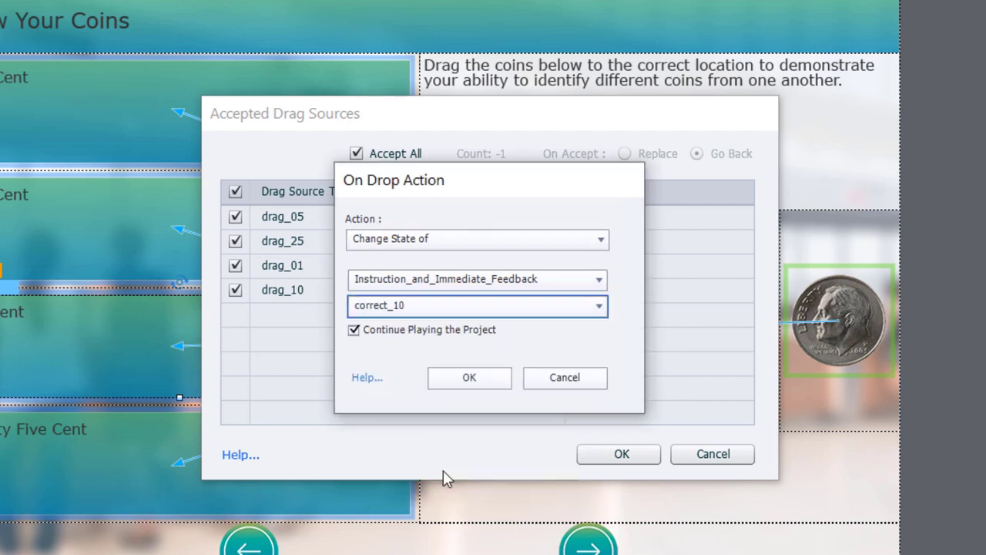
left_click(355, 330)
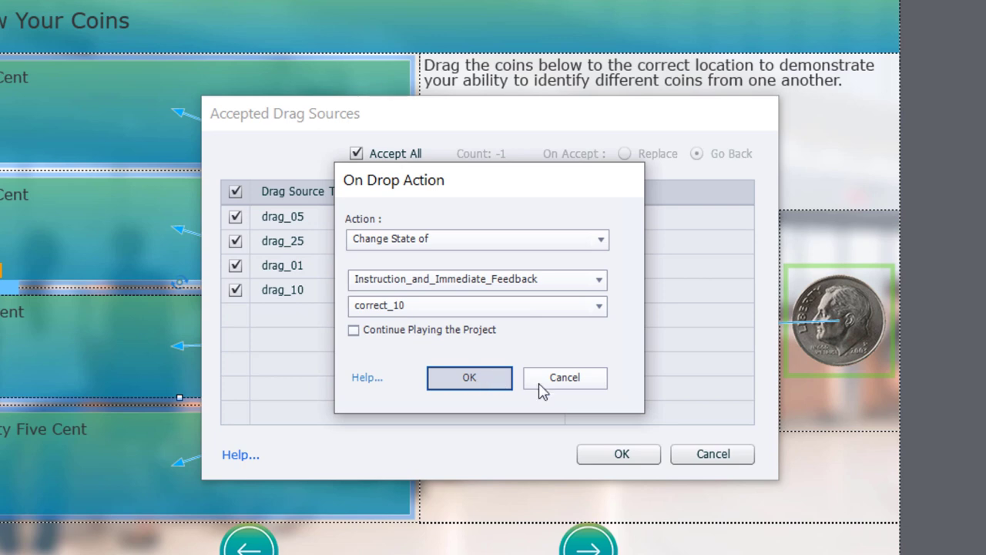
left_click(476, 238)
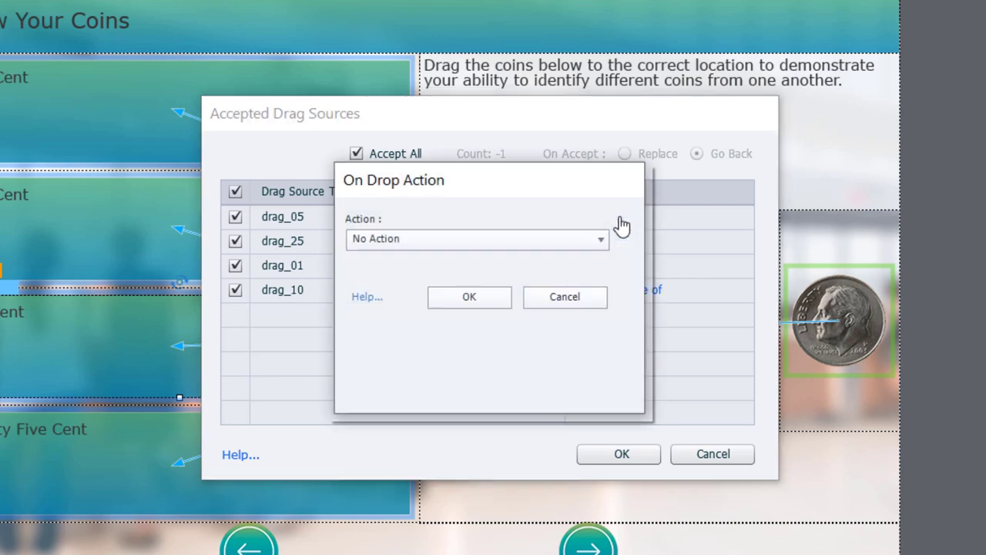
- Set the nickel, quarter and penny drops on drop_10 to show incorrect_05, incorrect_25 and incorrect_01
left_click(599, 239)
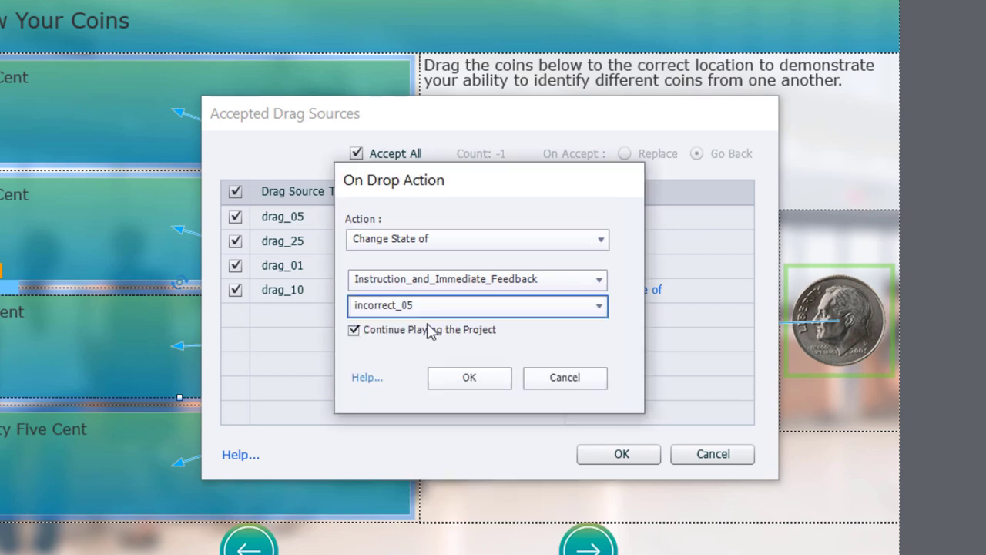
left_click(469, 377)
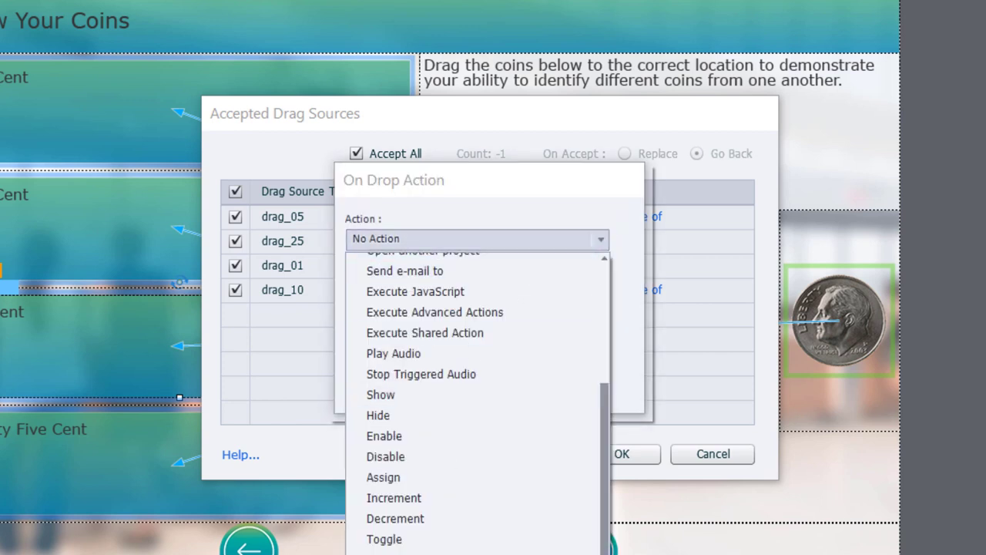
left_click(476, 239)
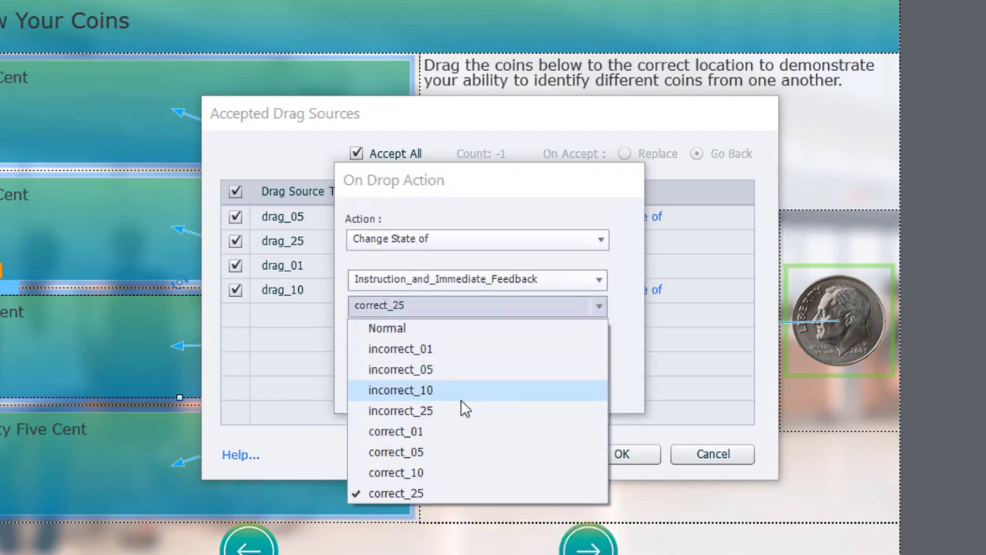
left_click(400, 410)
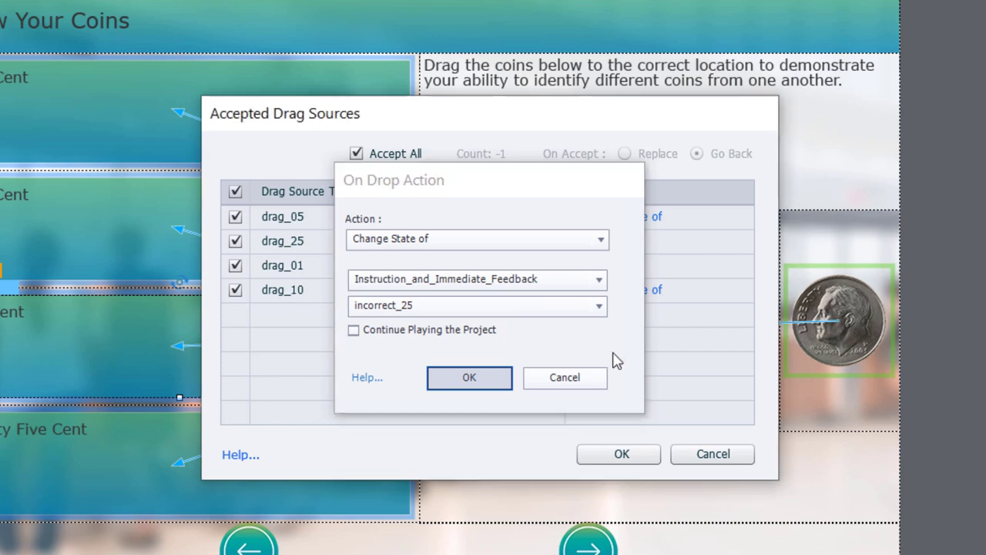
left_click(476, 239)
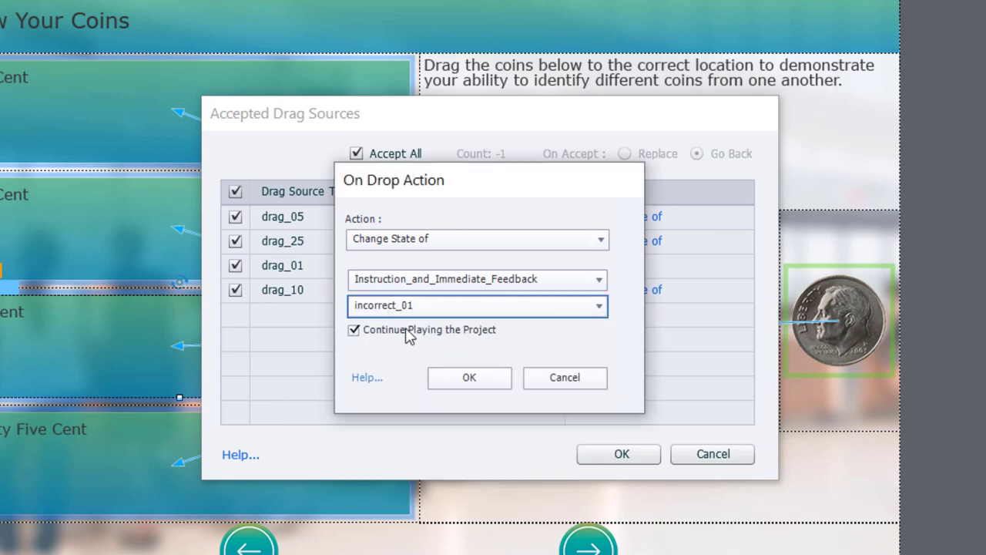
left_click(469, 378)
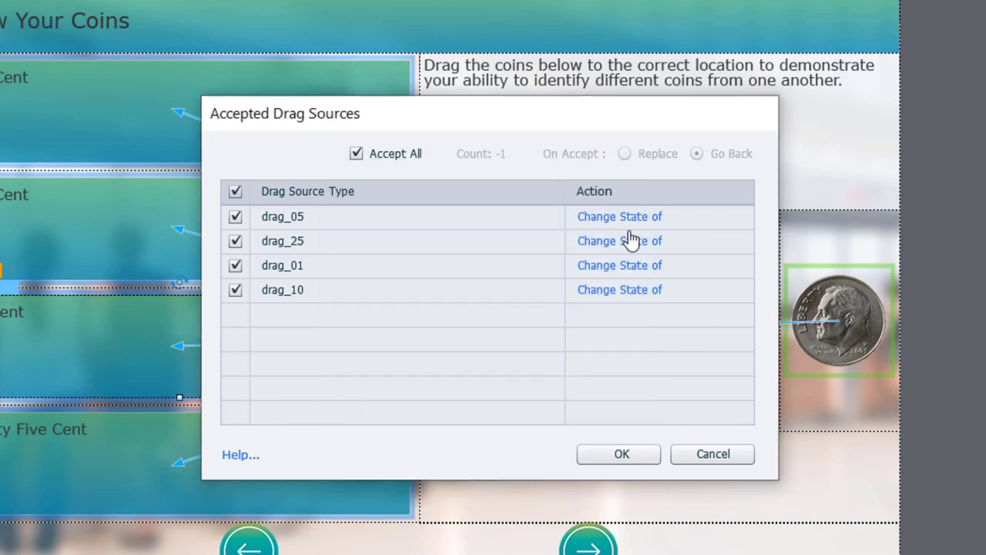
left_click(618, 453)
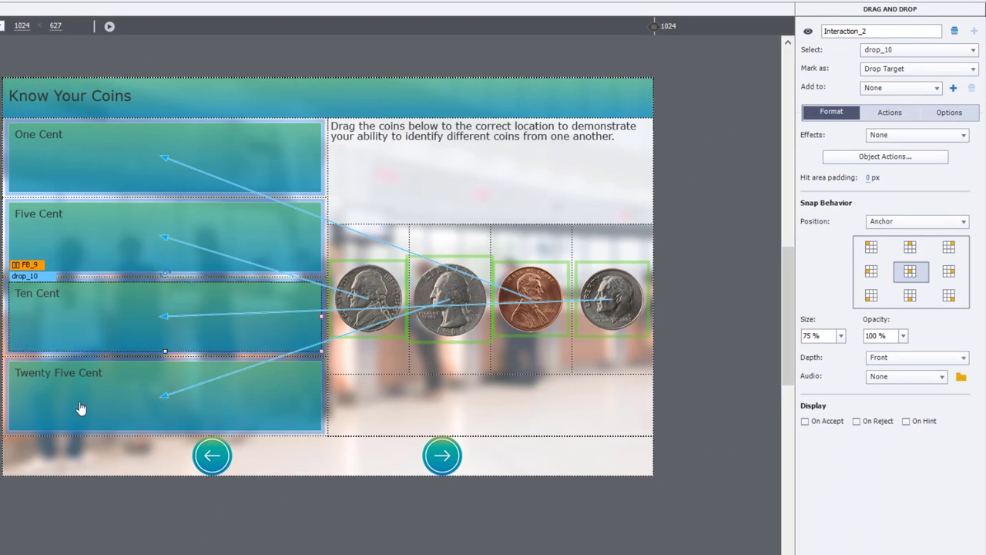
- For drop_25, accept one coin at a time and set drag_25's drop to show correct_25
left_click(167, 397)
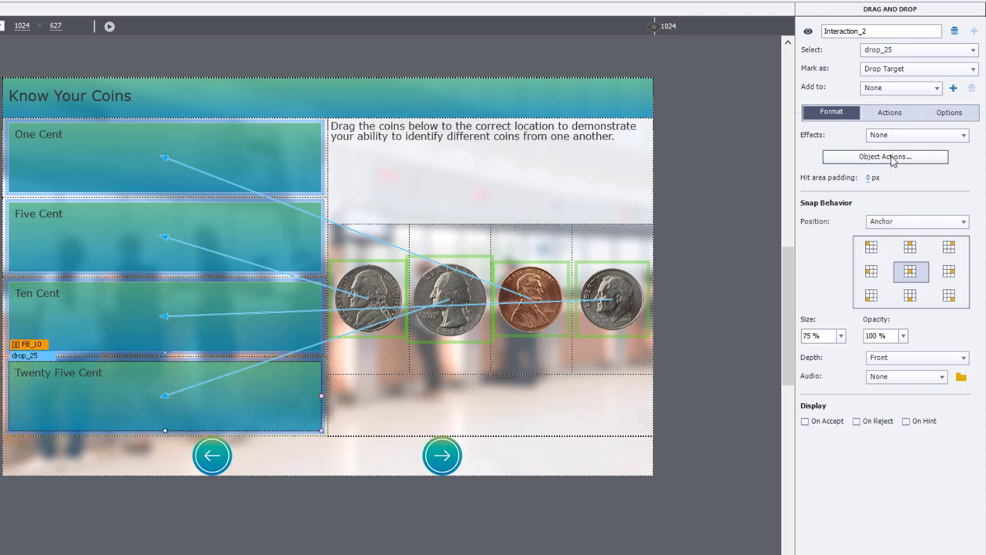
left_click(885, 157)
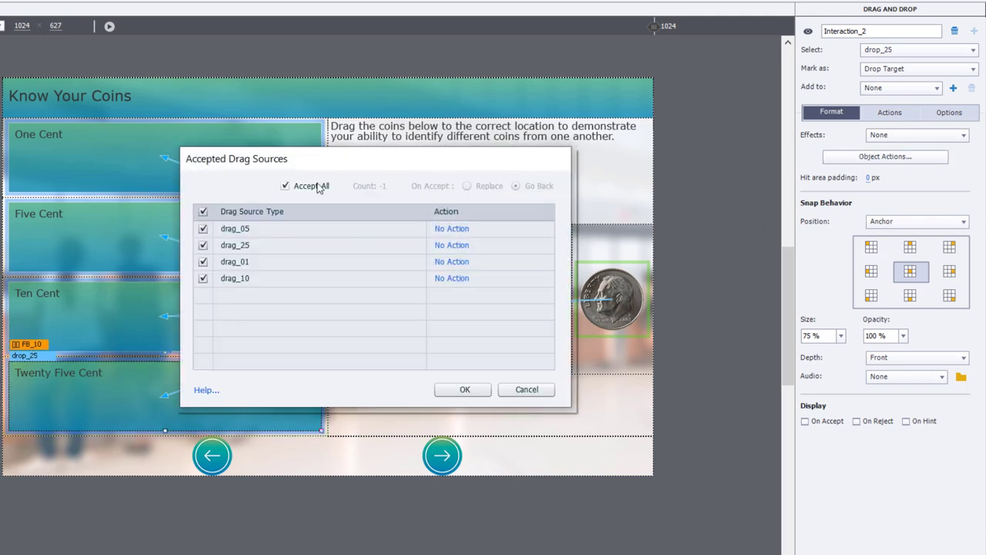
left_click(287, 185)
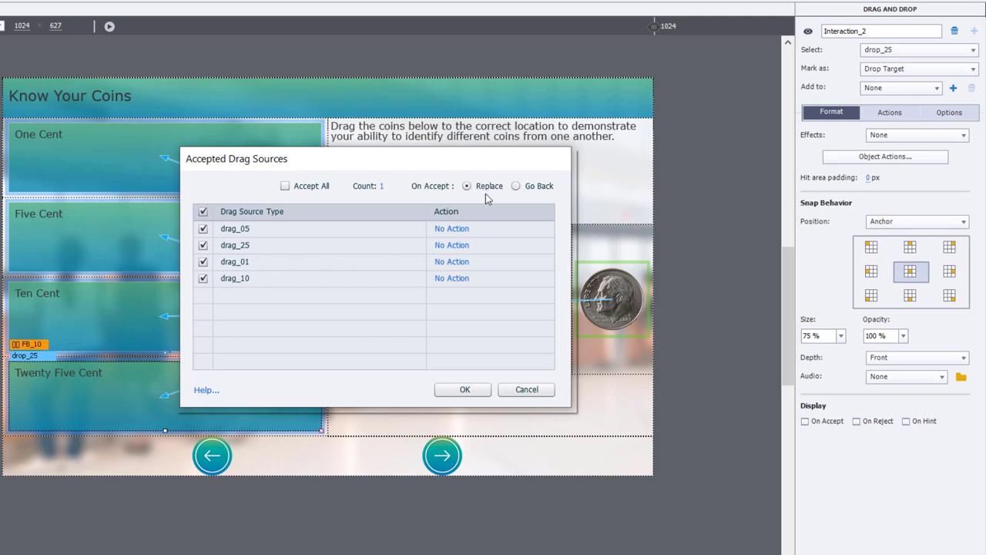
mouse_move(512, 259)
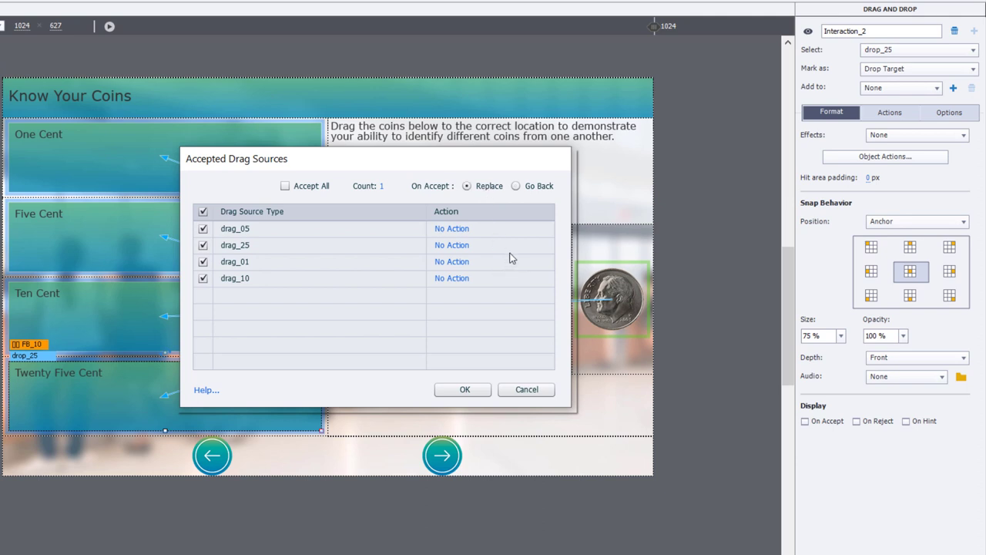
mouse_move(453, 245)
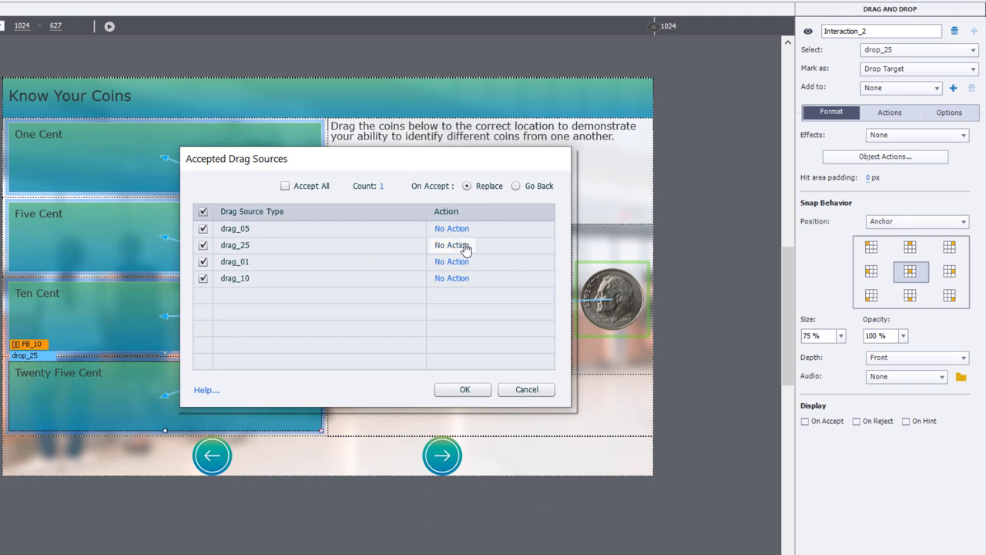
left_click(450, 243)
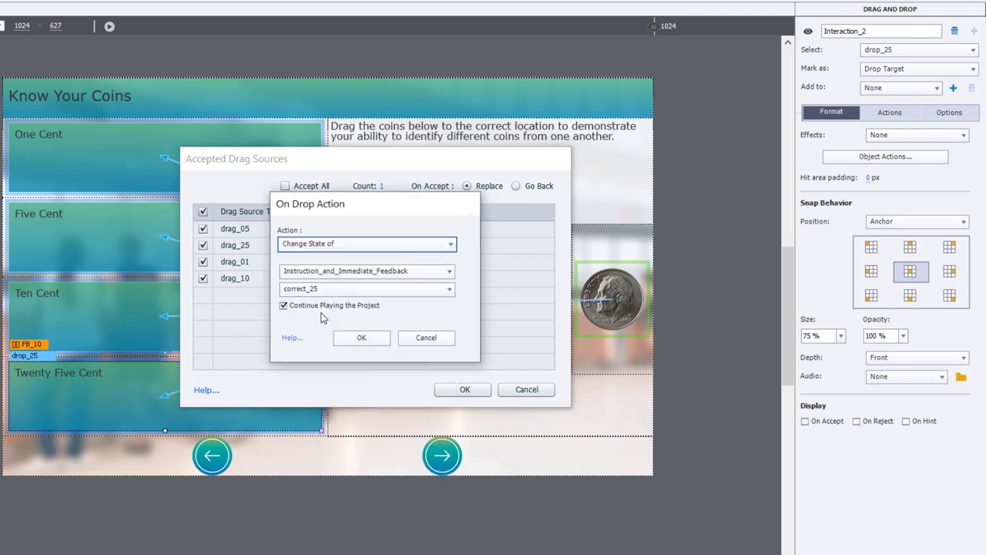
left_click(360, 338)
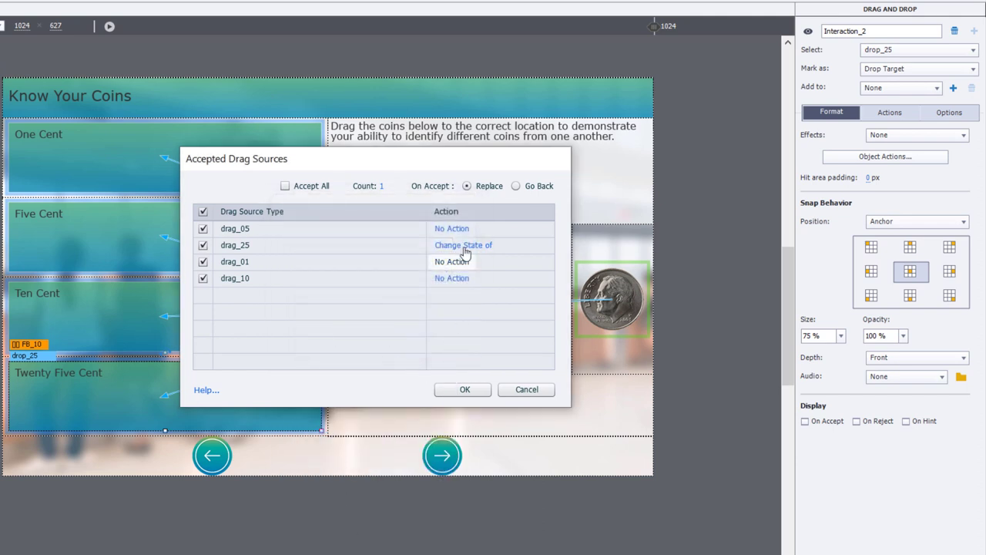
- Set drag_05, drag_01 and drag_10 drops on drop_25 to show incorrect_05, incorrect_01 and incorrect_10
left_click(463, 244)
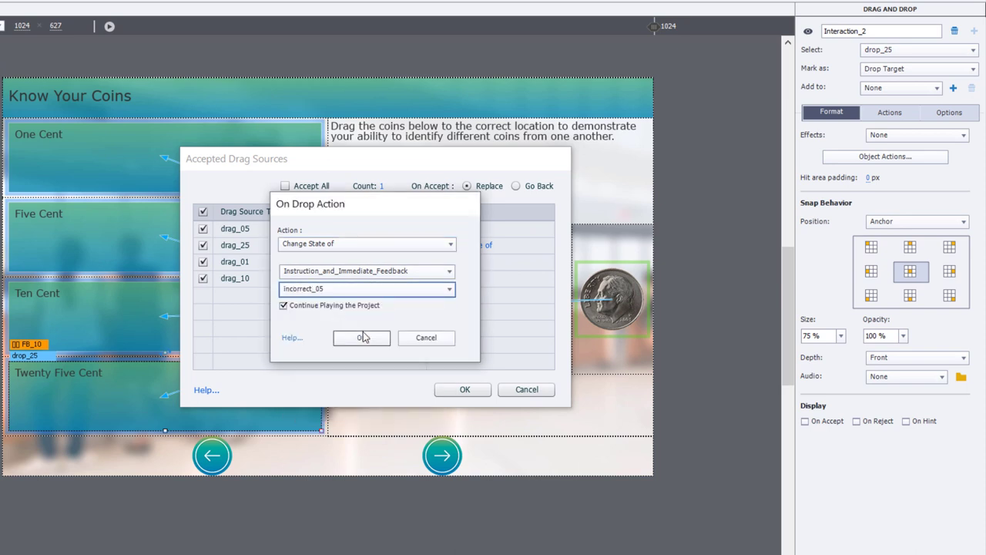
left_click(361, 338)
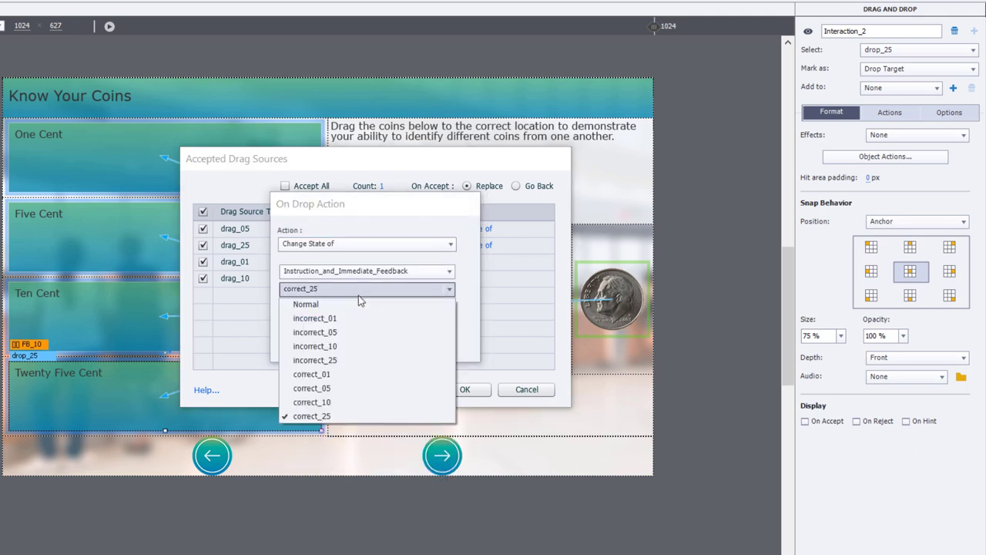
left_click(315, 318)
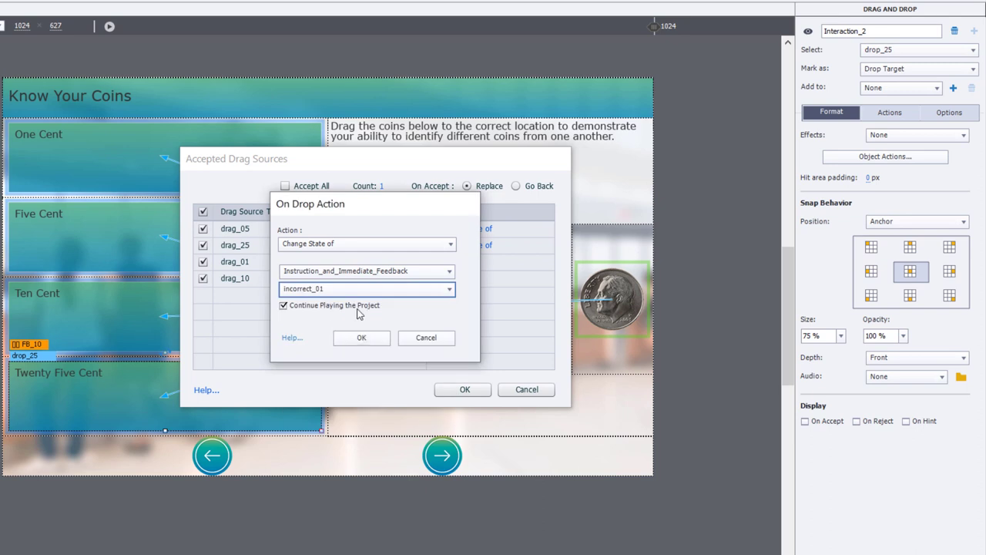
left_click(360, 337)
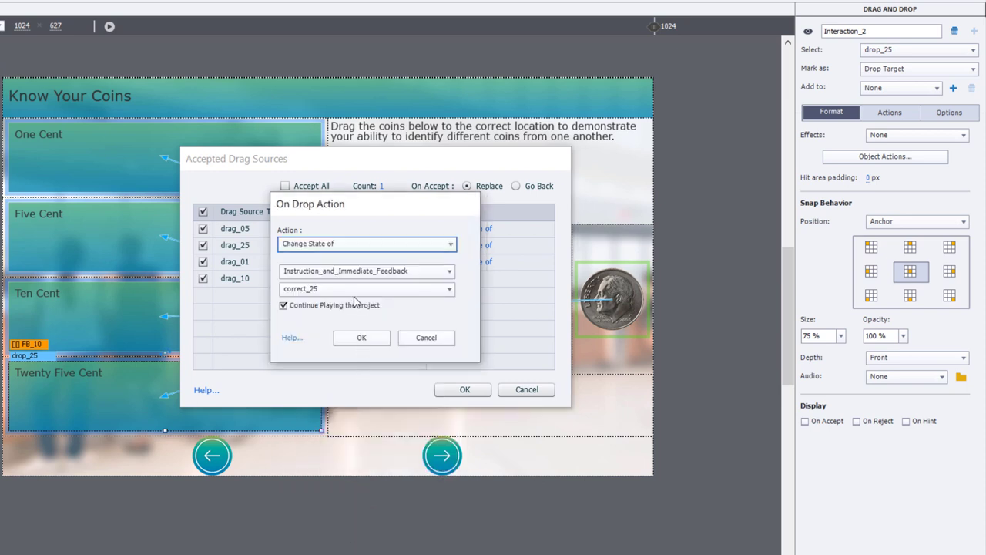
left_click(366, 288)
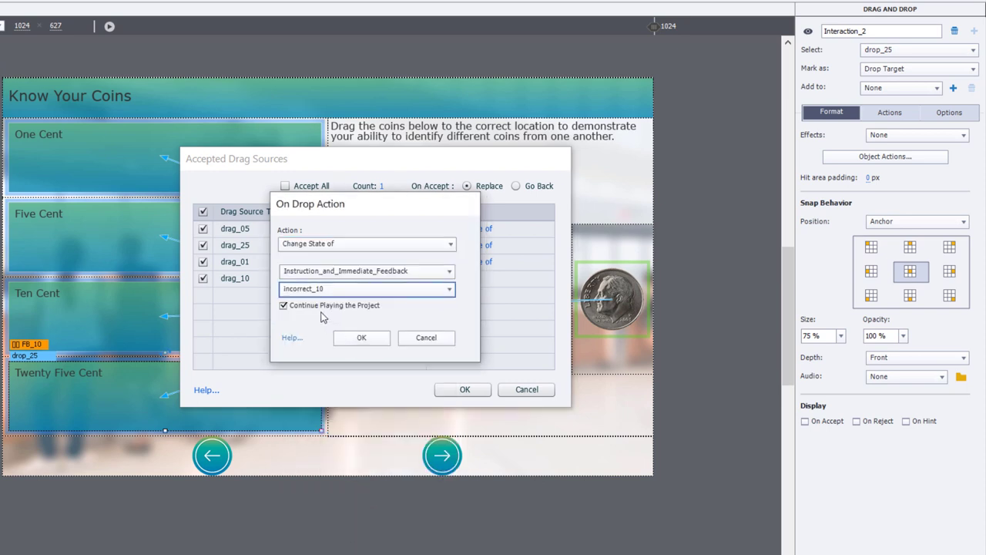
left_click(360, 338)
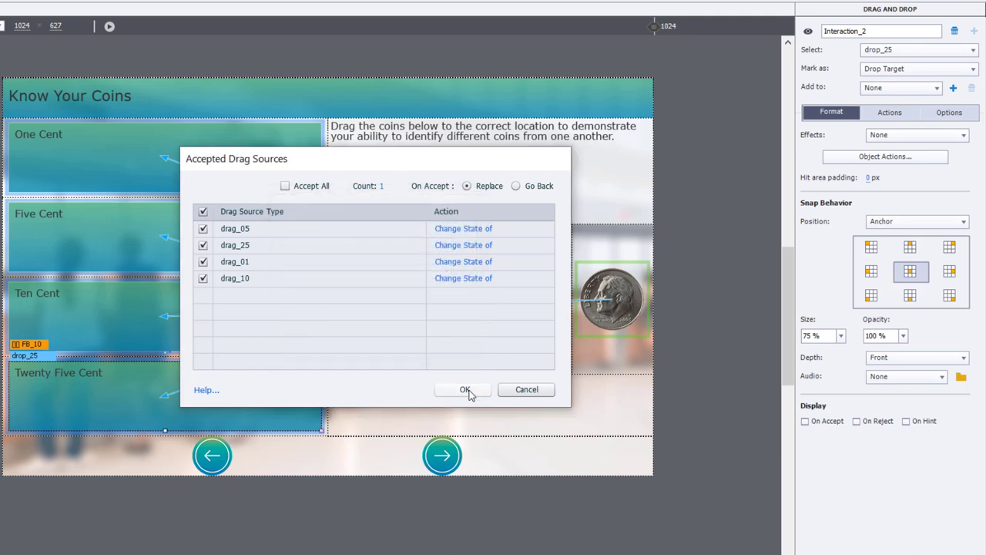
left_click(464, 389)
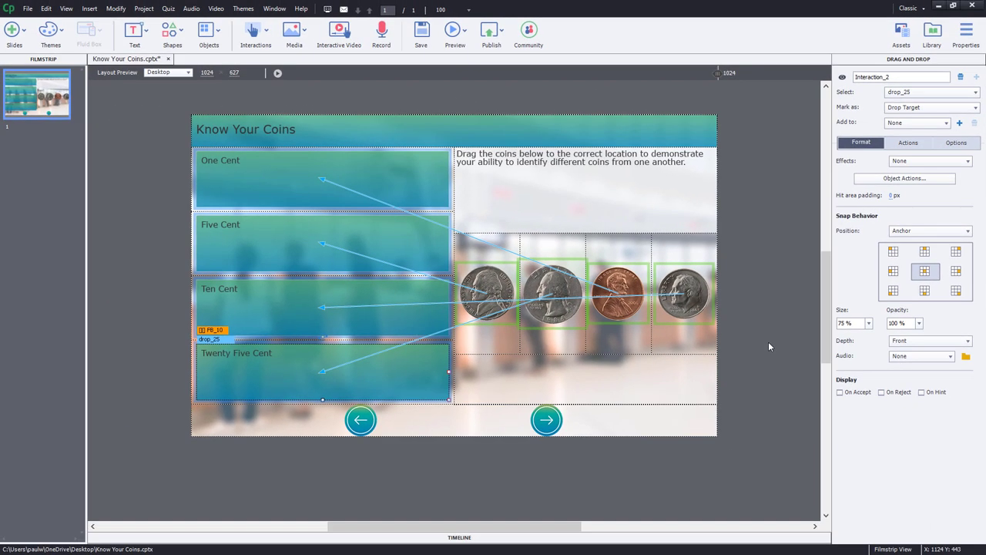
mouse_move(593, 167)
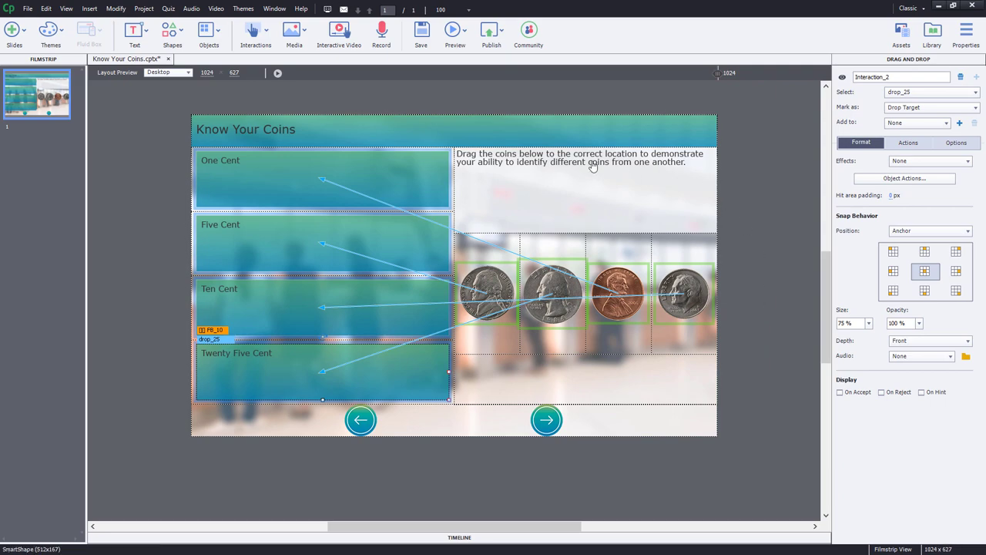
- Launch an HTML5 browser preview of the Know Your Coins slide
left_click(455, 31)
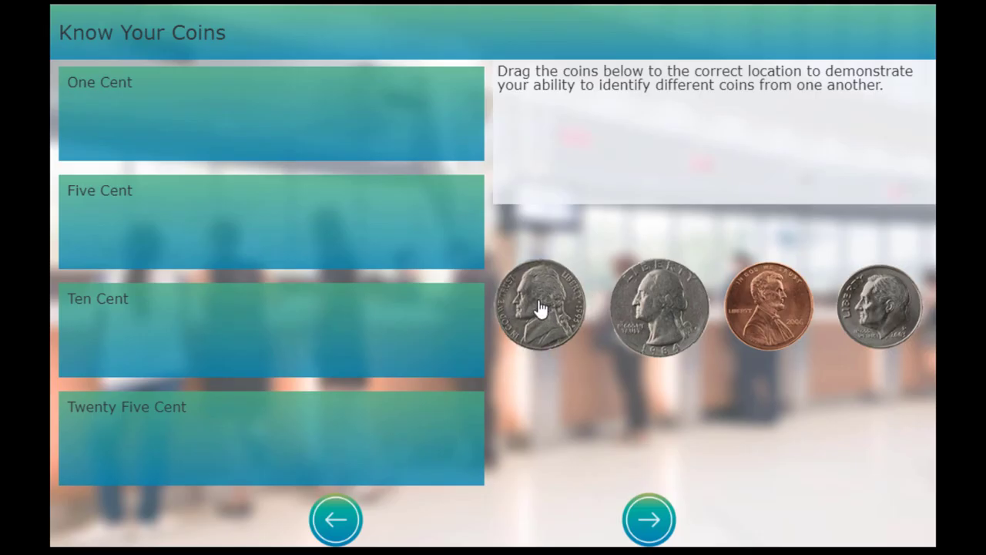
- Drop the nickel on One Cent to see wrong feedback, then place the penny there
left_click_drag(539, 305, 324, 106)
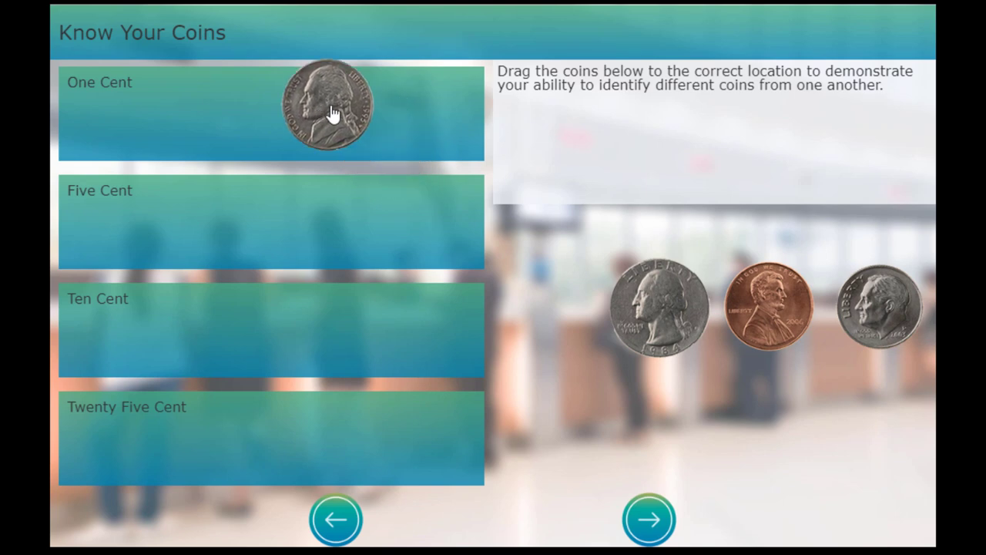
left_click_drag(324, 105, 269, 111)
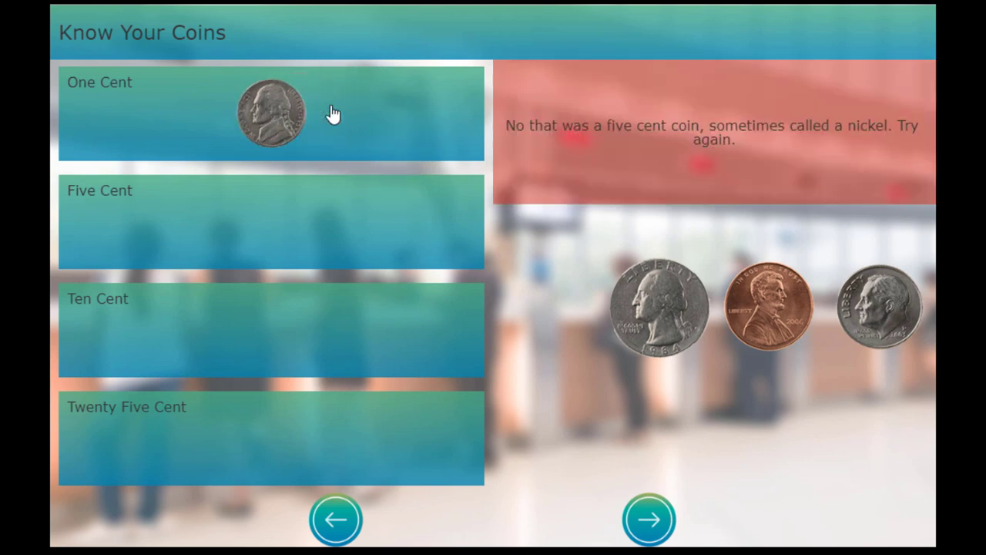
mouse_move(675, 141)
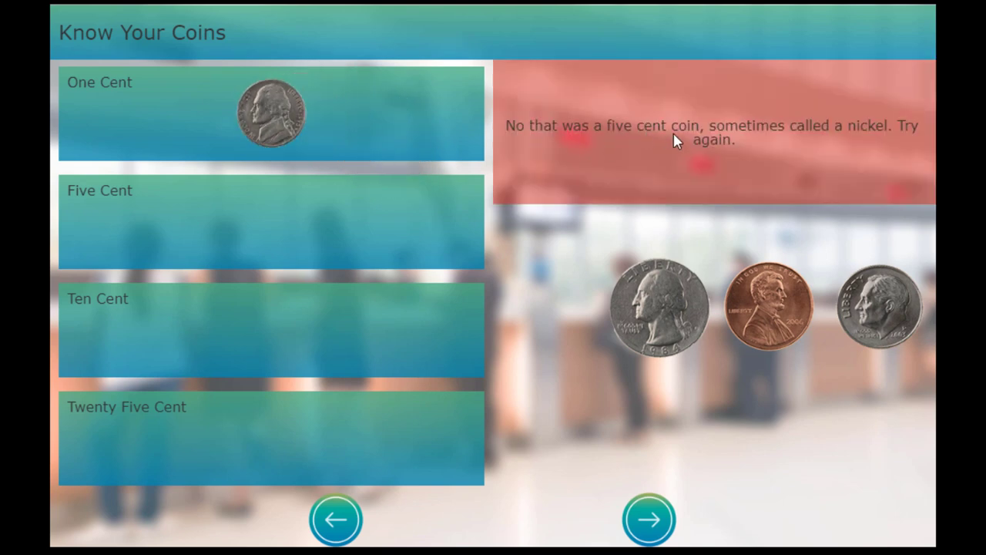
mouse_move(903, 145)
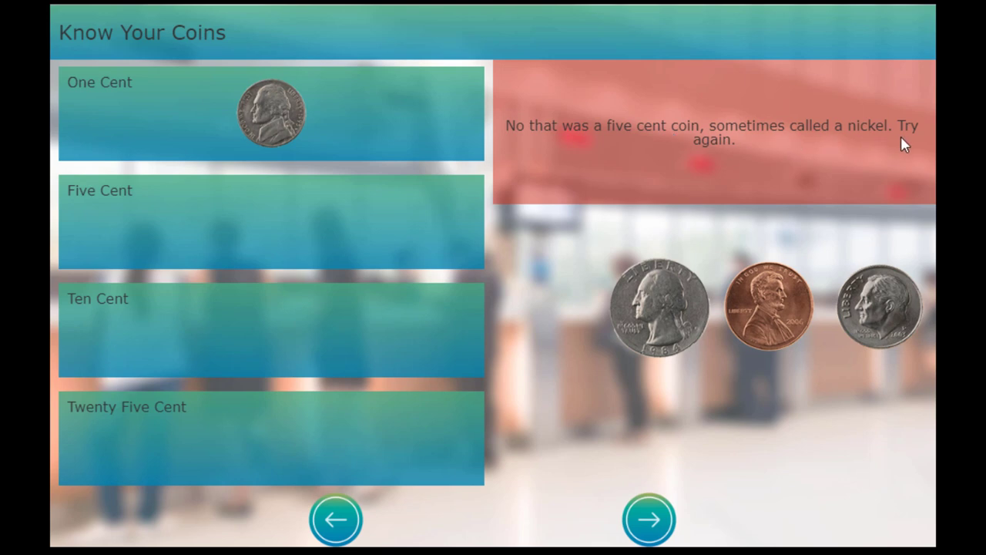
mouse_move(780, 318)
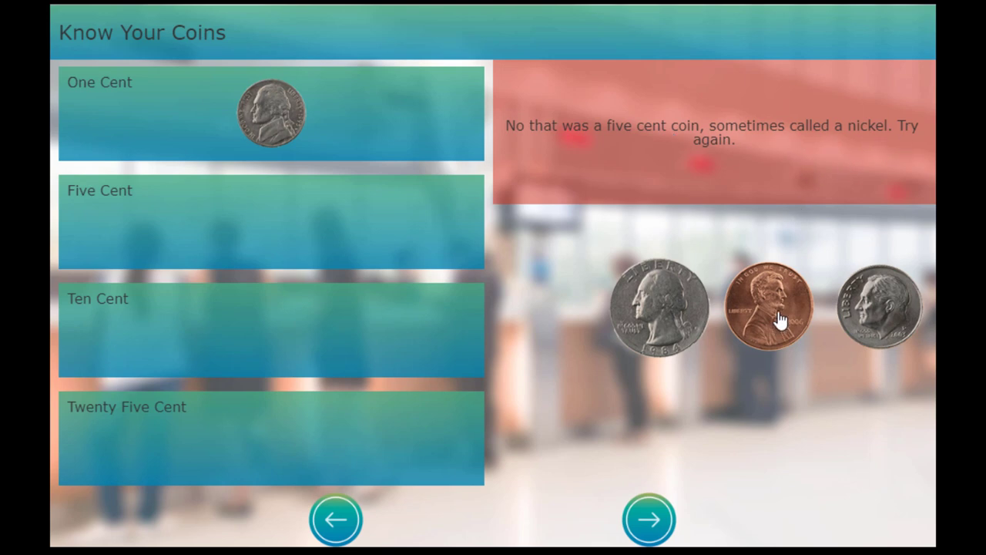
left_click_drag(768, 307, 271, 114)
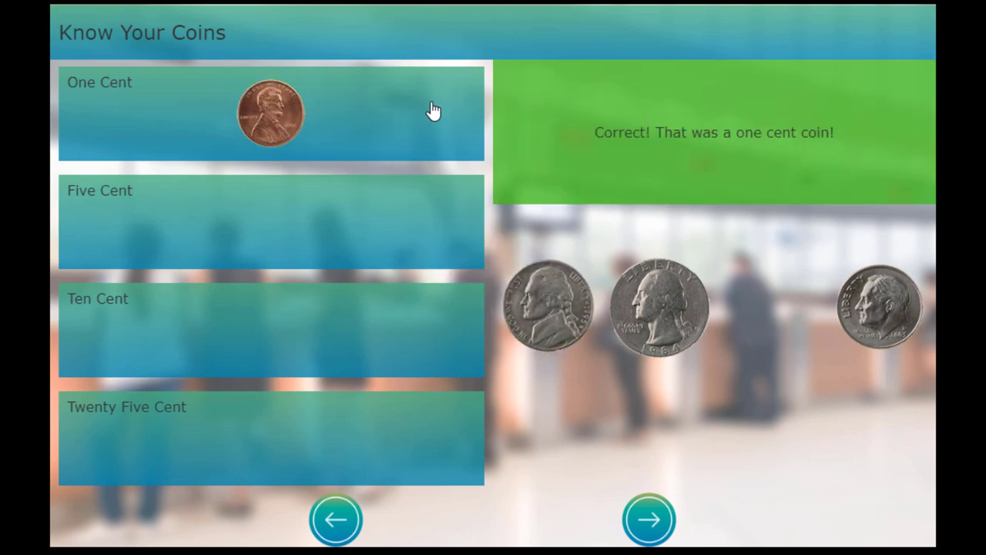
mouse_move(855, 302)
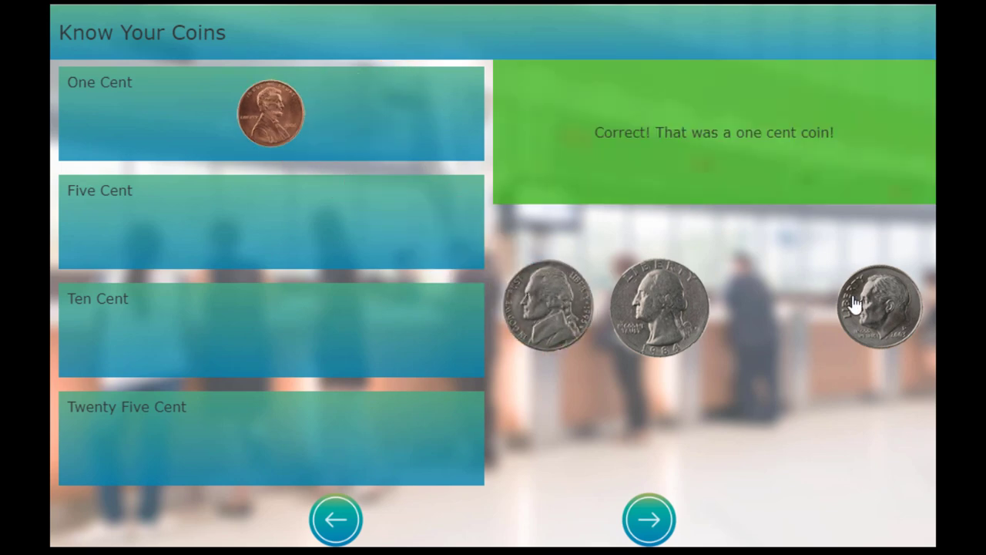
- Place the nickel, dime and quarter on their matching rows until the congratulations message appears
left_click_drag(879, 306, 280, 222)
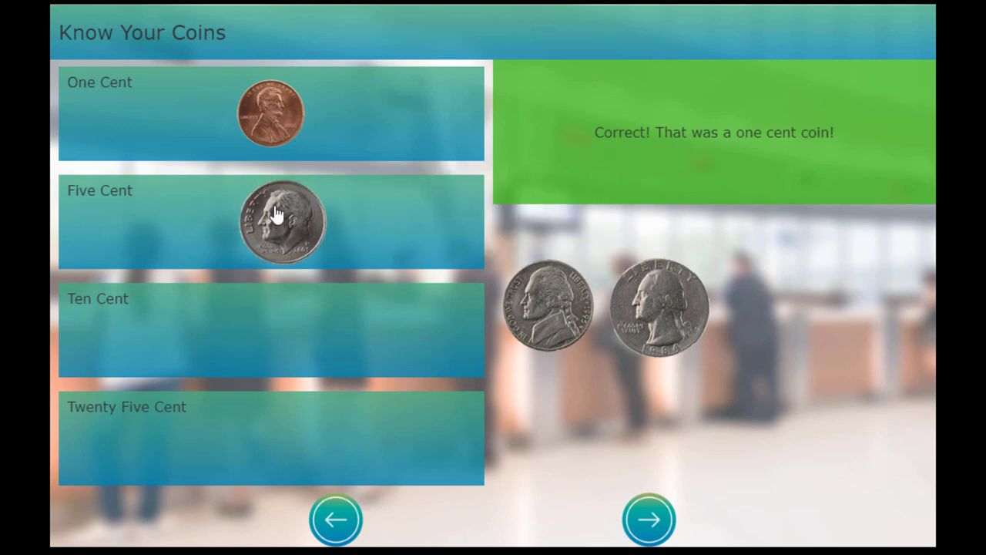
left_click(271, 222)
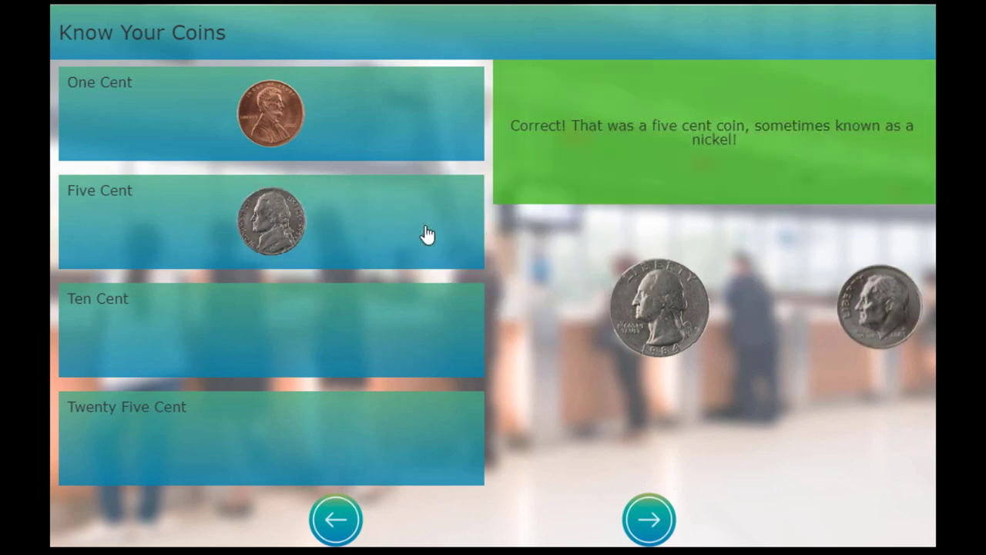
left_click_drag(879, 306, 388, 319)
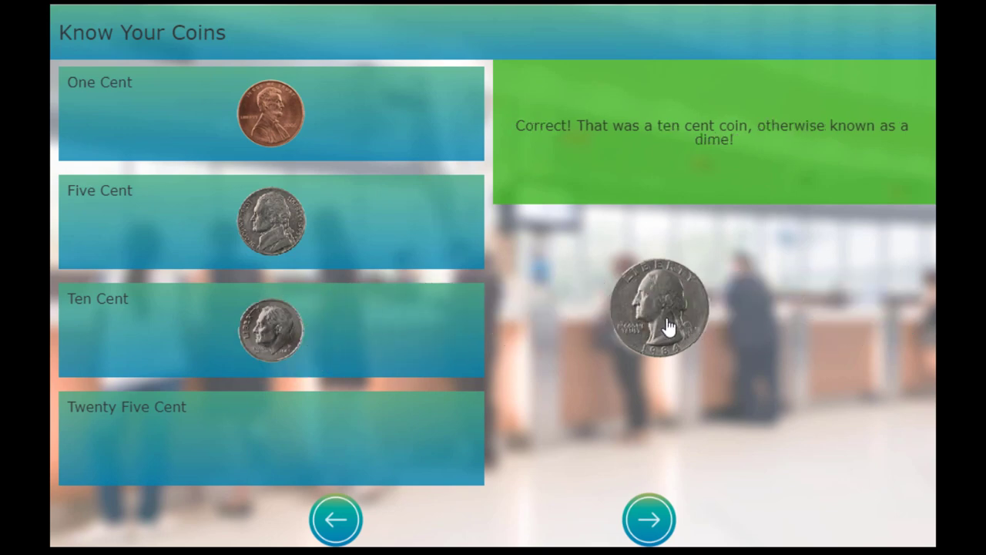
left_click_drag(660, 308, 269, 438)
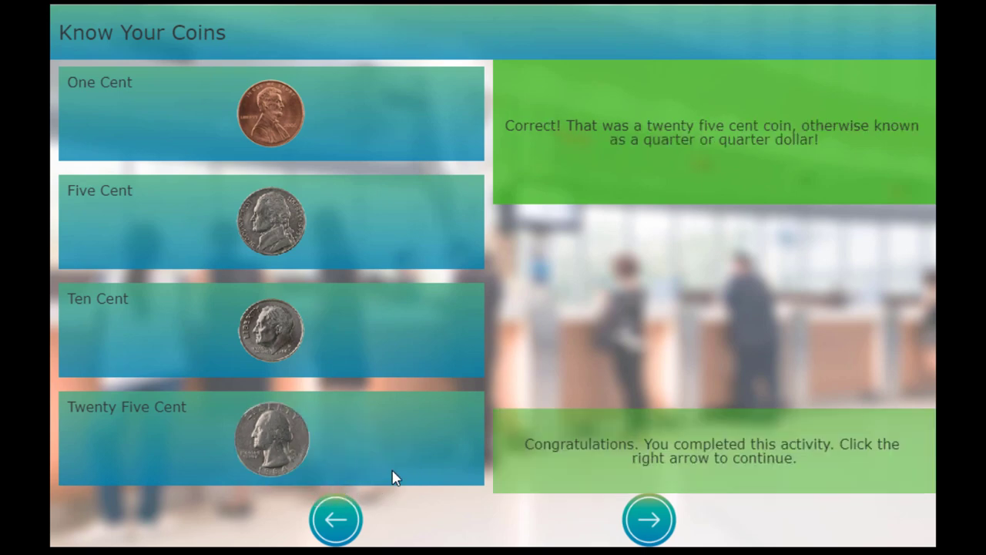
mouse_move(752, 345)
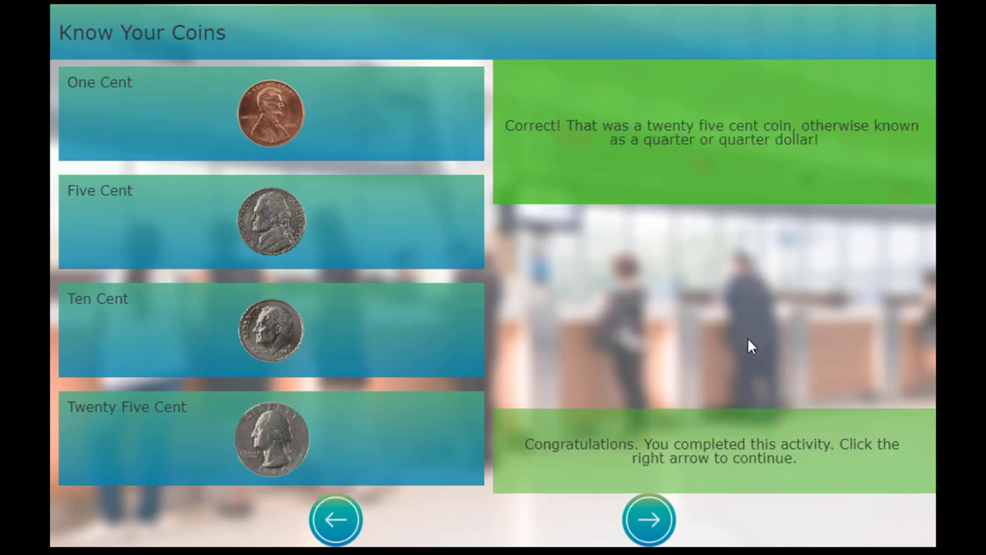
mouse_move(746, 341)
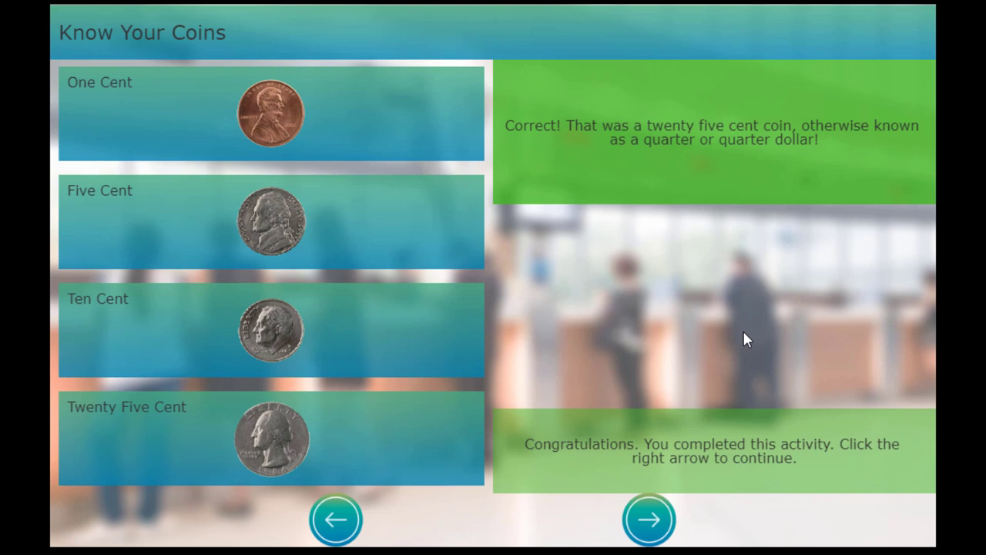
mouse_move(660, 120)
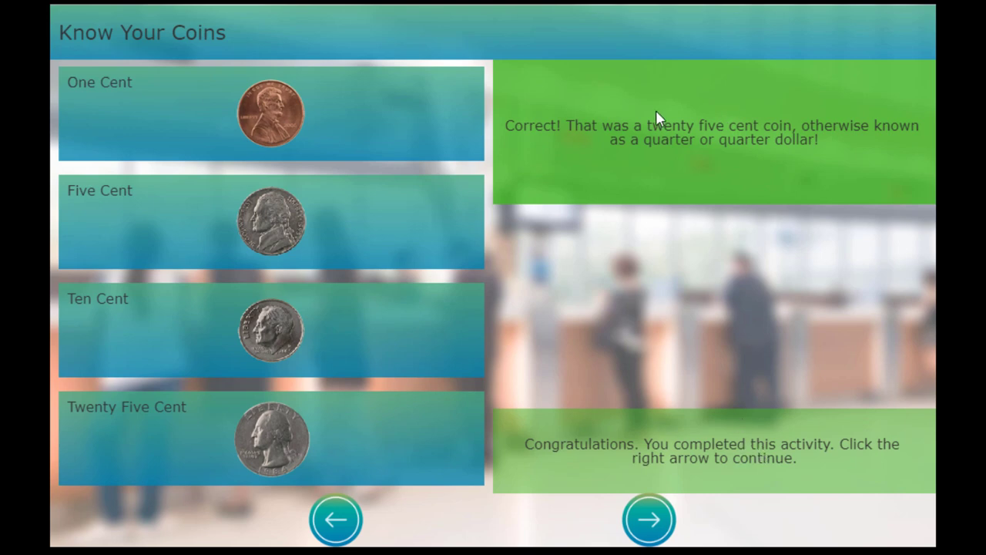
mouse_move(703, 116)
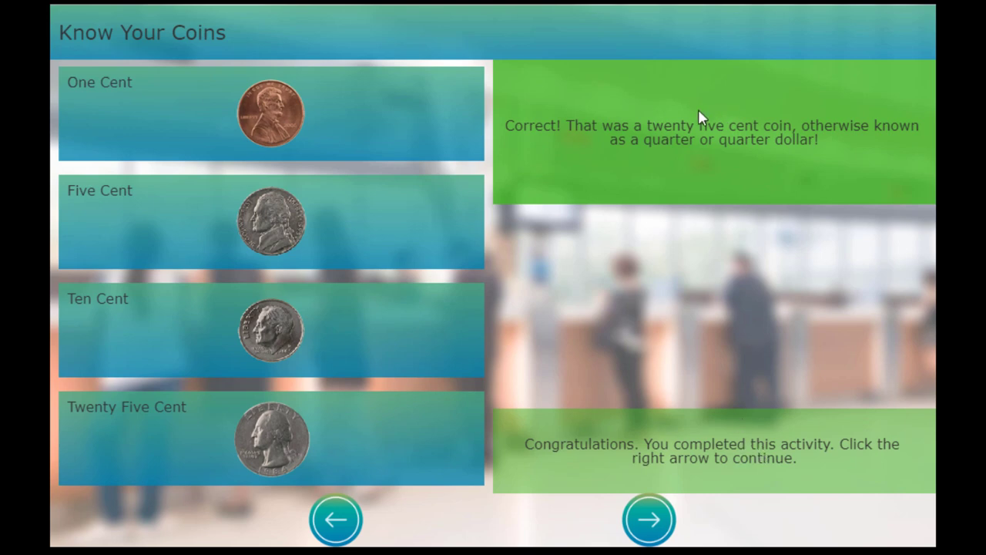